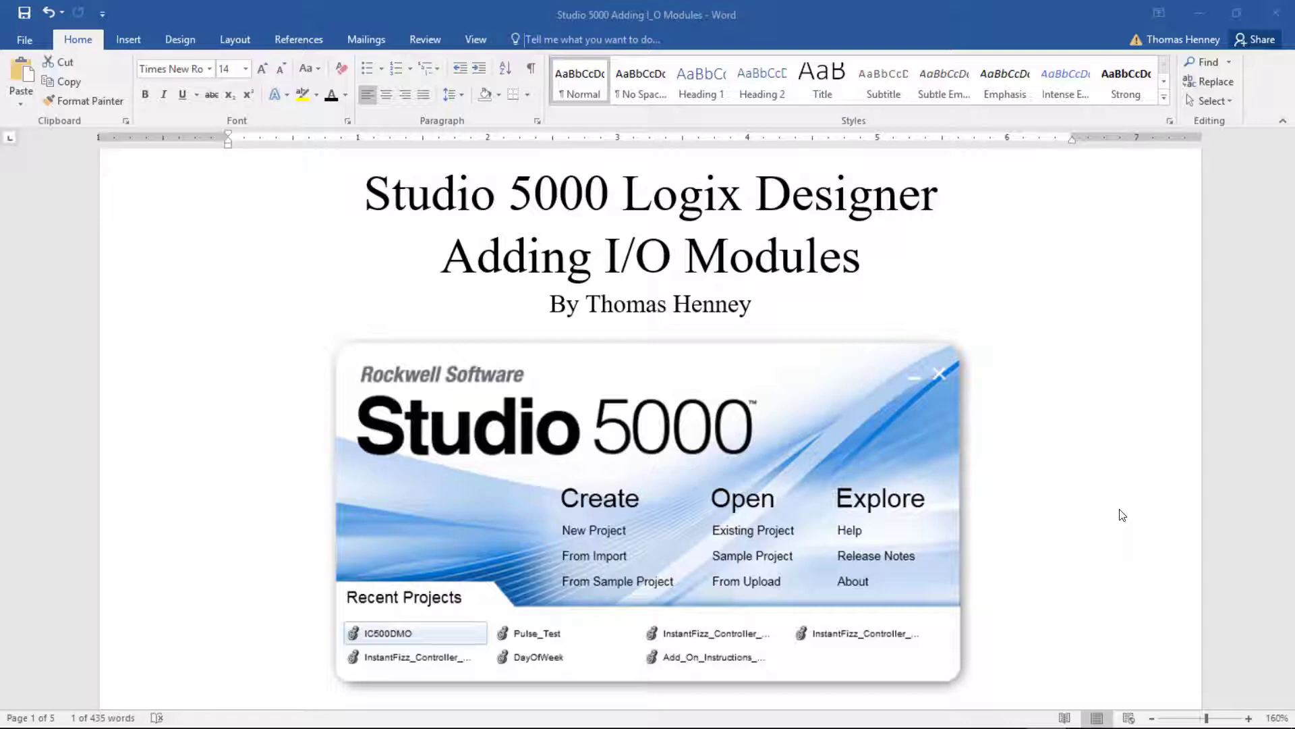
Scroll the Word guide past the title page and Materials list to Project Description.
scroll(down, 3)
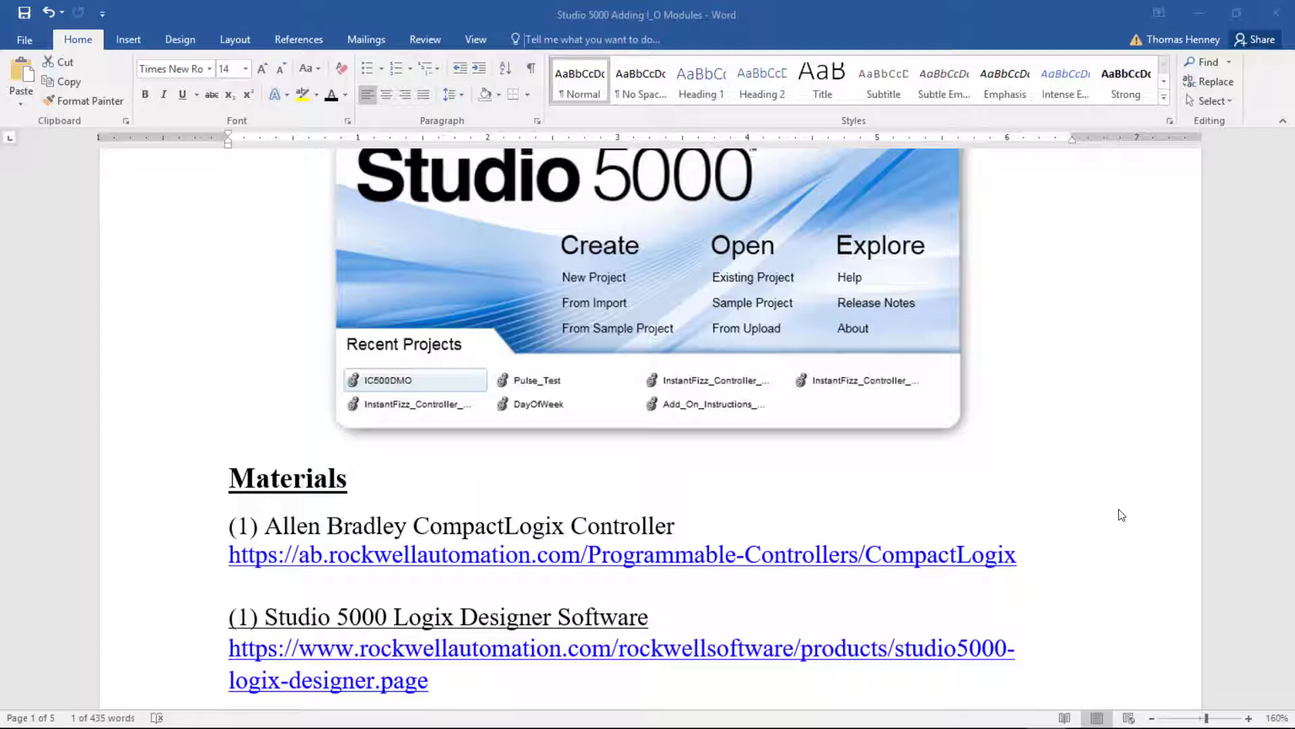
scroll(down, 3)
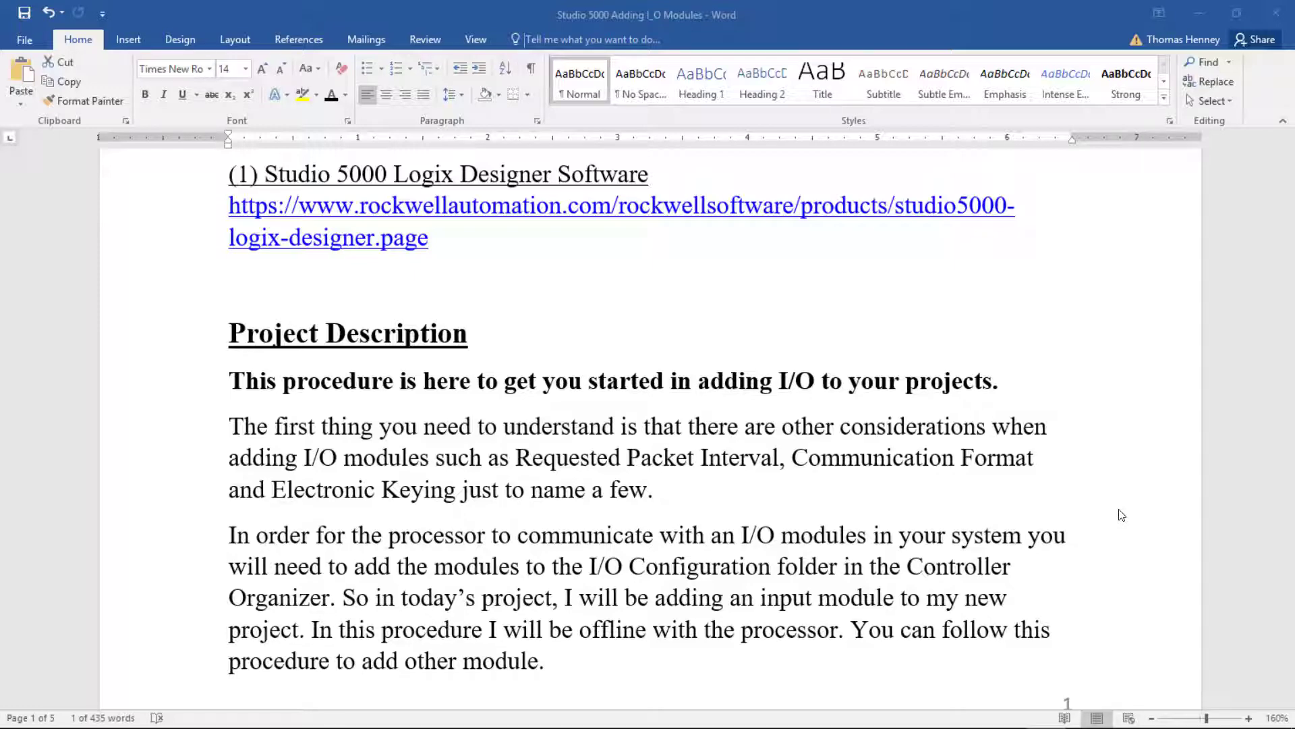
mouse_move(1132, 499)
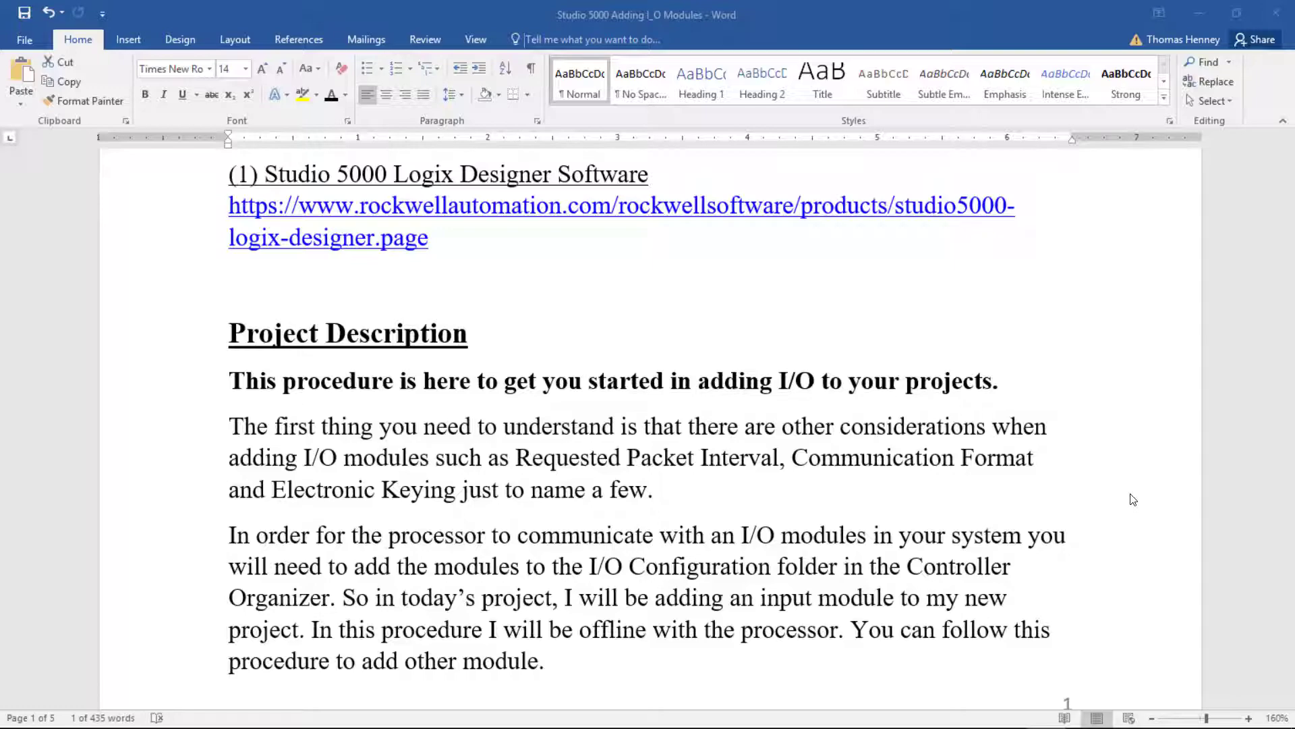
Scroll through Steps 1–3 and Figures 1–3b until the Step 4 heading appears.
scroll(down, 3)
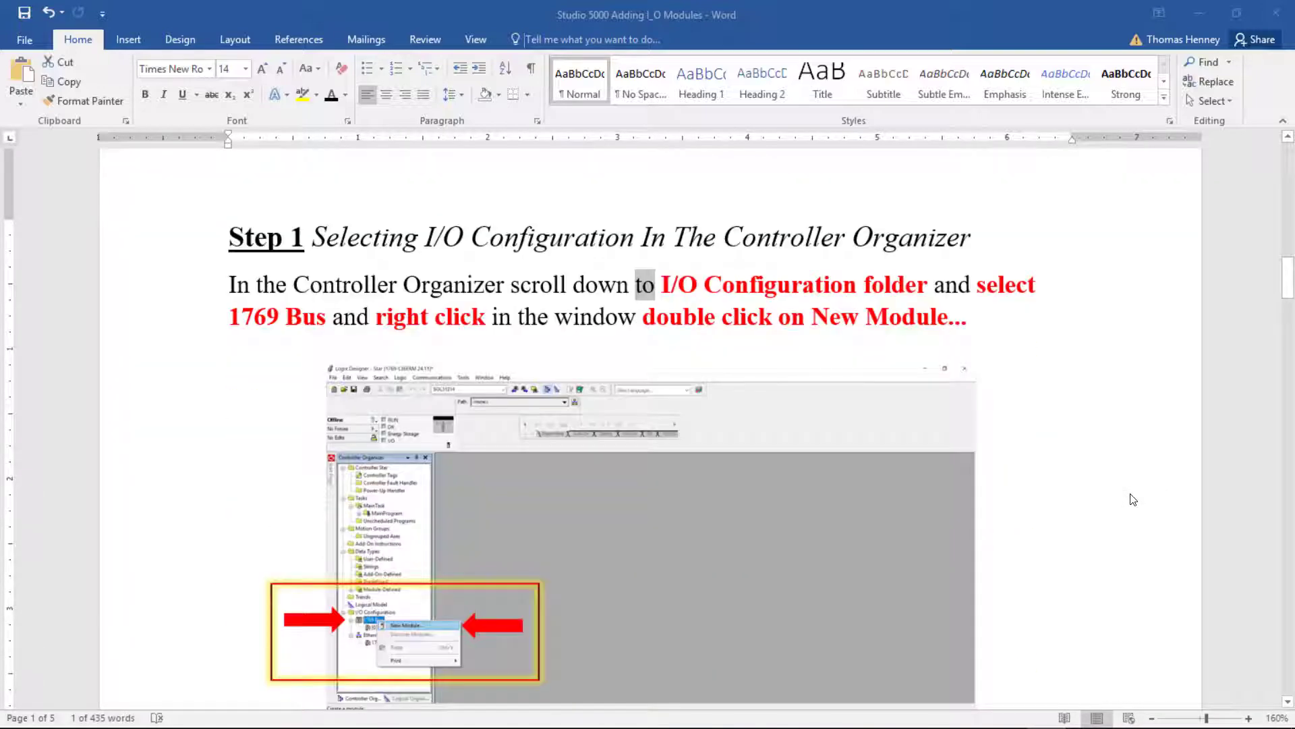
scroll(down, 3)
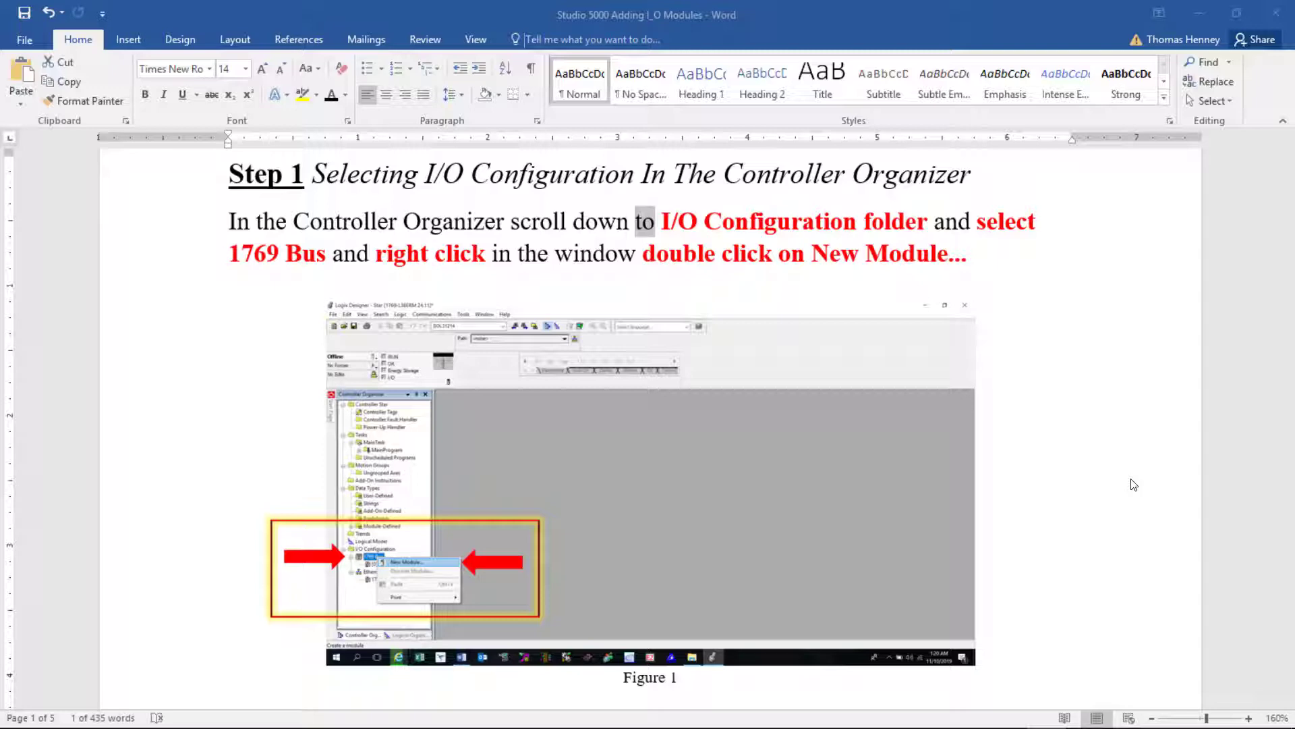
scroll(down, 3)
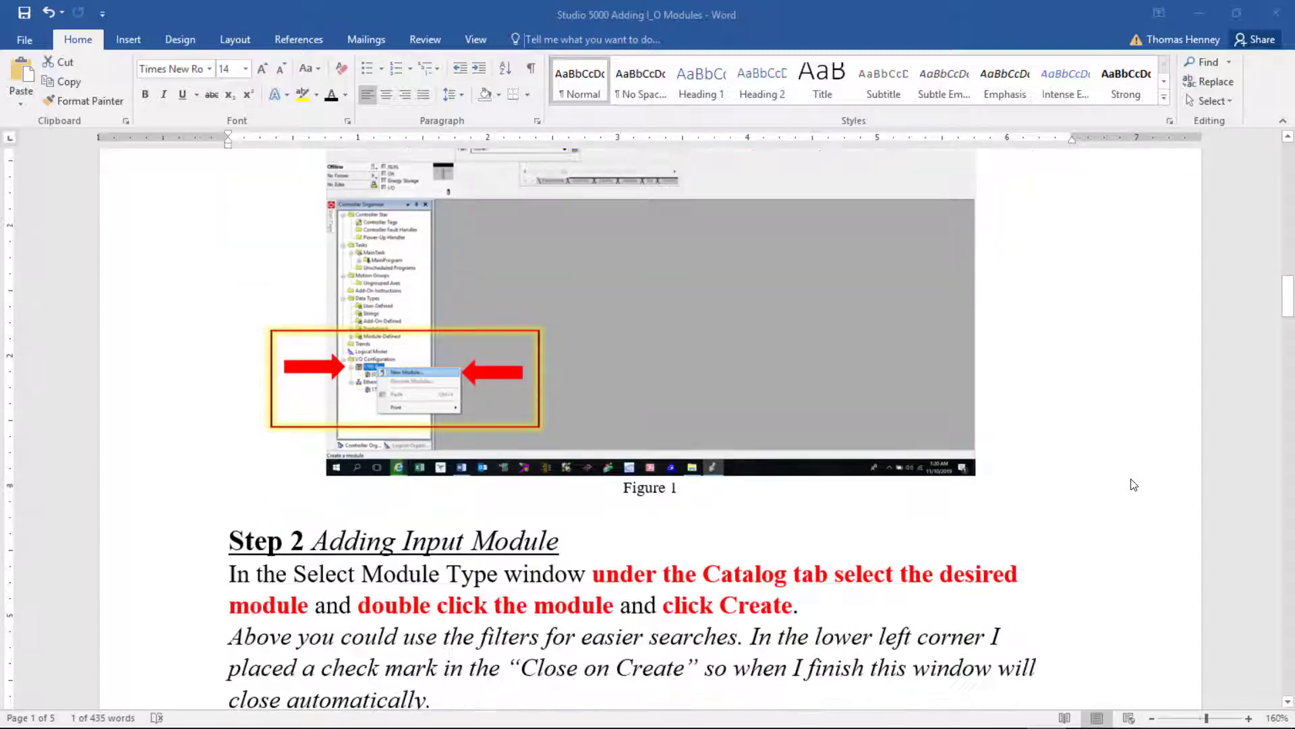
scroll(down, 3)
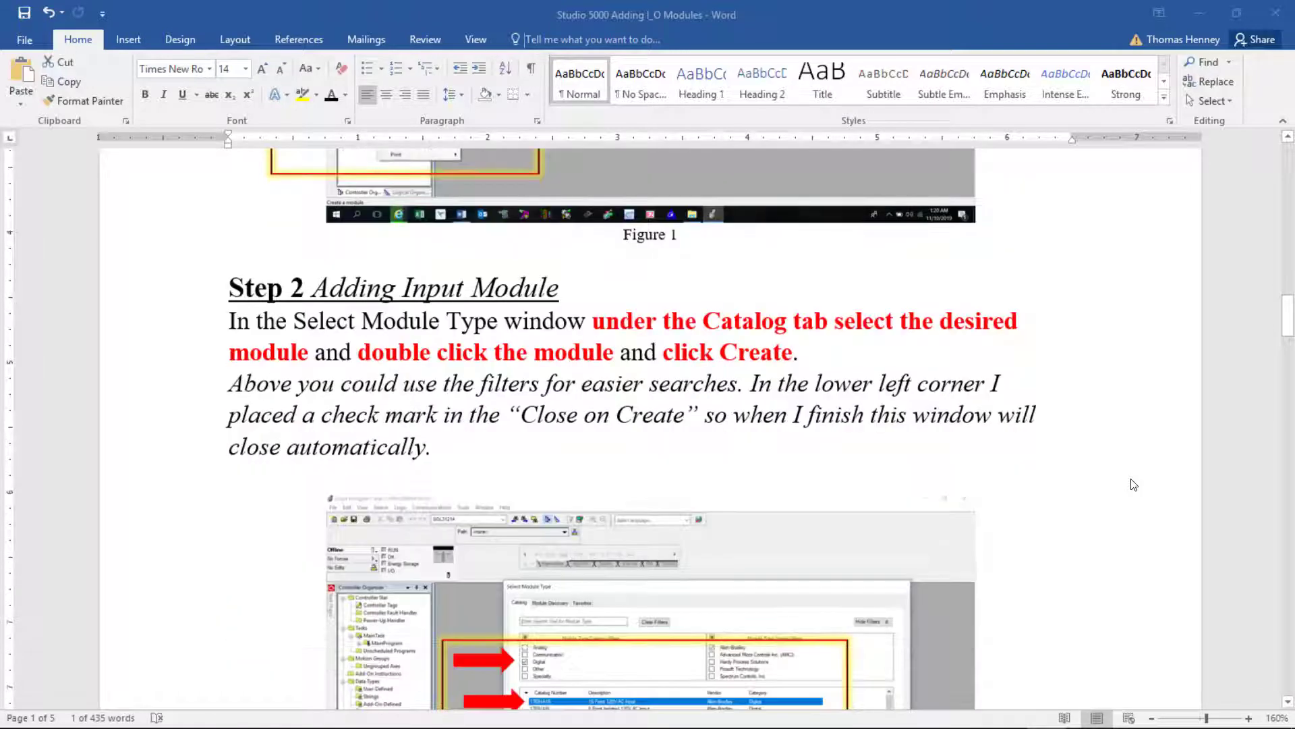
scroll(down, 3)
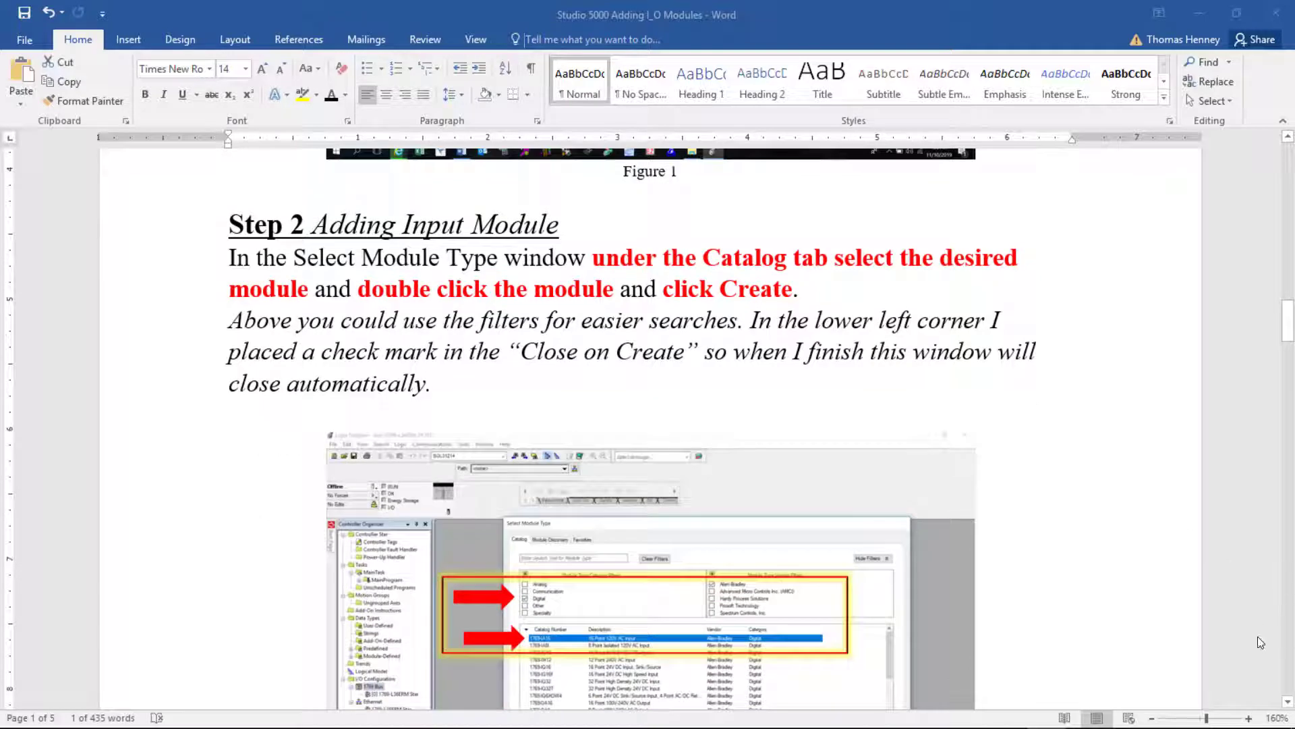
scroll(down, 3)
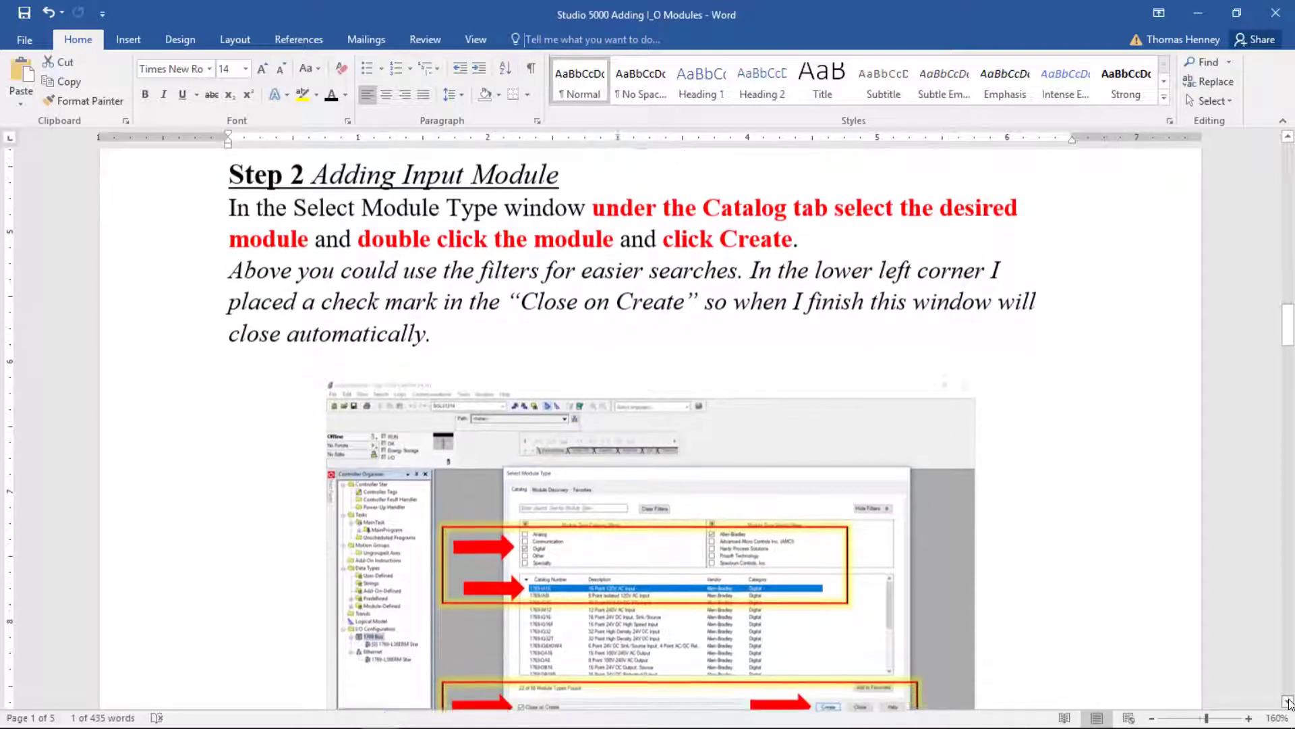
scroll(down, 3)
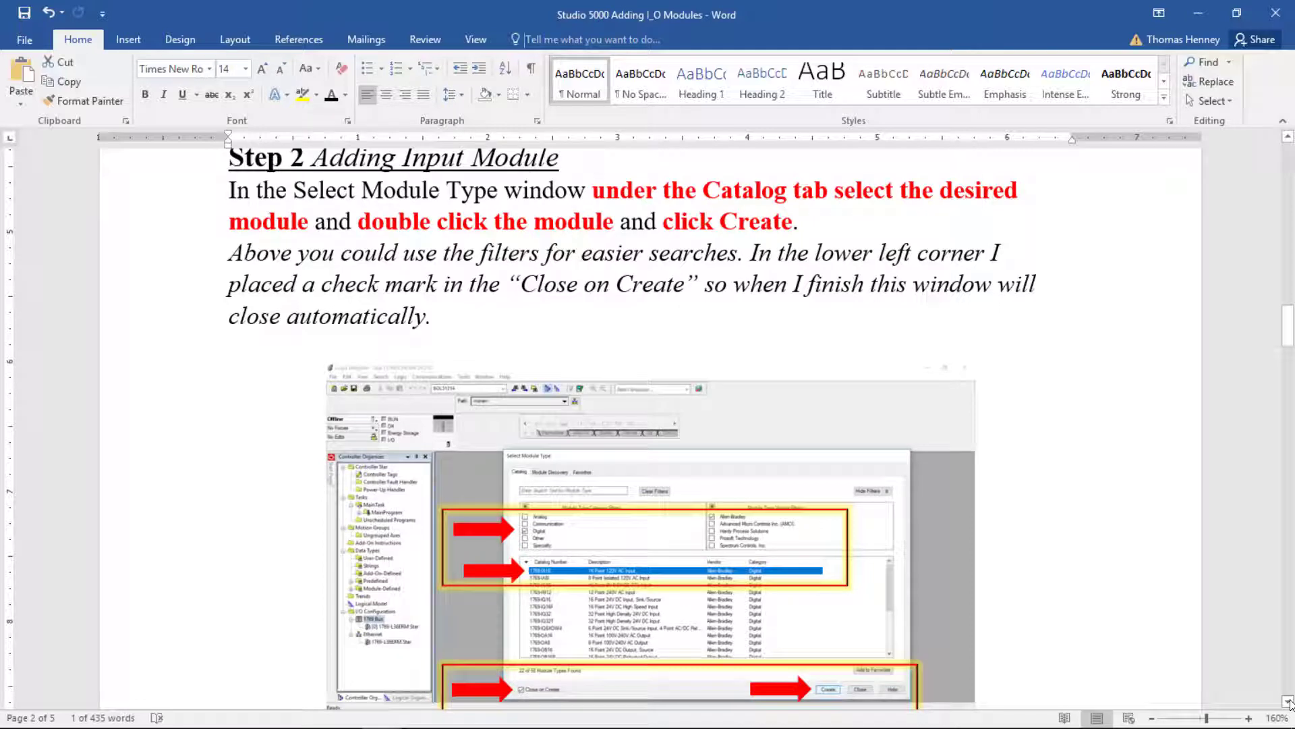
scroll(down, 3)
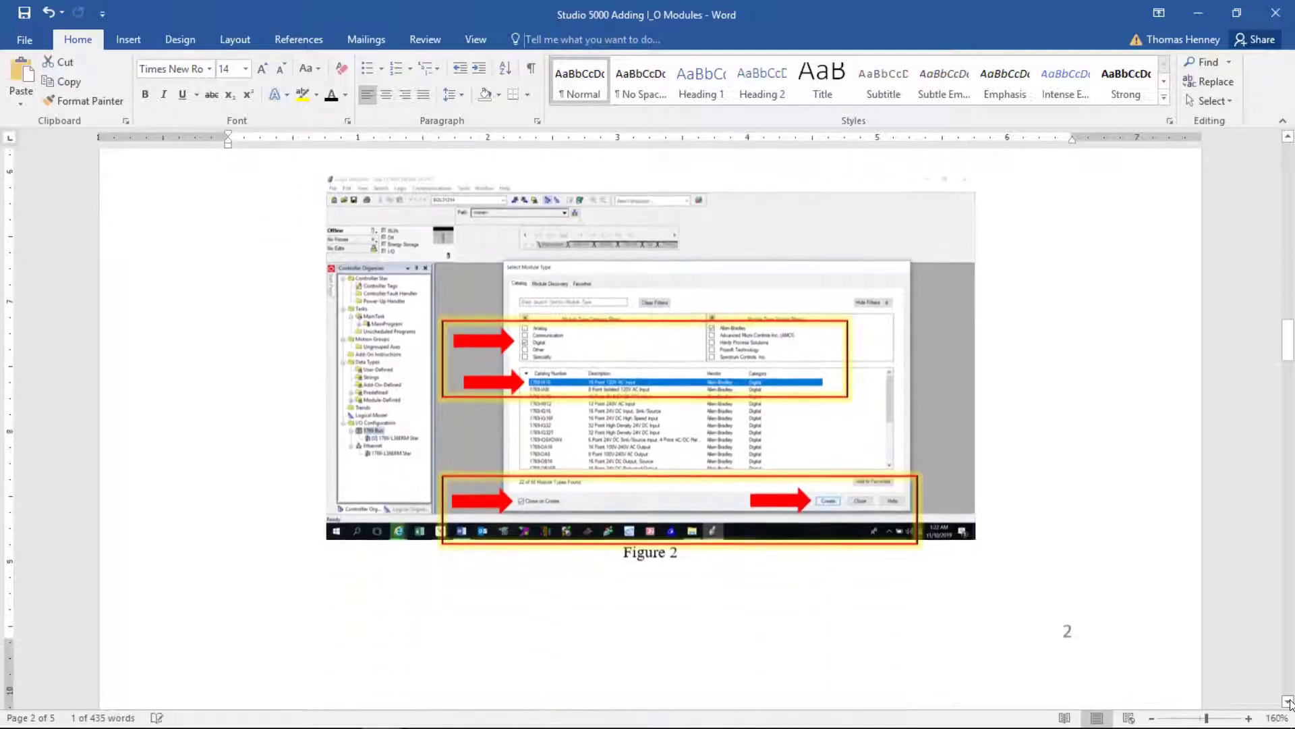
scroll(down, 3)
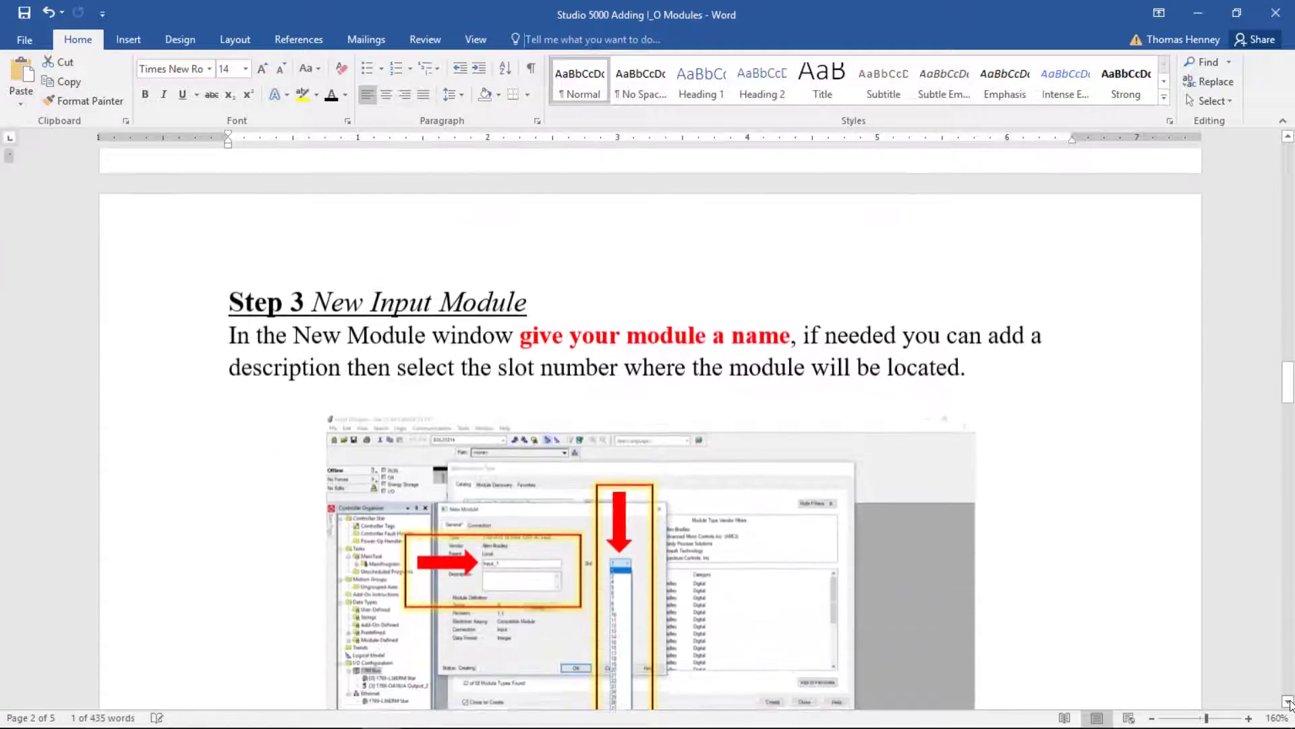
scroll(down, 3)
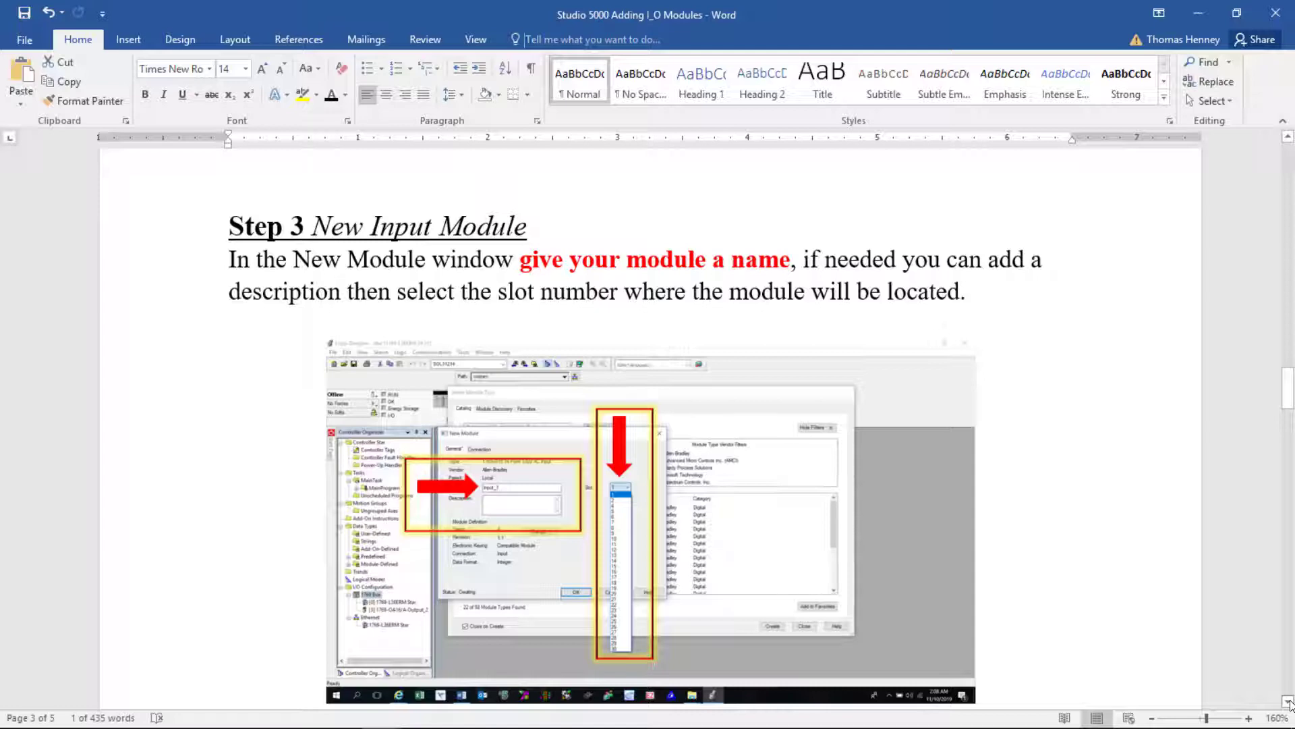
scroll(down, 3)
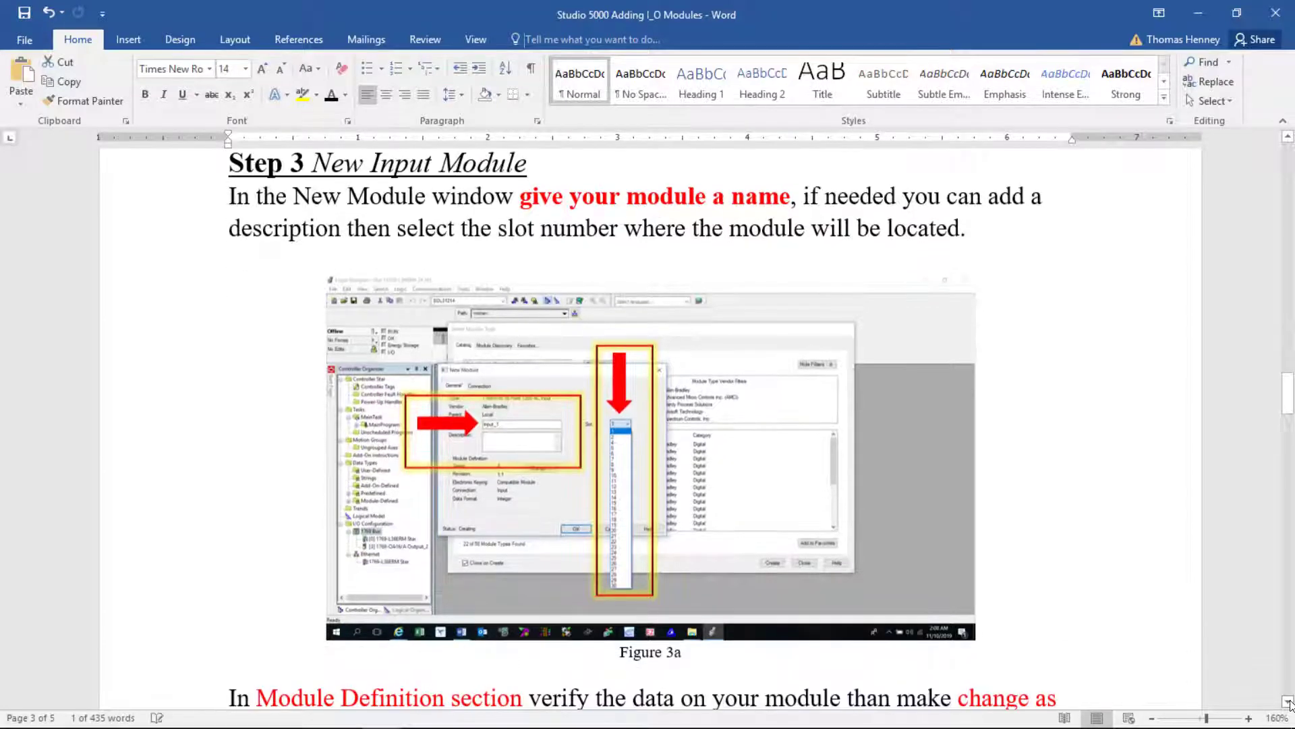
scroll(down, 3)
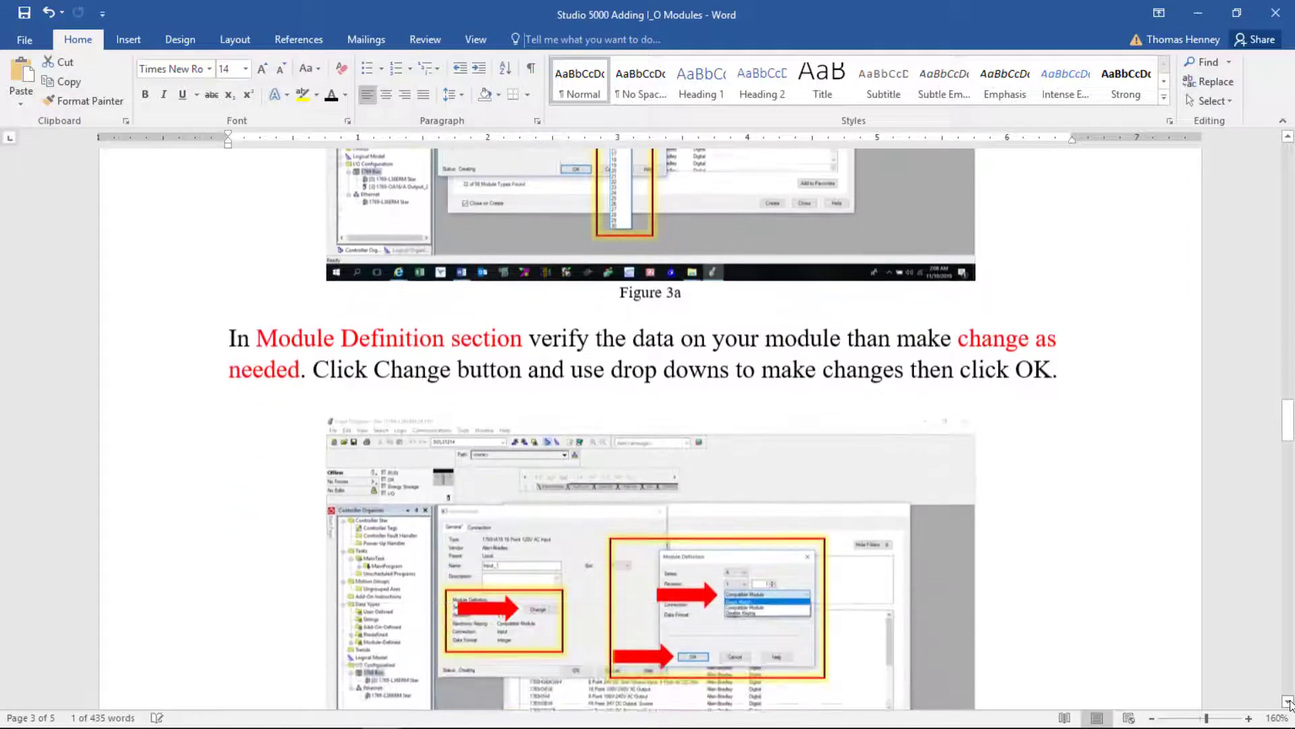
scroll(down, 3)
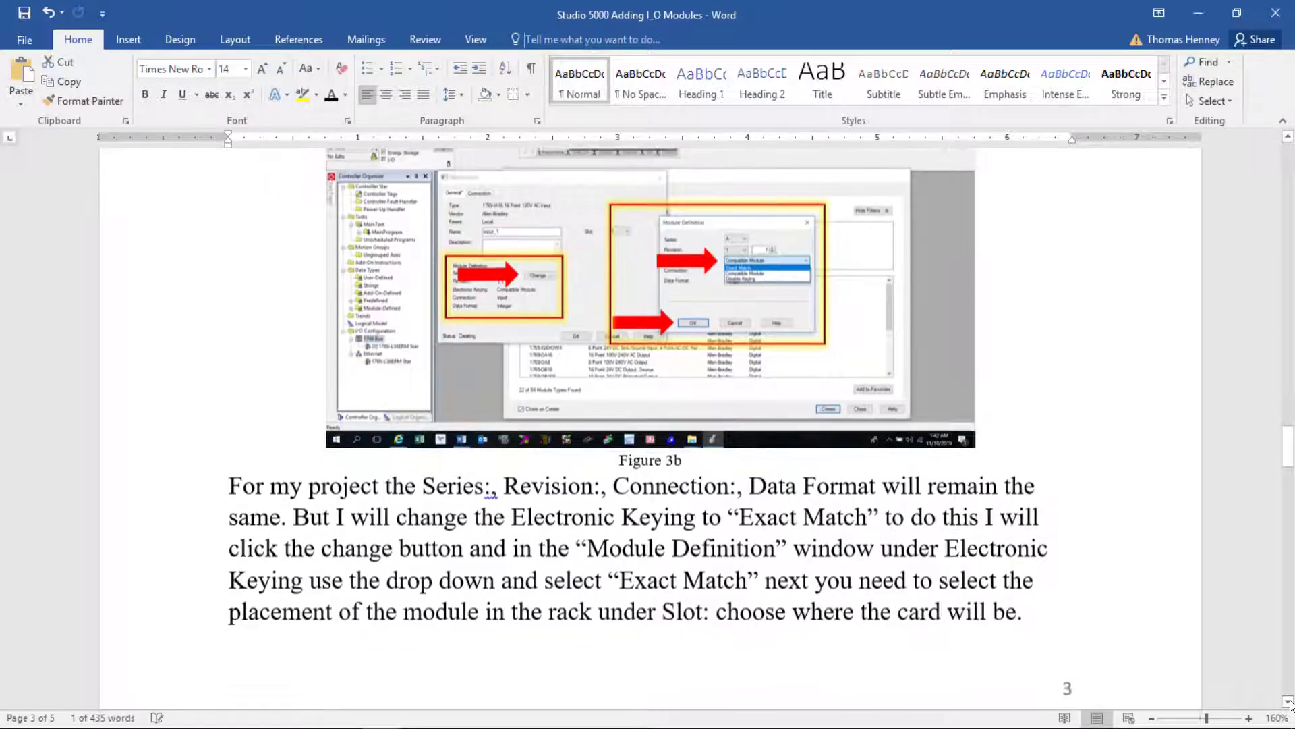
scroll(down, 3)
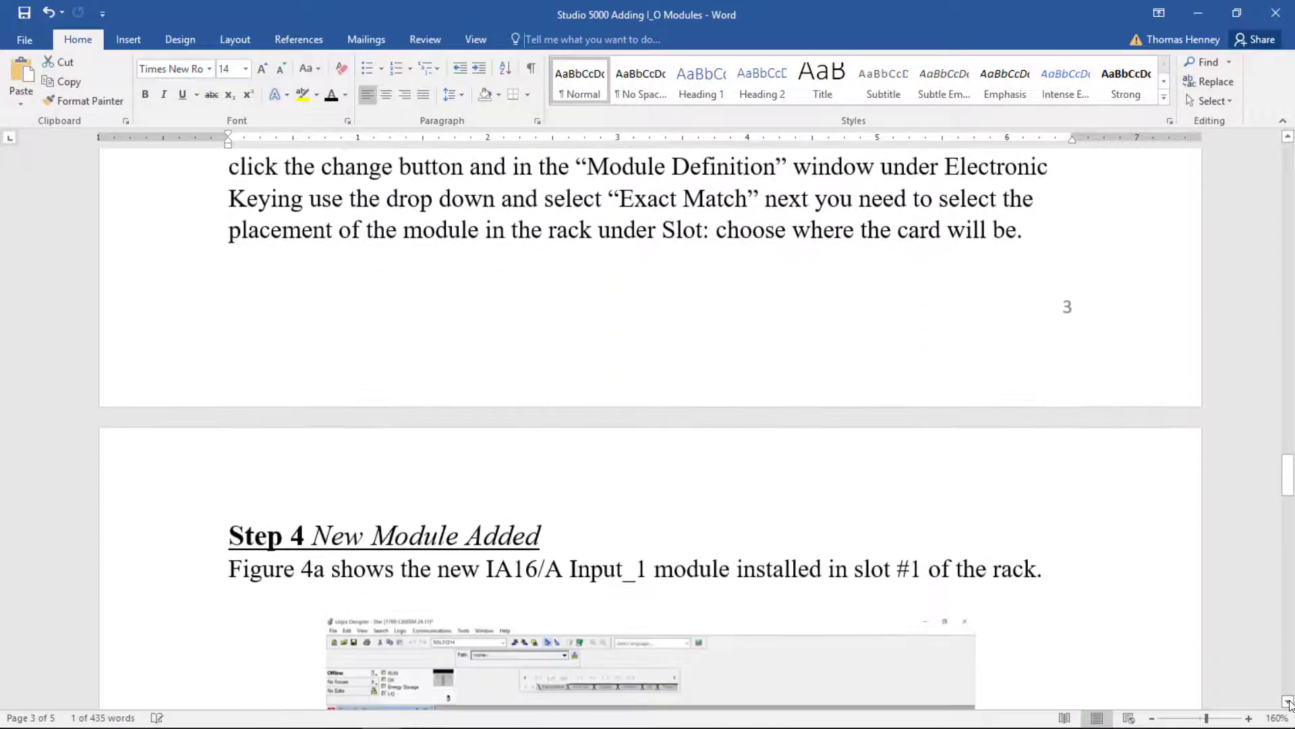
Scroll past Figures 4 and 5 to Figure 6 on page 5.
scroll(down, 3)
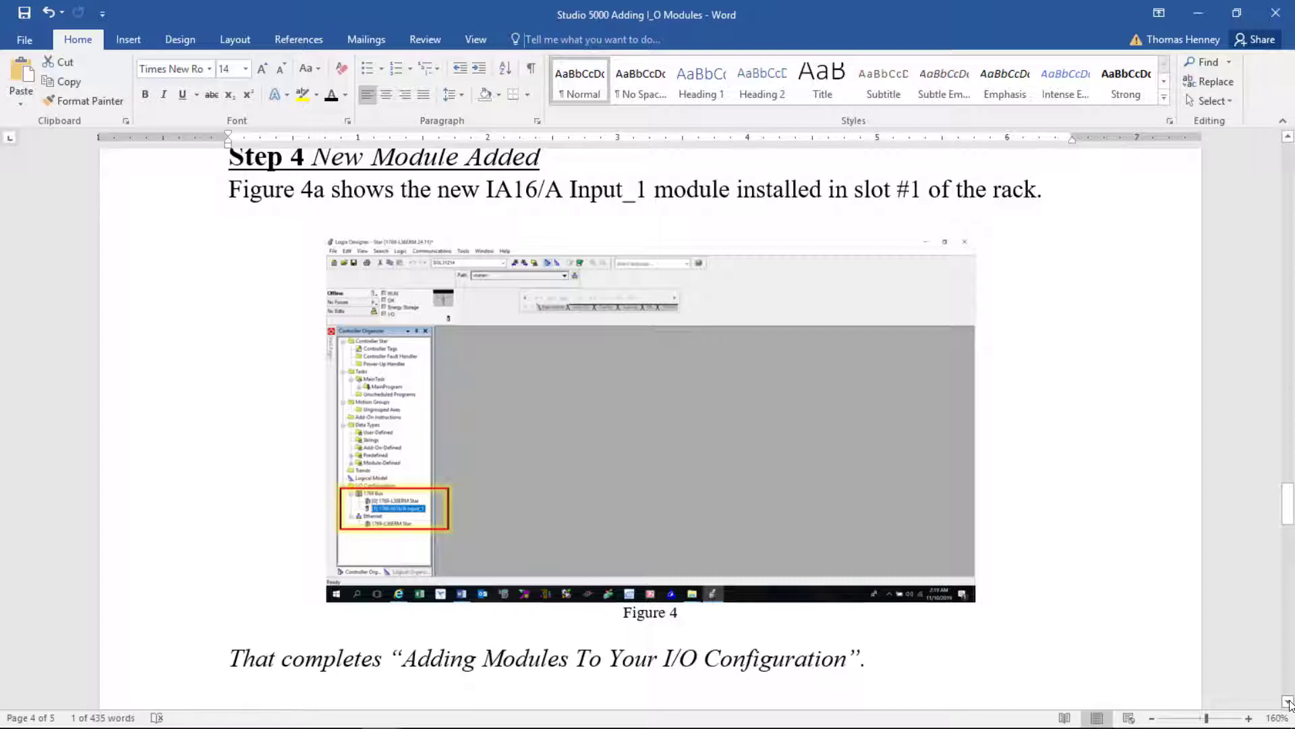
scroll(down, 3)
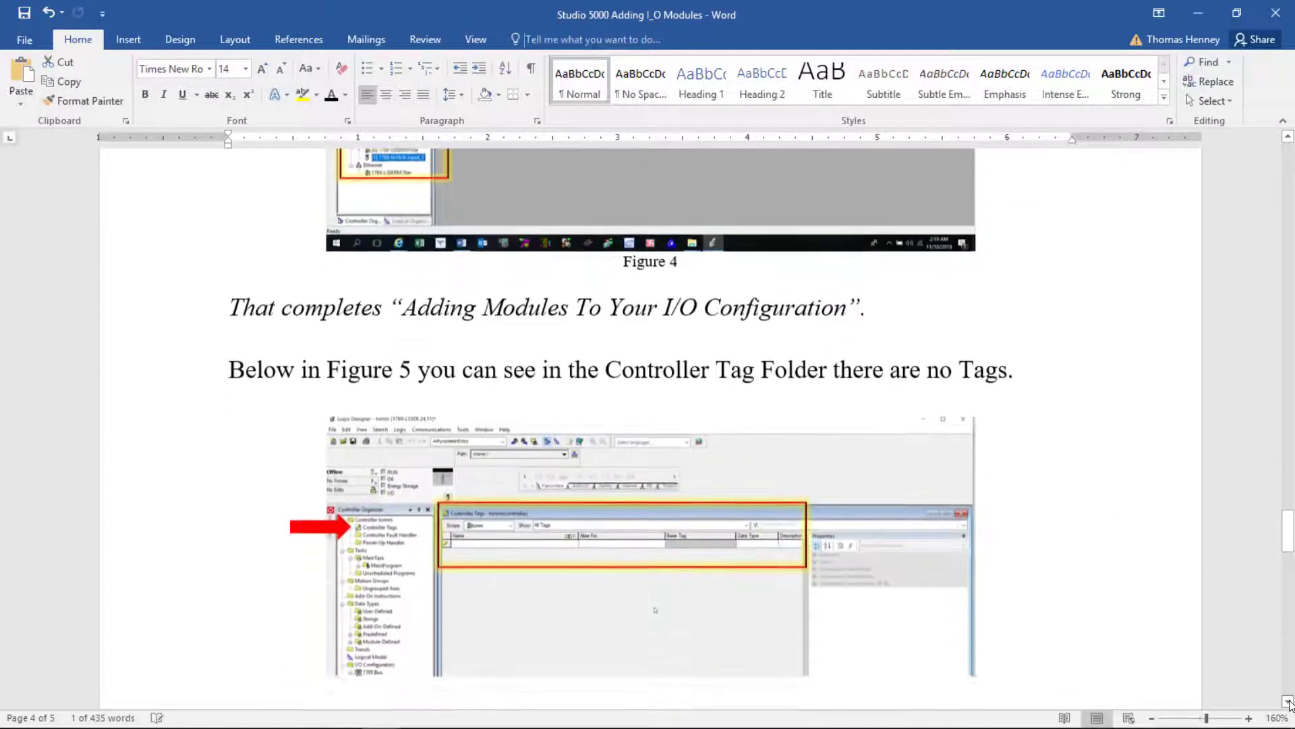
scroll(down, 3)
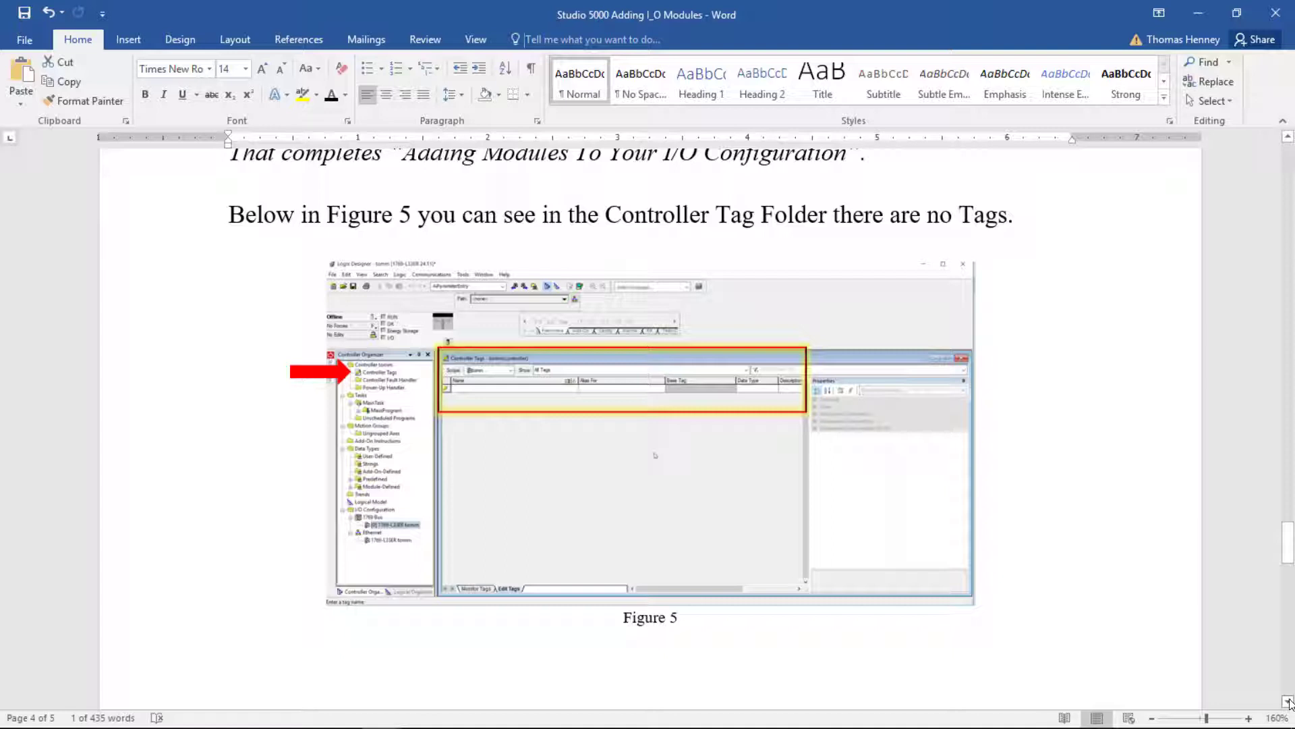
scroll(down, 3)
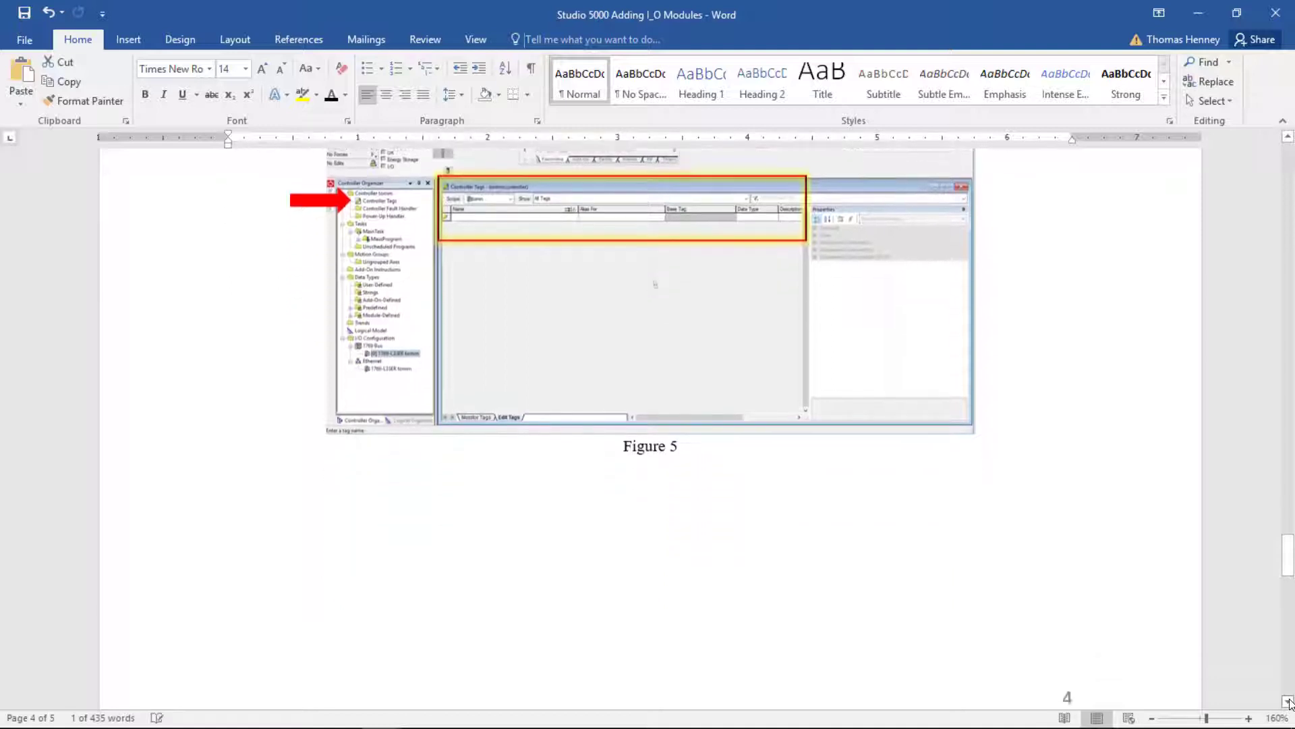
scroll(down, 3)
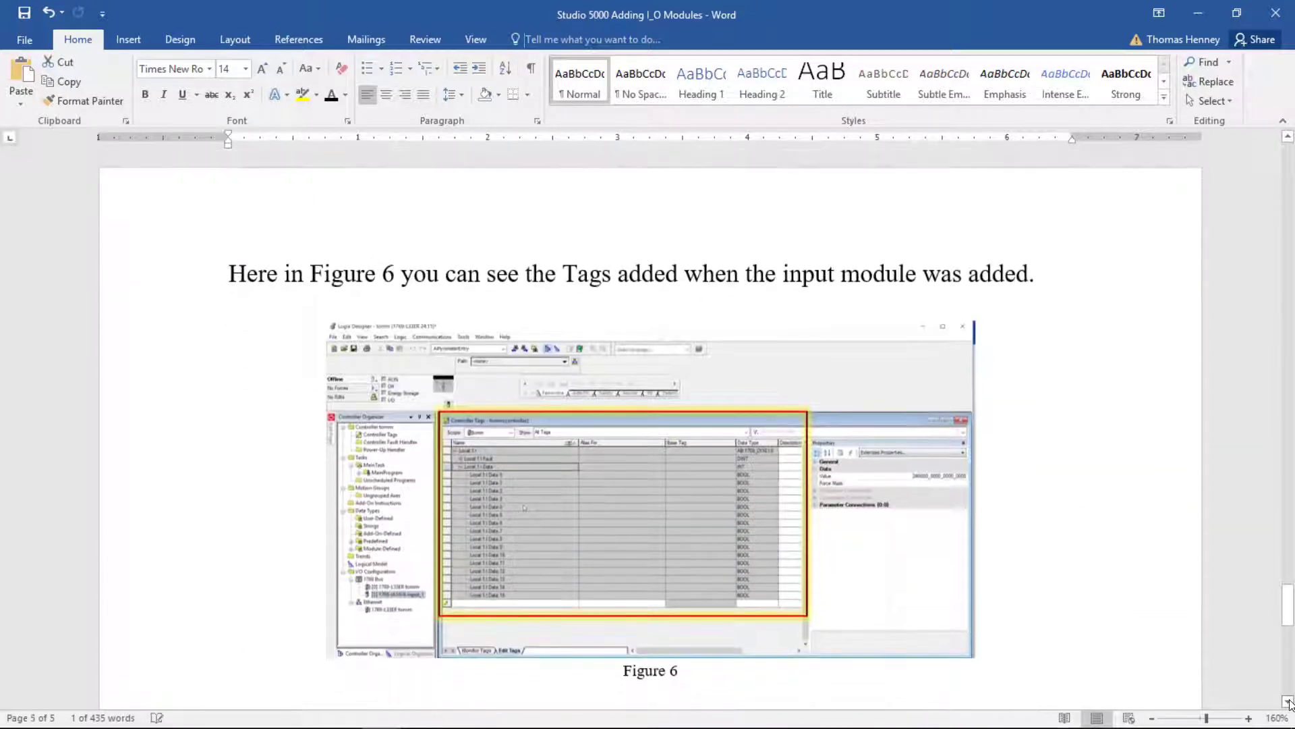
scroll(down, 3)
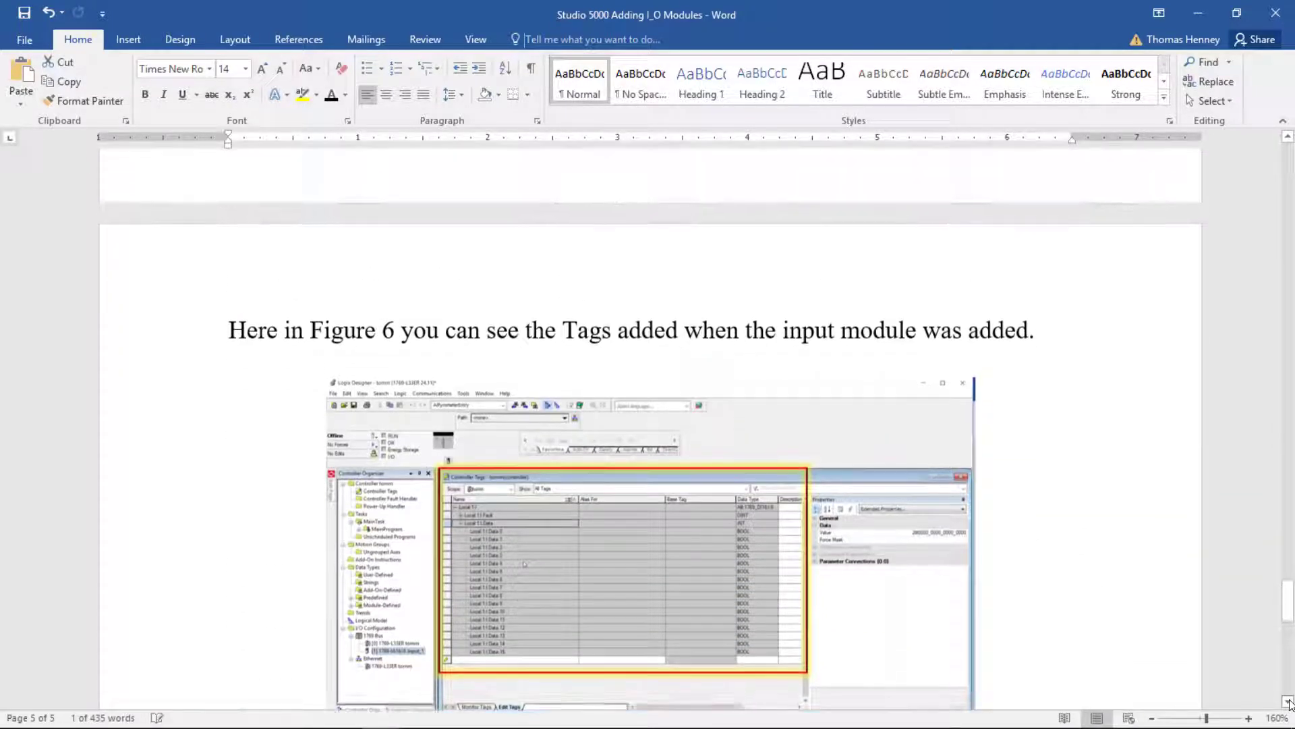
scroll(down, 3)
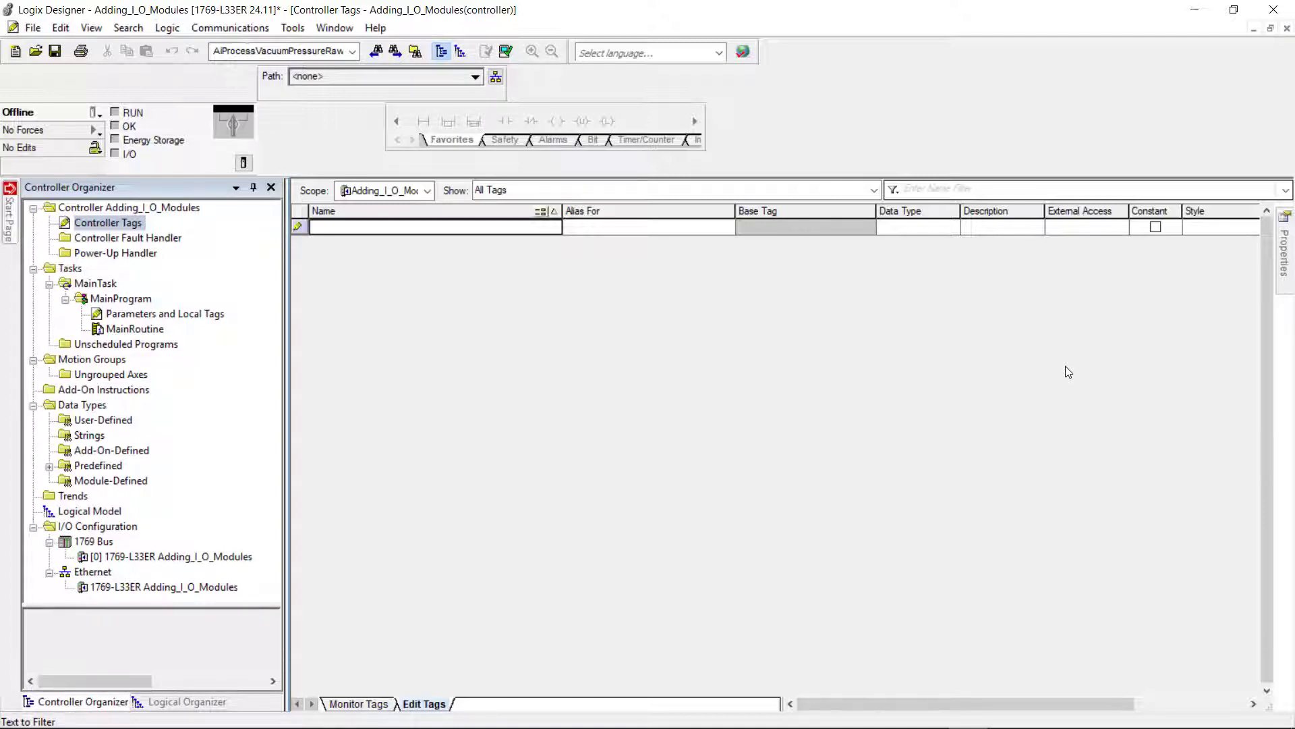
mouse_move(361, 8)
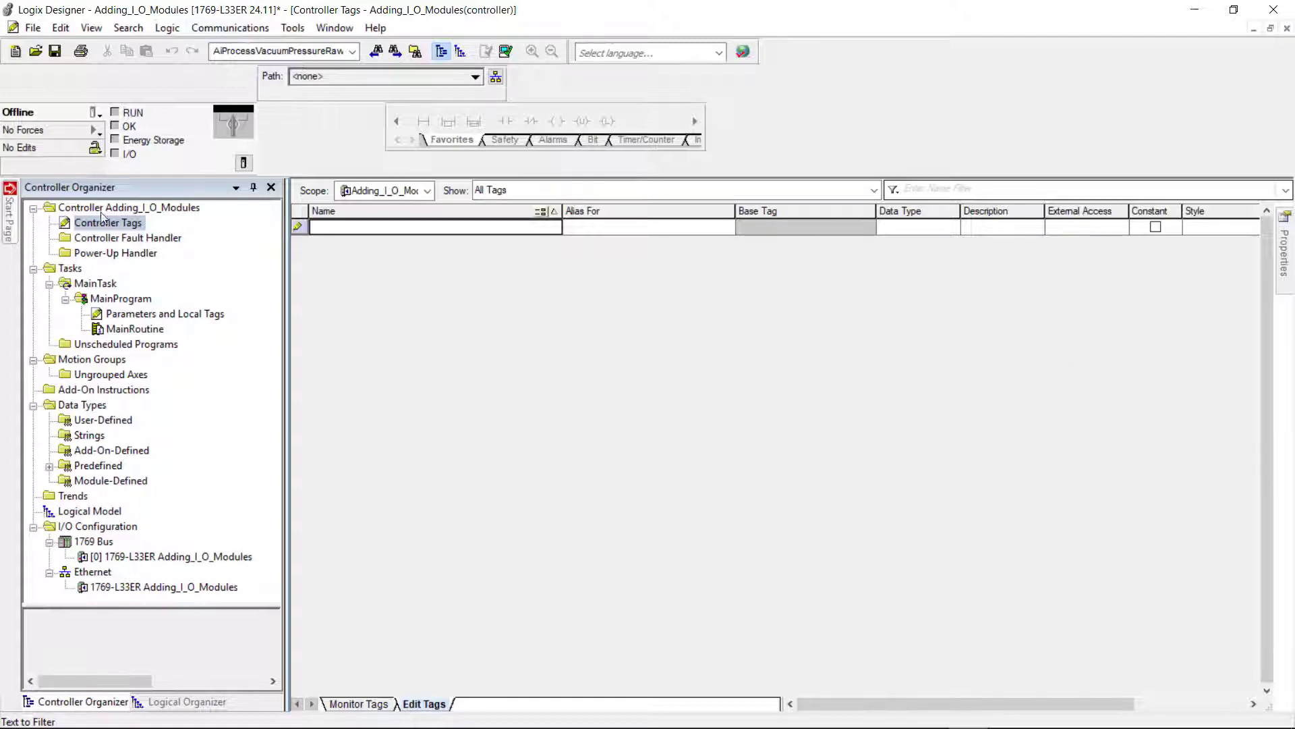
mouse_move(785, 297)
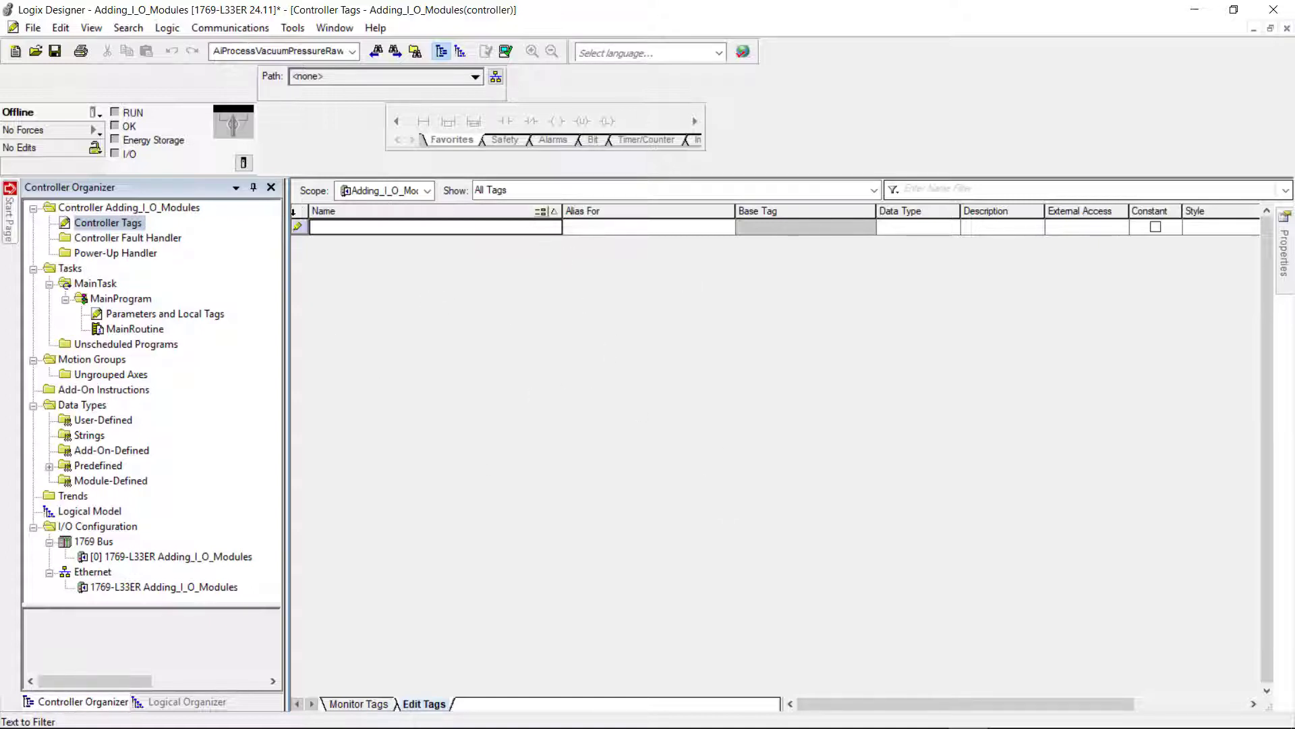
mouse_move(116, 533)
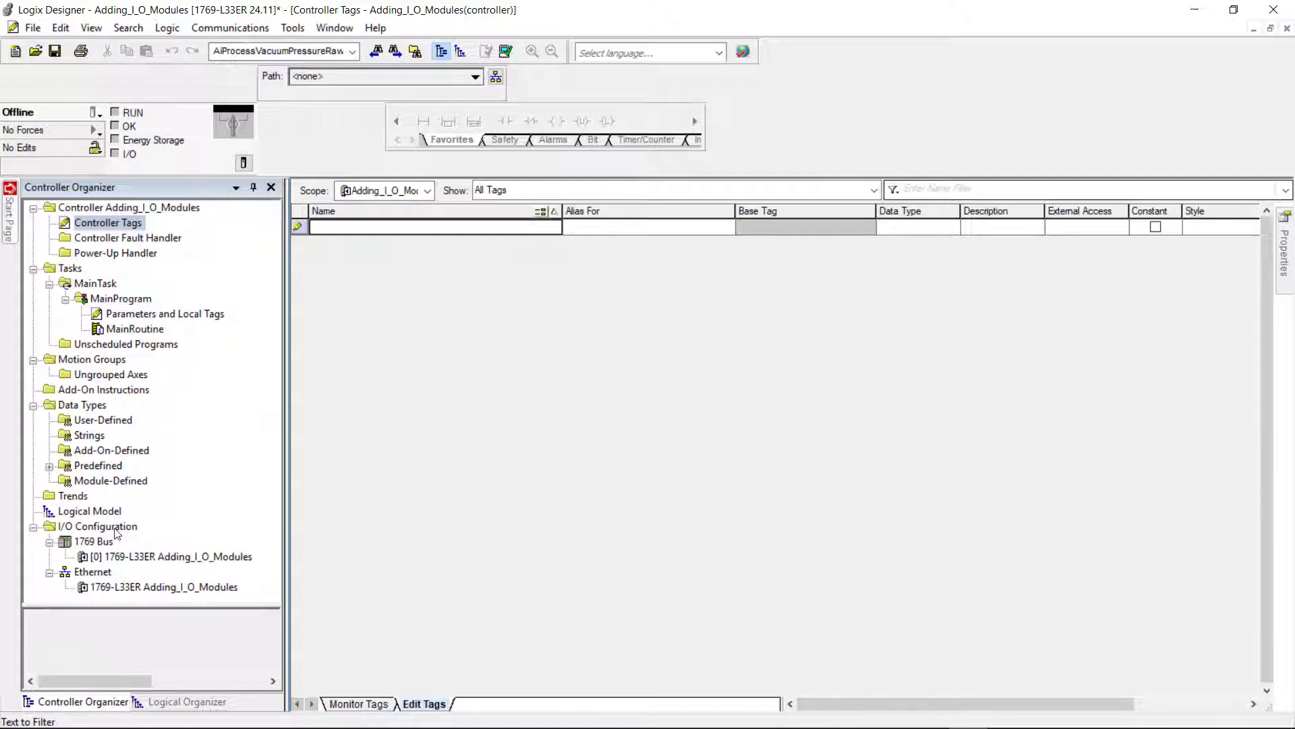
Select 1769 Bus under I/O Configuration to see its bus size of 17.
click(97, 526)
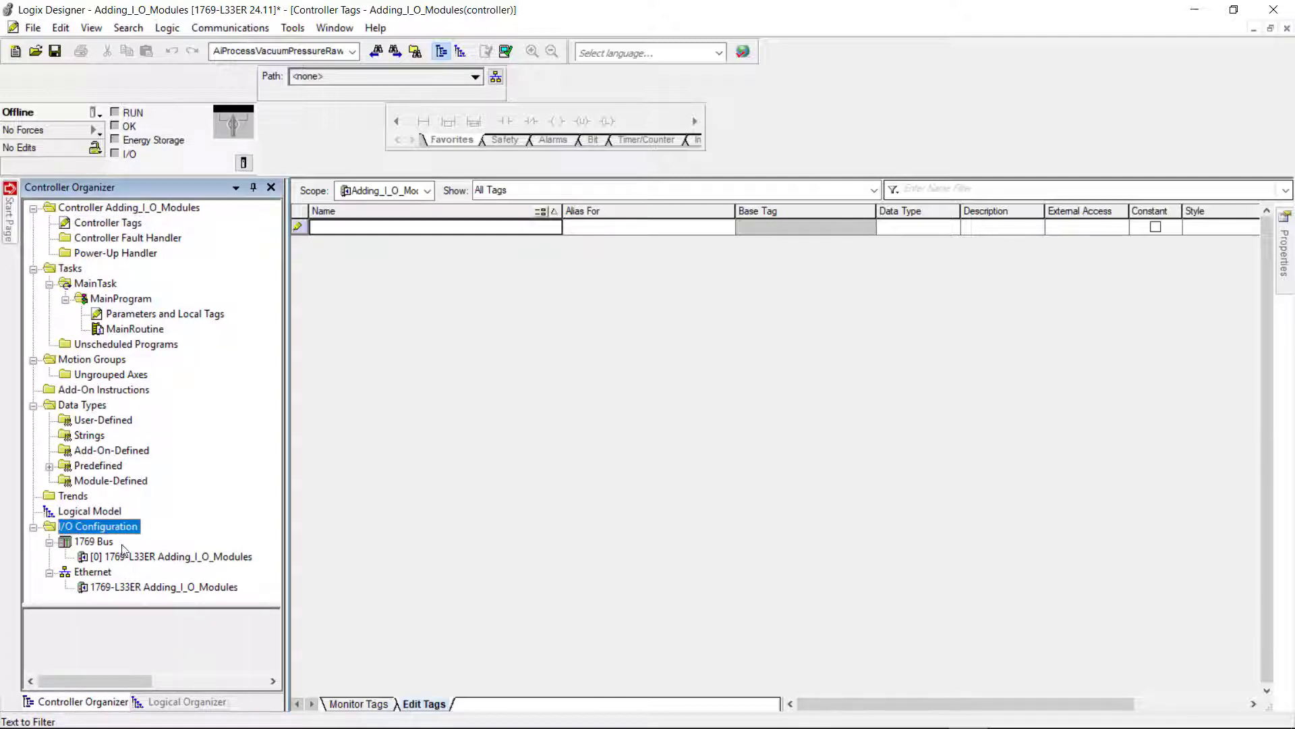
mouse_move(83, 572)
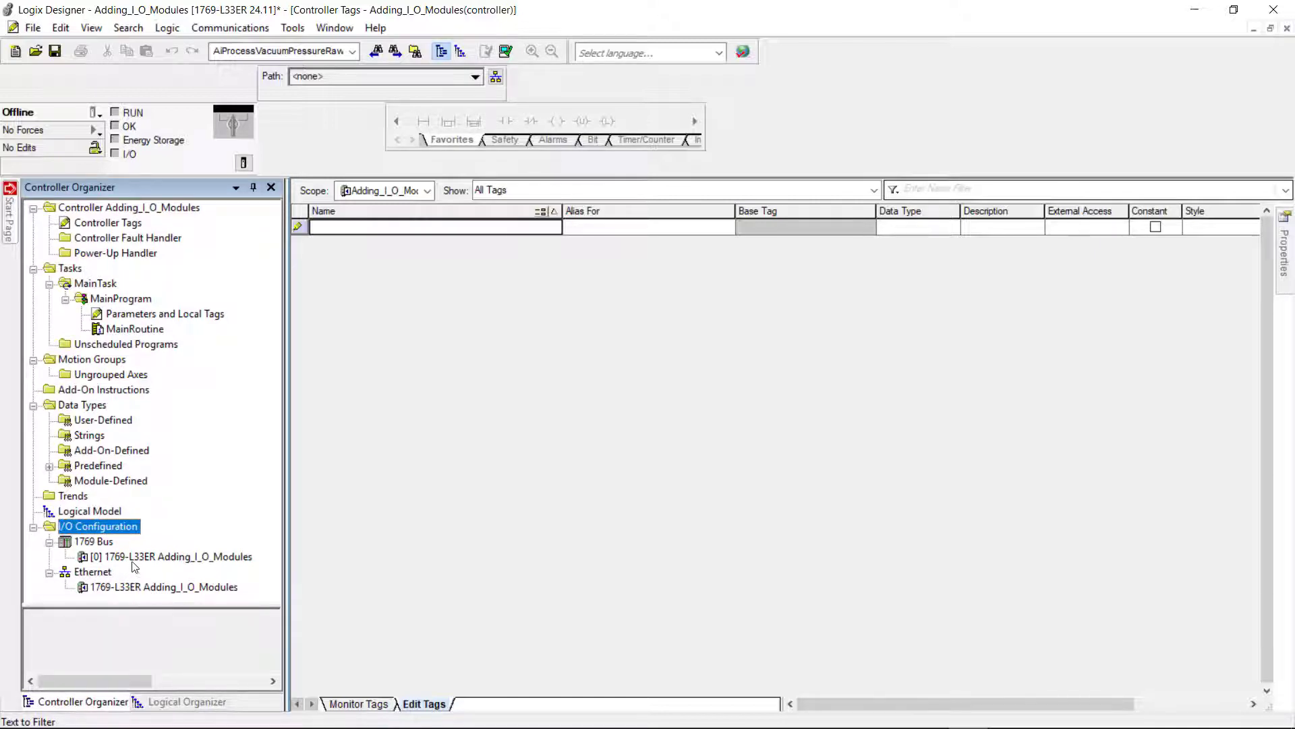
mouse_move(106, 552)
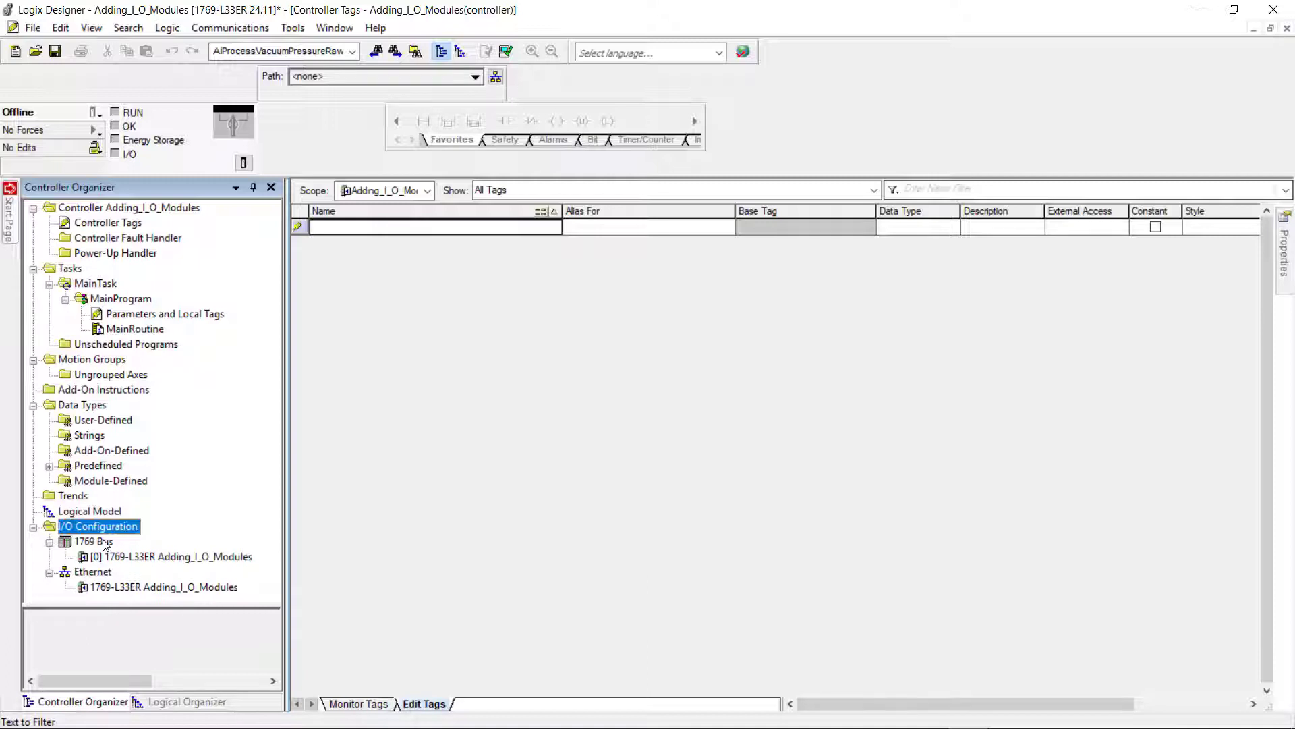
click(93, 541)
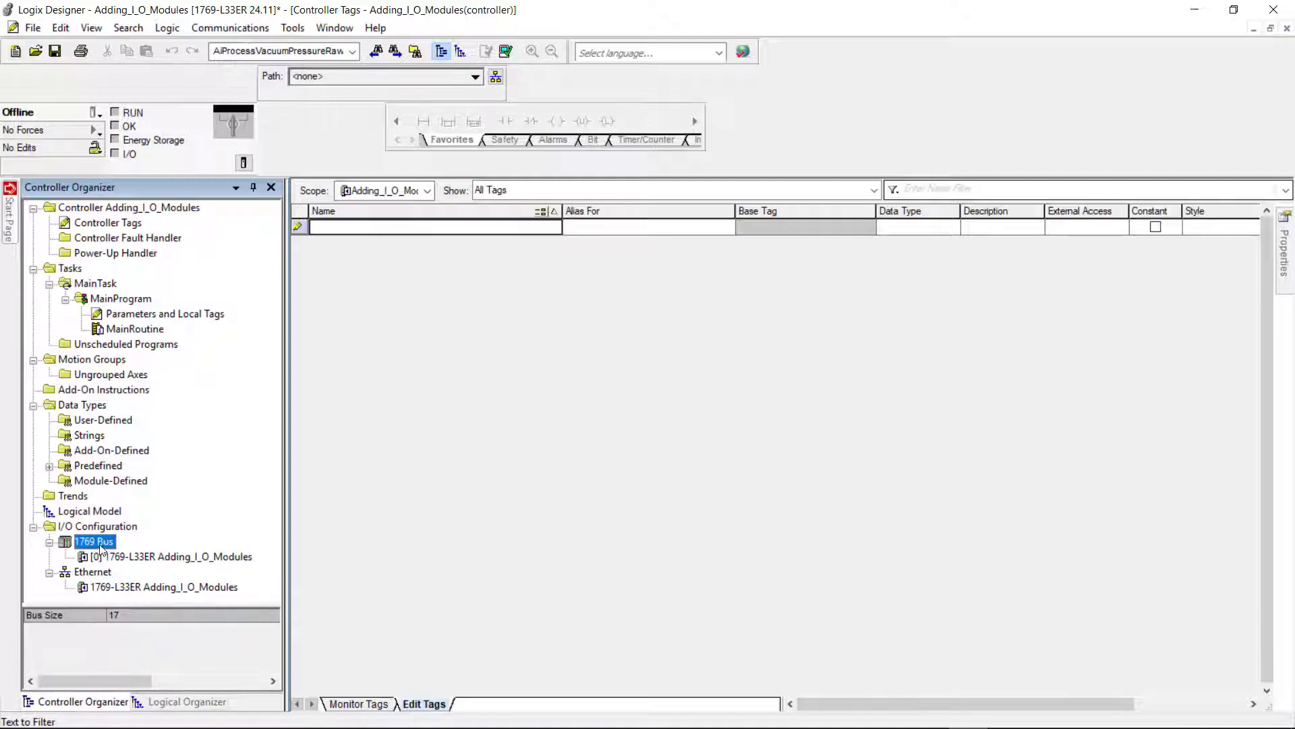
Add a new module to the 1769 Bus, filtering Digital and Allen-Bradley, choosing 1769-IA16.
right_click(93, 541)
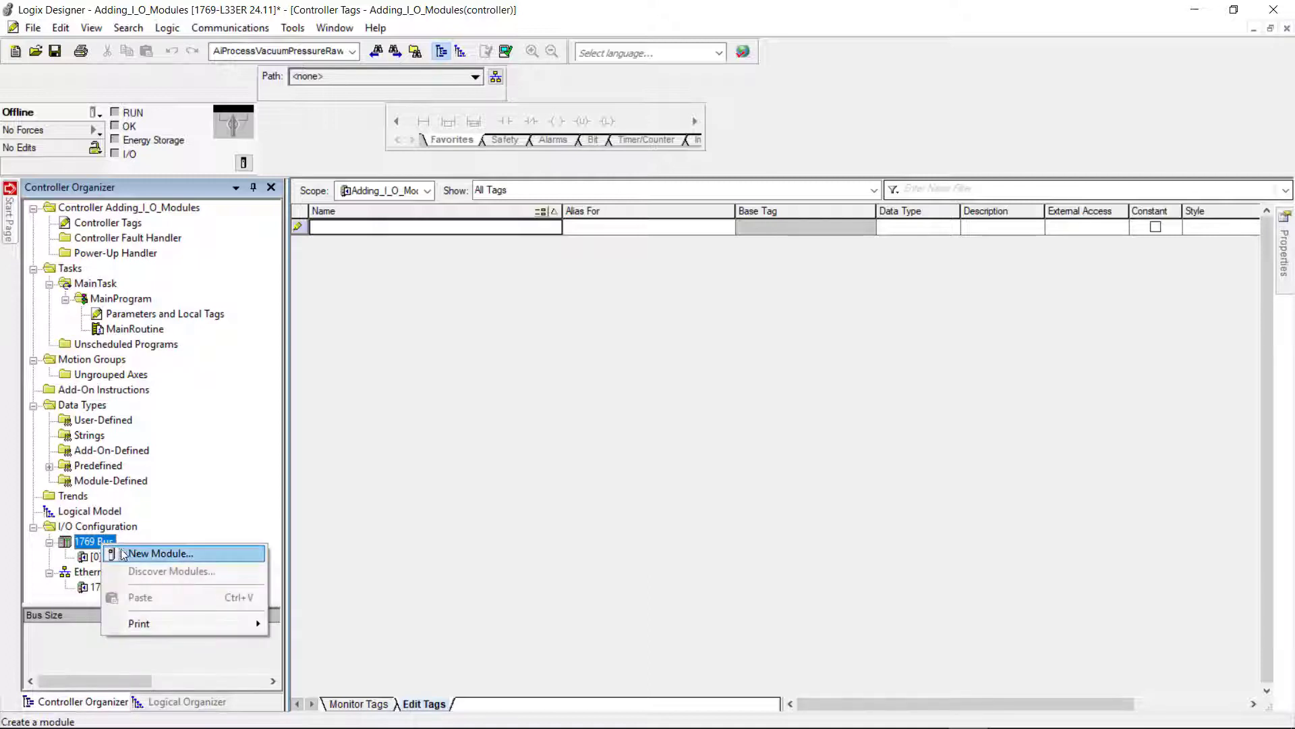
click(158, 552)
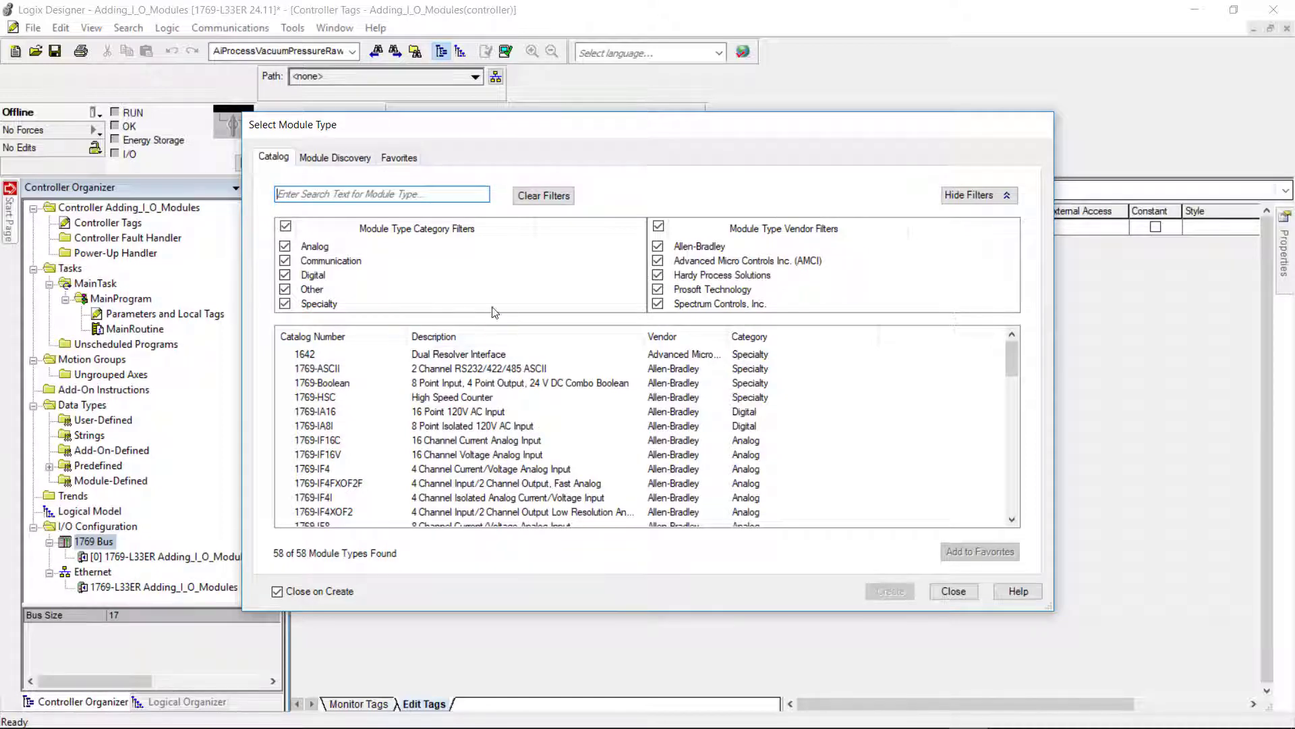
mouse_move(320, 377)
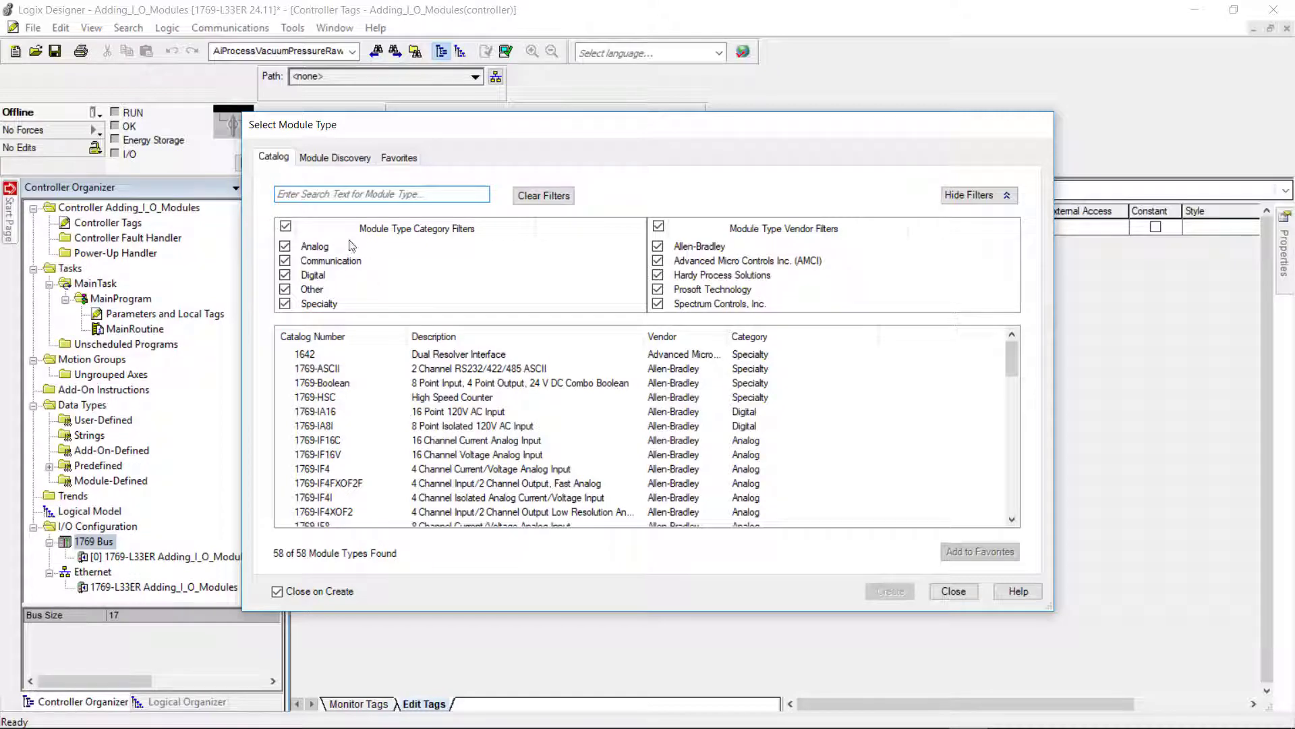
click(285, 228)
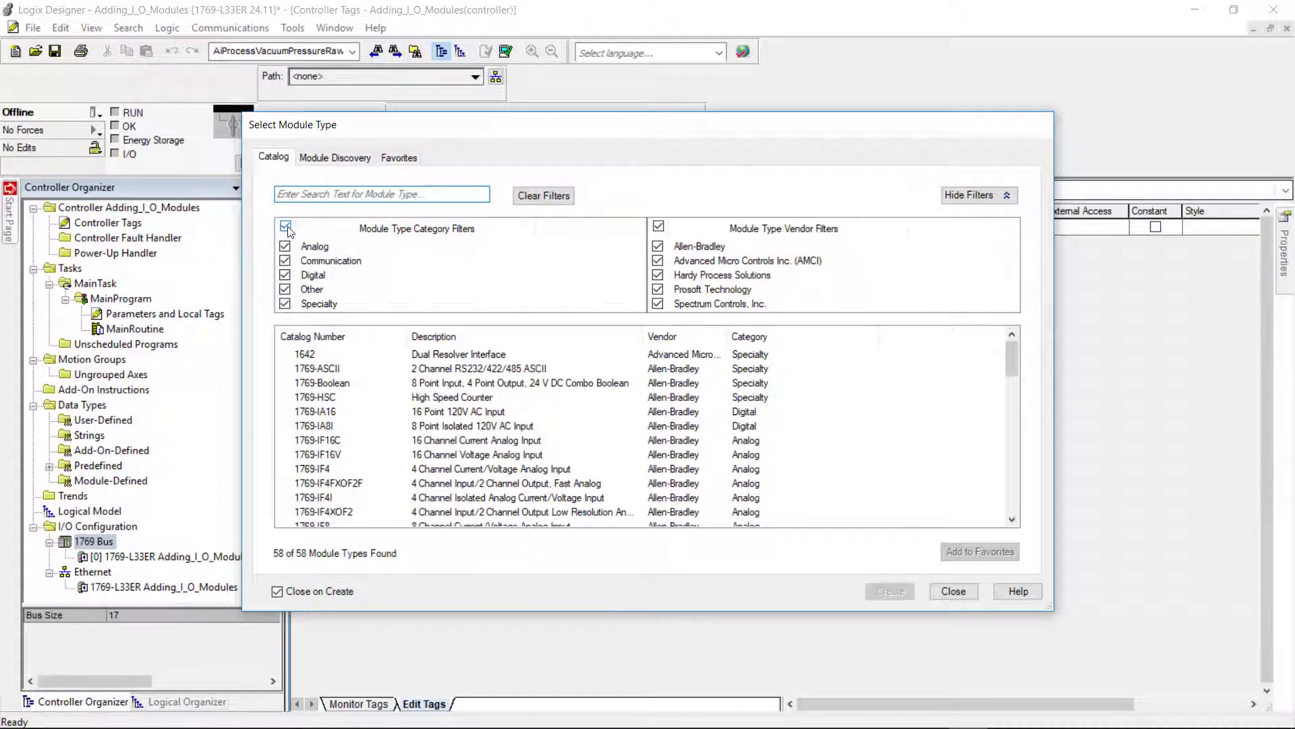
click(285, 228)
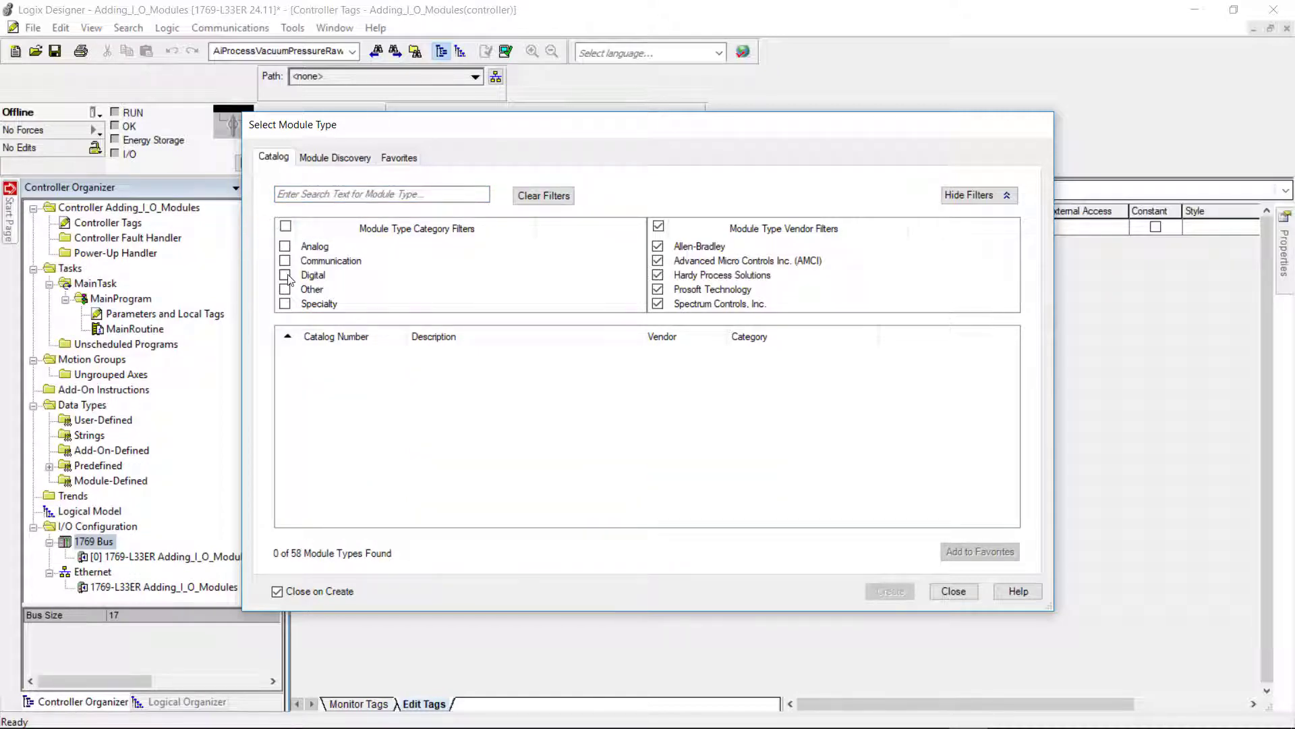
click(286, 275)
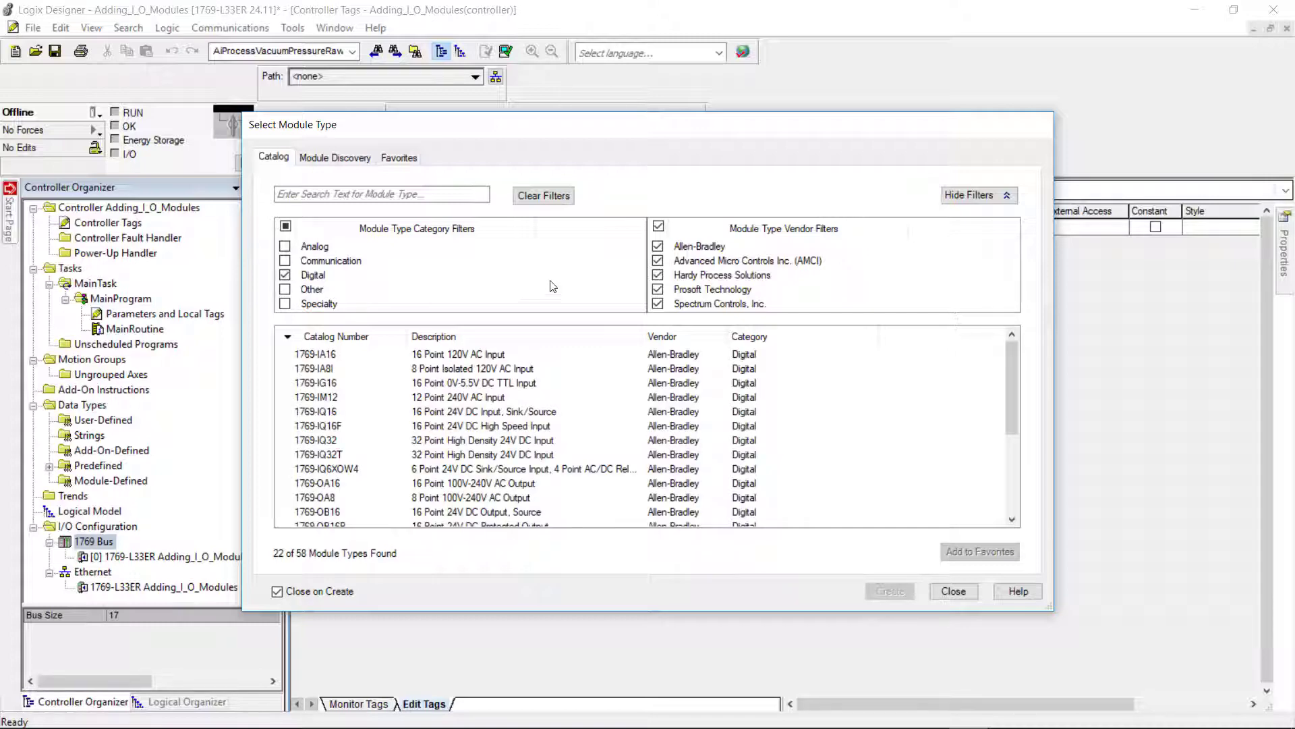
click(658, 226)
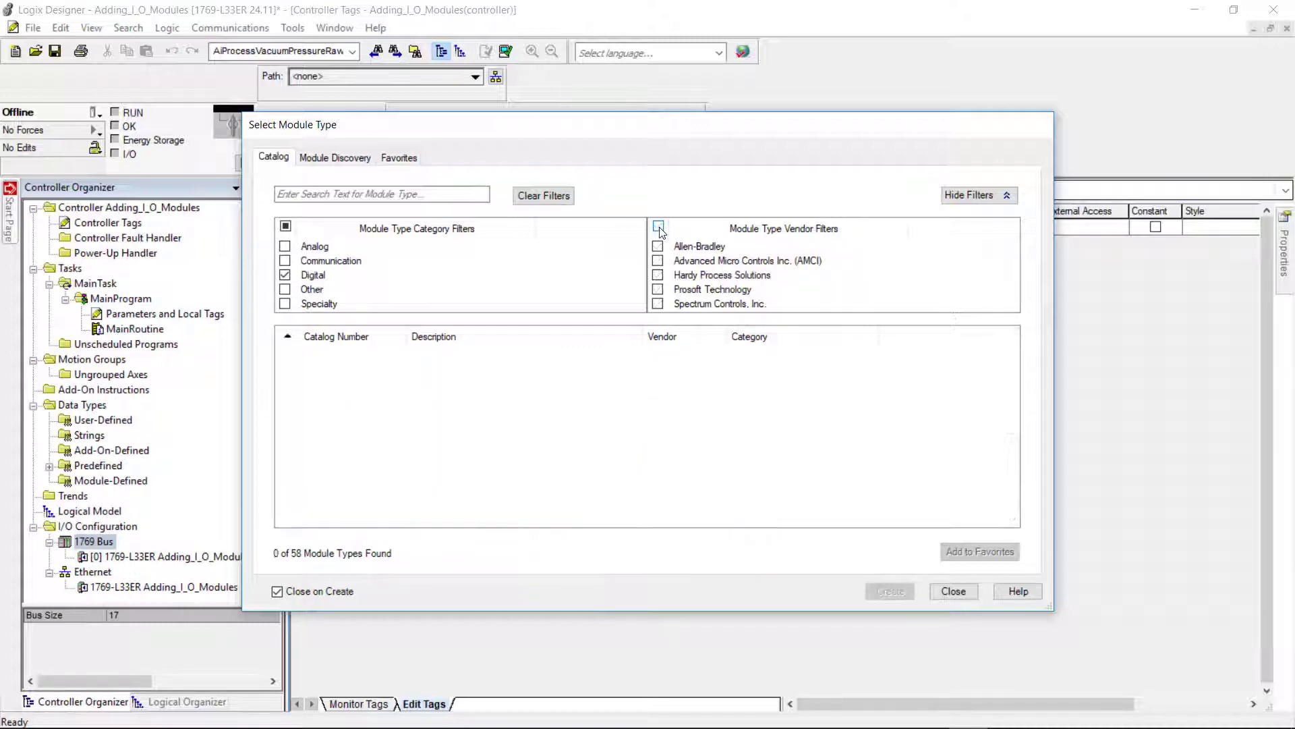
click(658, 227)
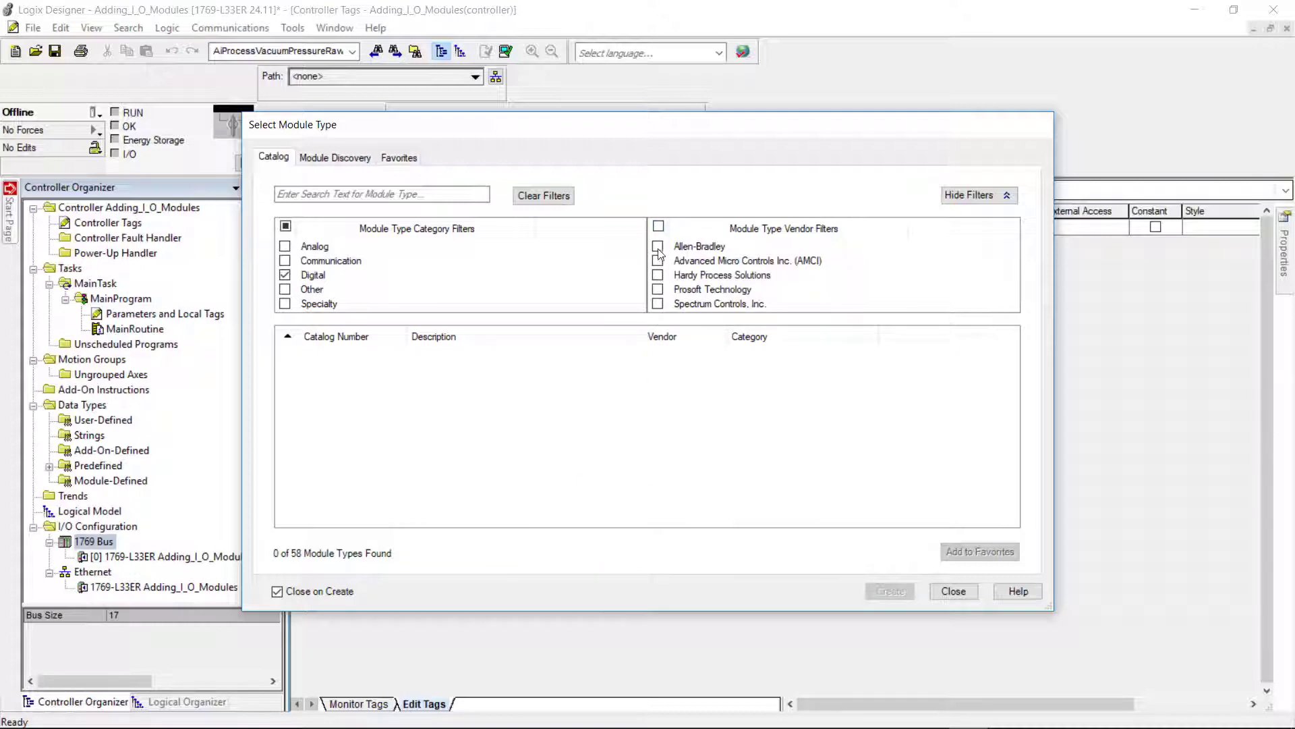
click(658, 247)
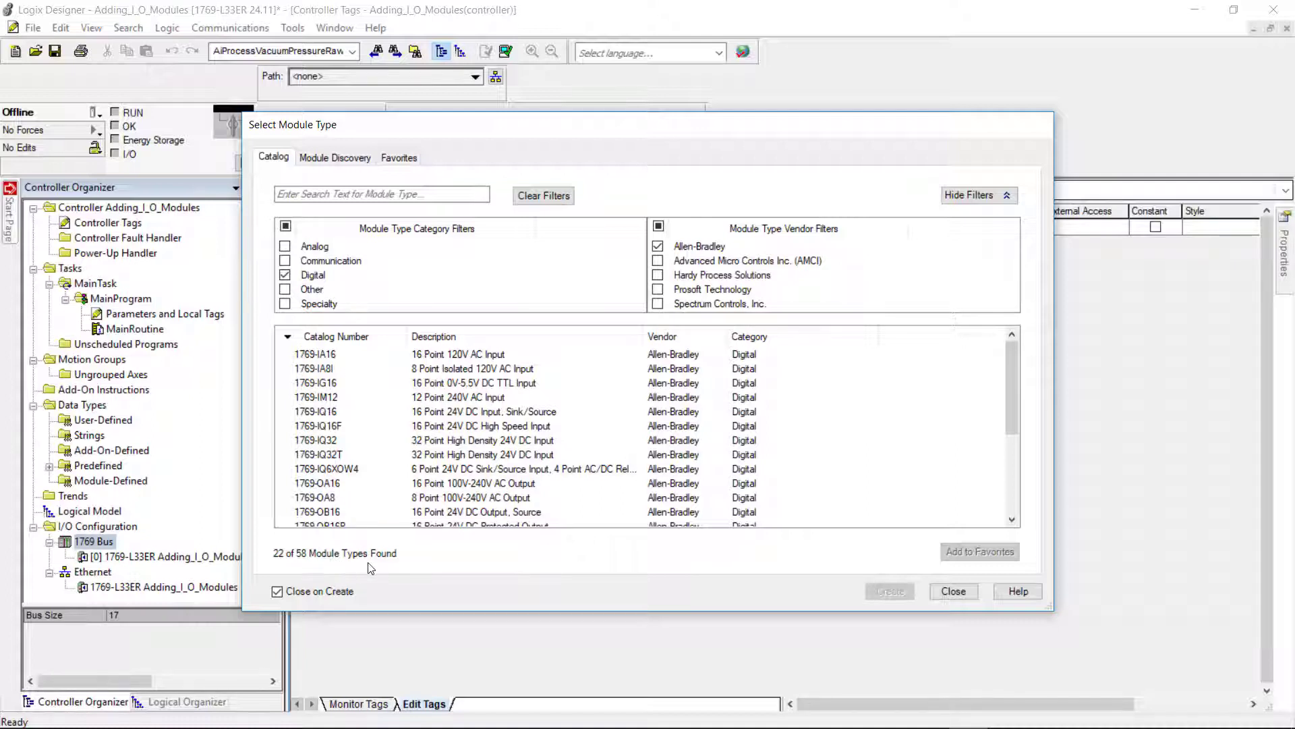
mouse_move(383, 463)
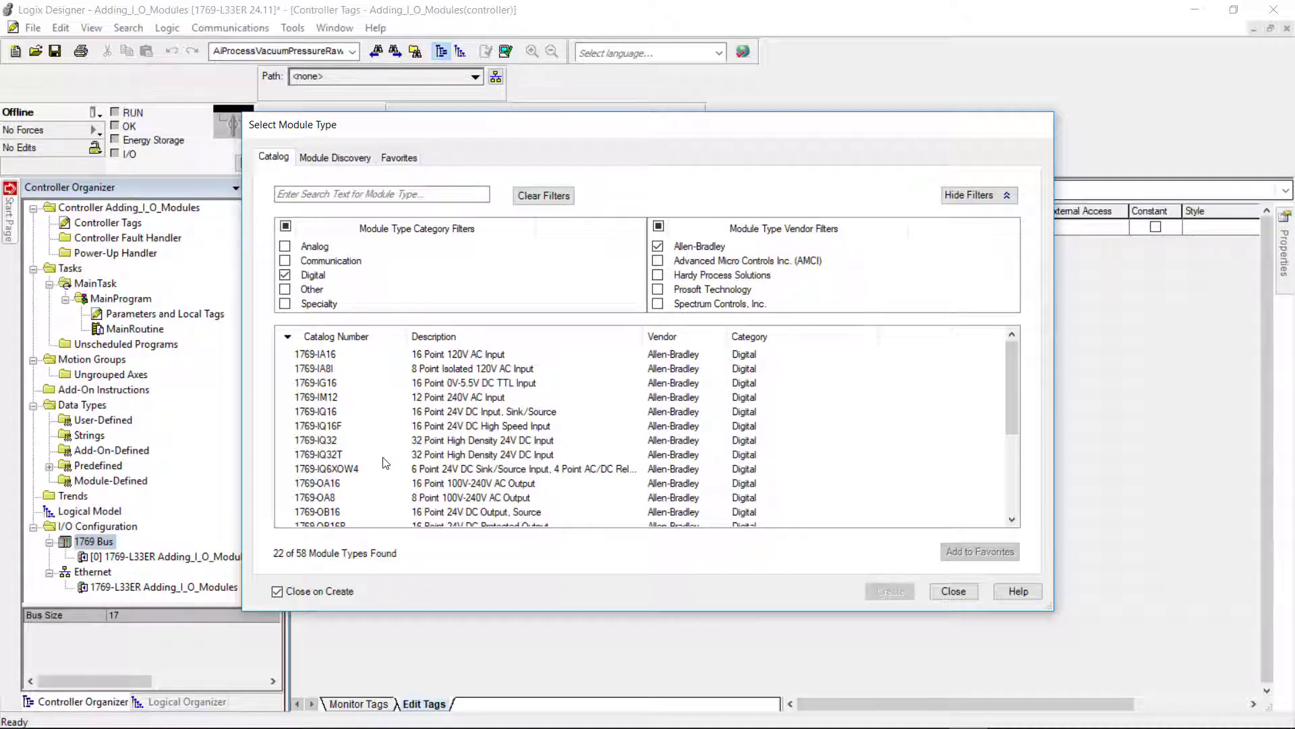
mouse_move(322, 383)
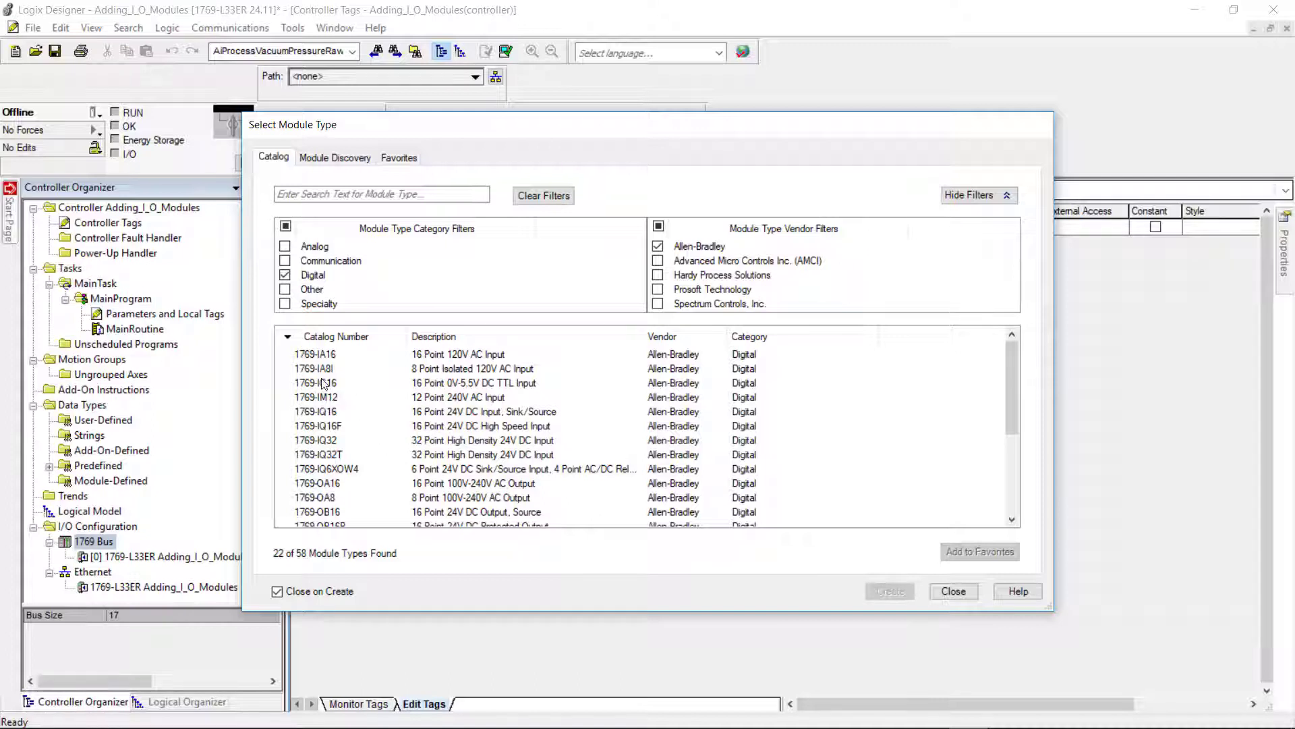
mouse_move(323, 364)
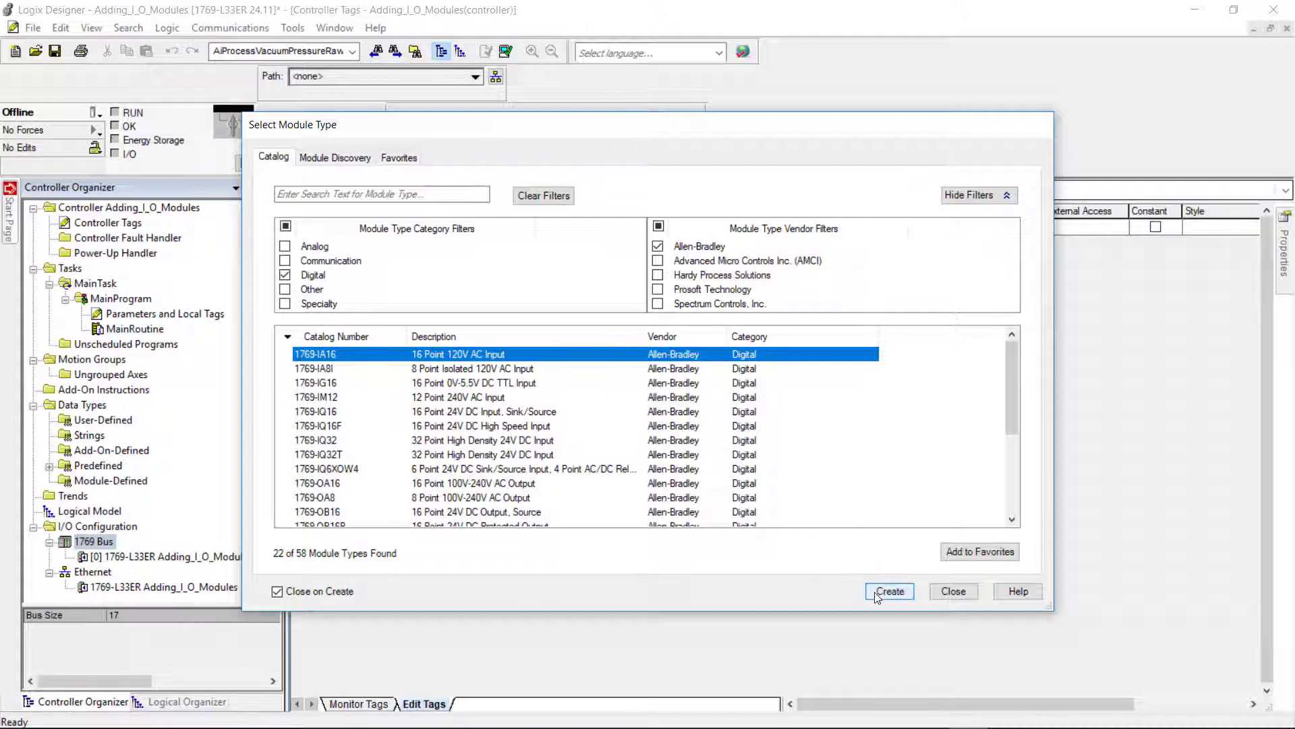
click(890, 591)
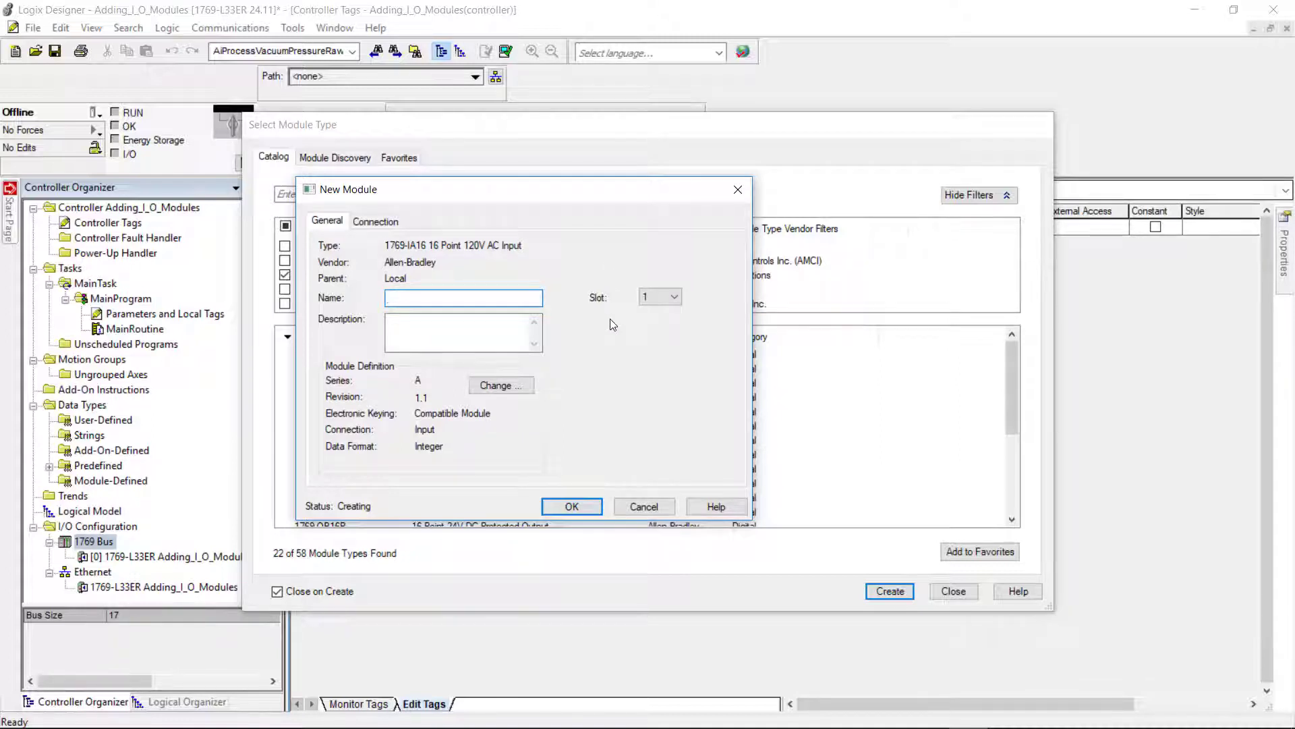
Name the new module Input_1 and assign it to slot 1.
click(463, 297)
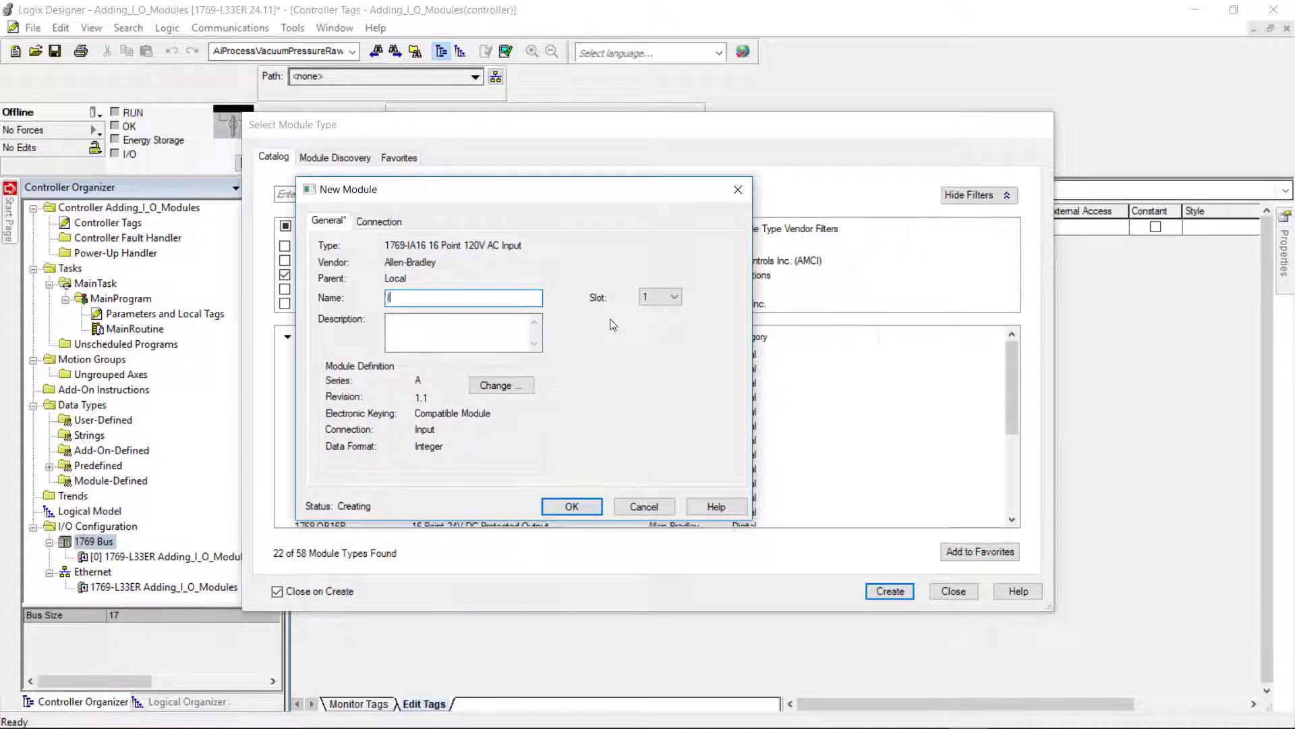
text(Input_)
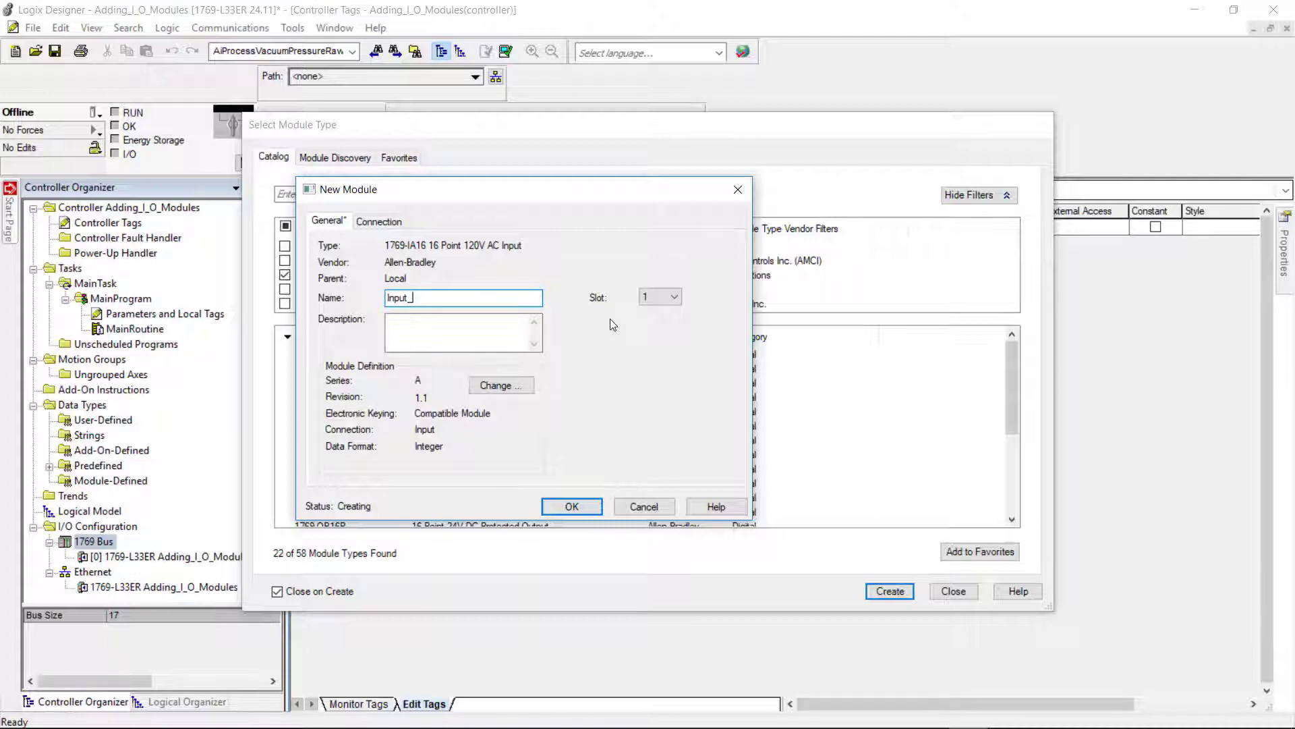
text(1)
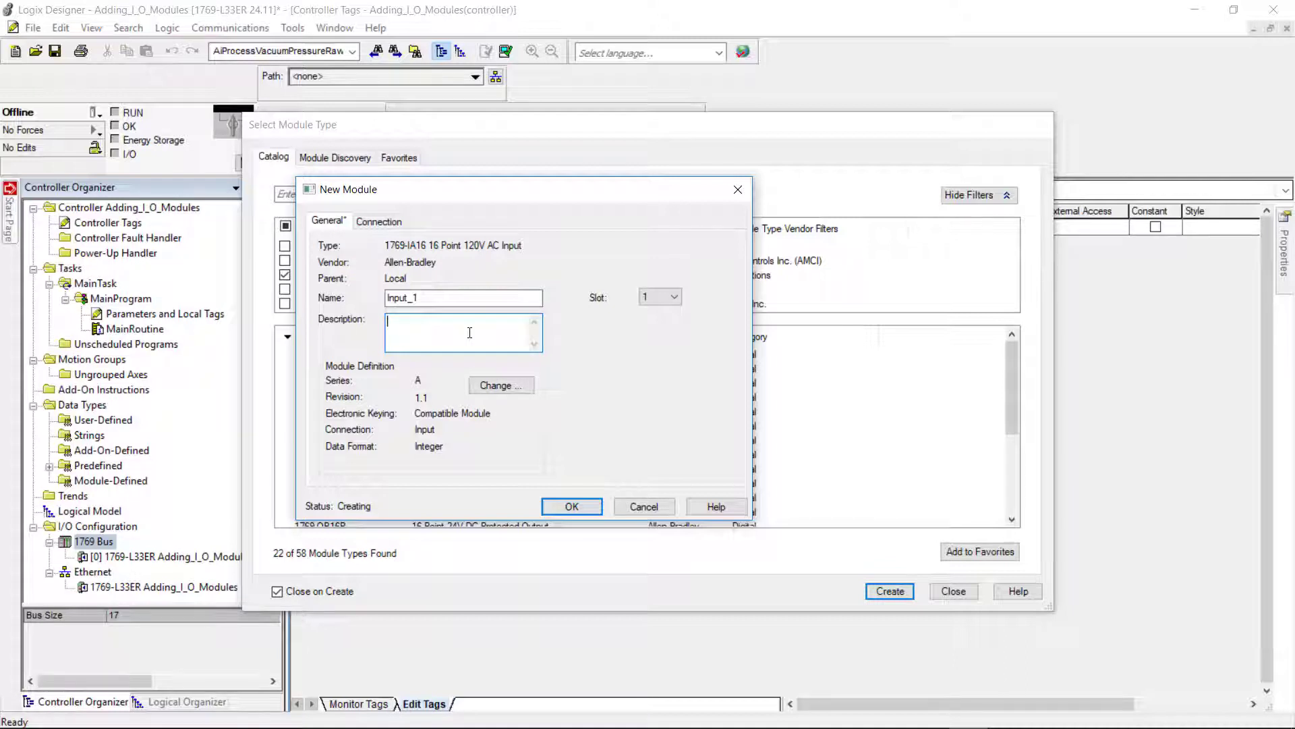
click(659, 297)
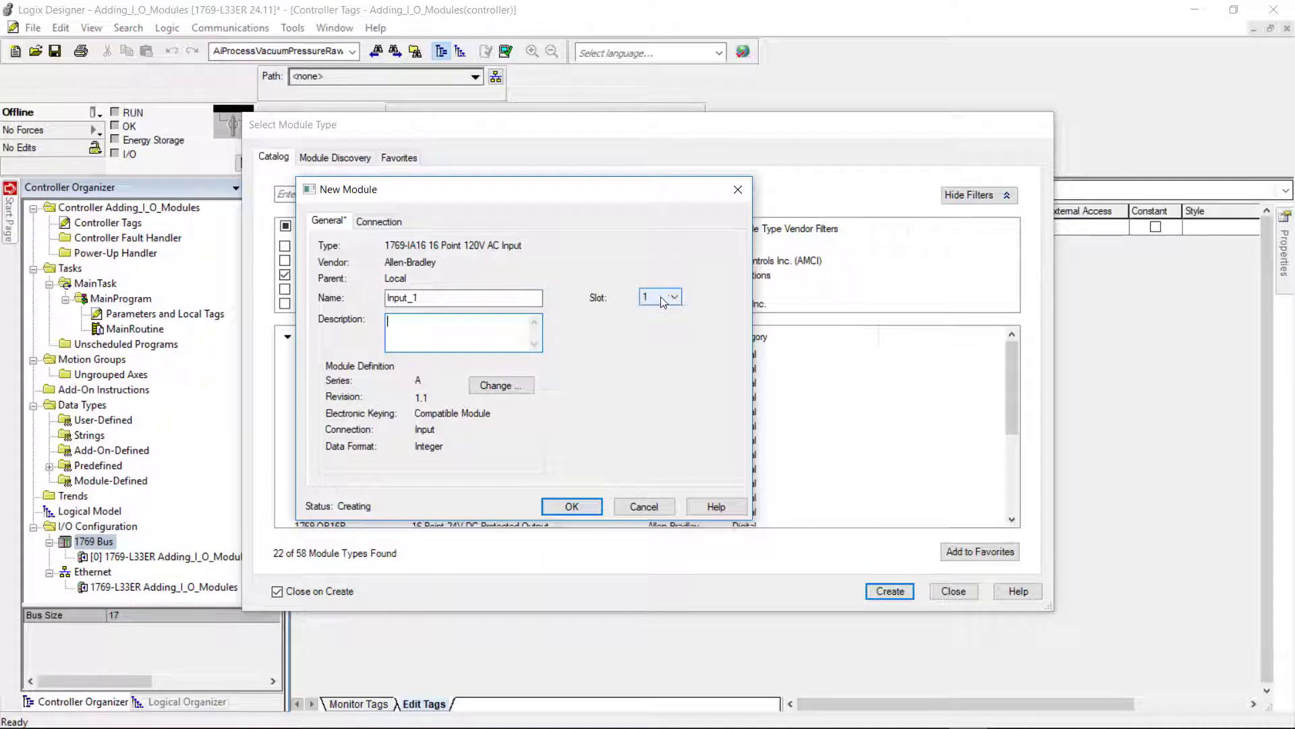
click(673, 297)
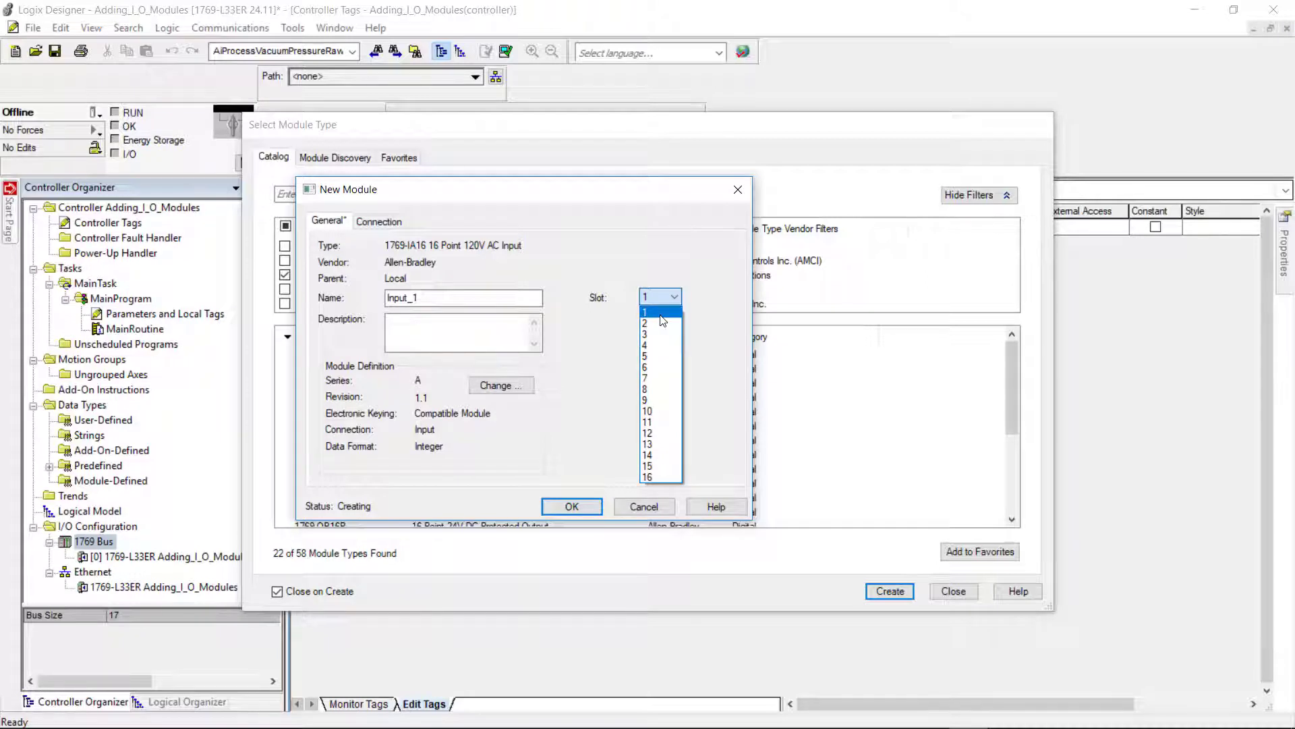
click(647, 312)
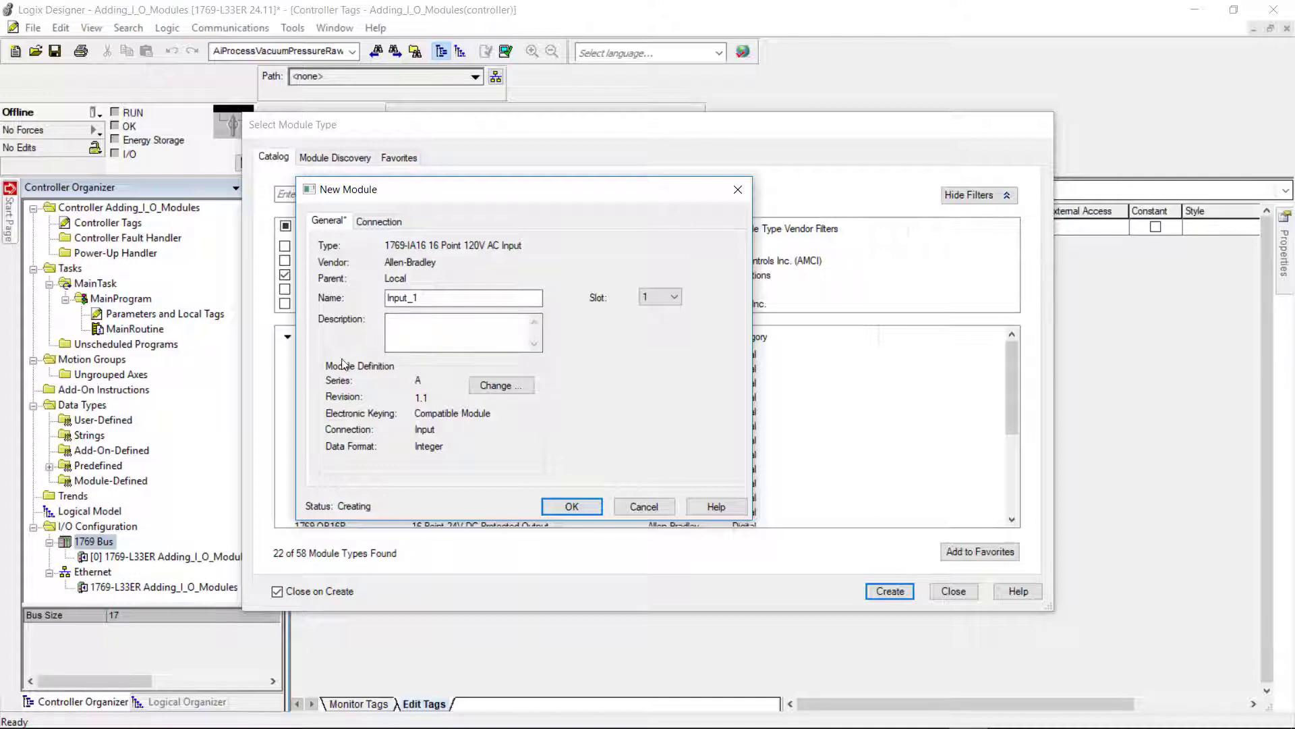
mouse_move(440, 413)
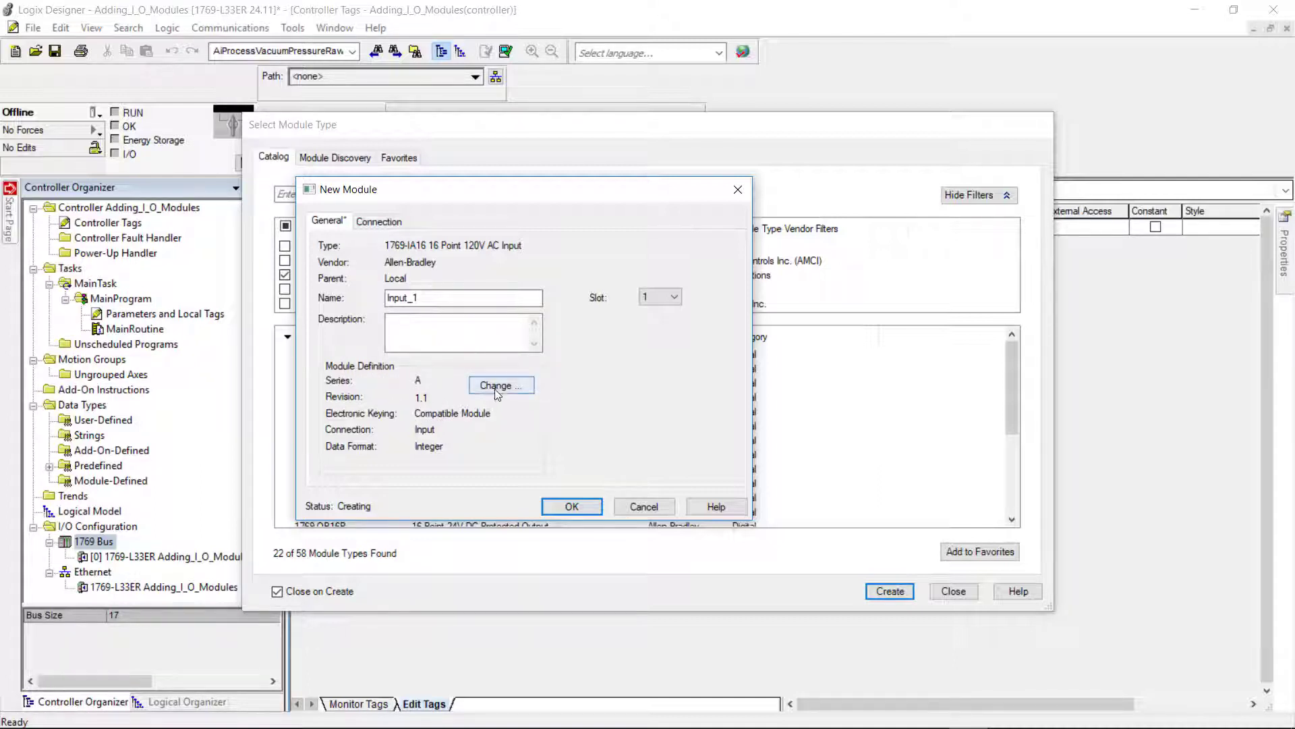
Review Input_1's connection and keying settings, keeping series A and revision 1.
click(500, 386)
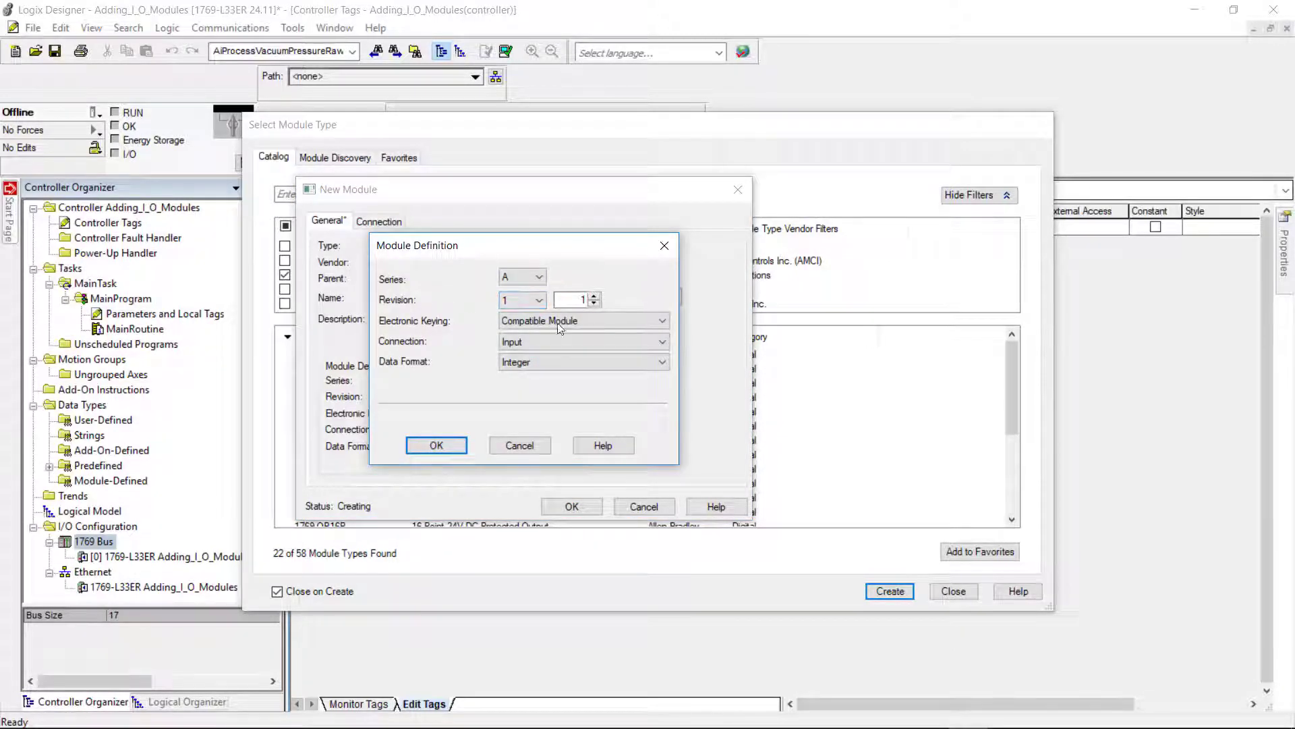
click(582, 320)
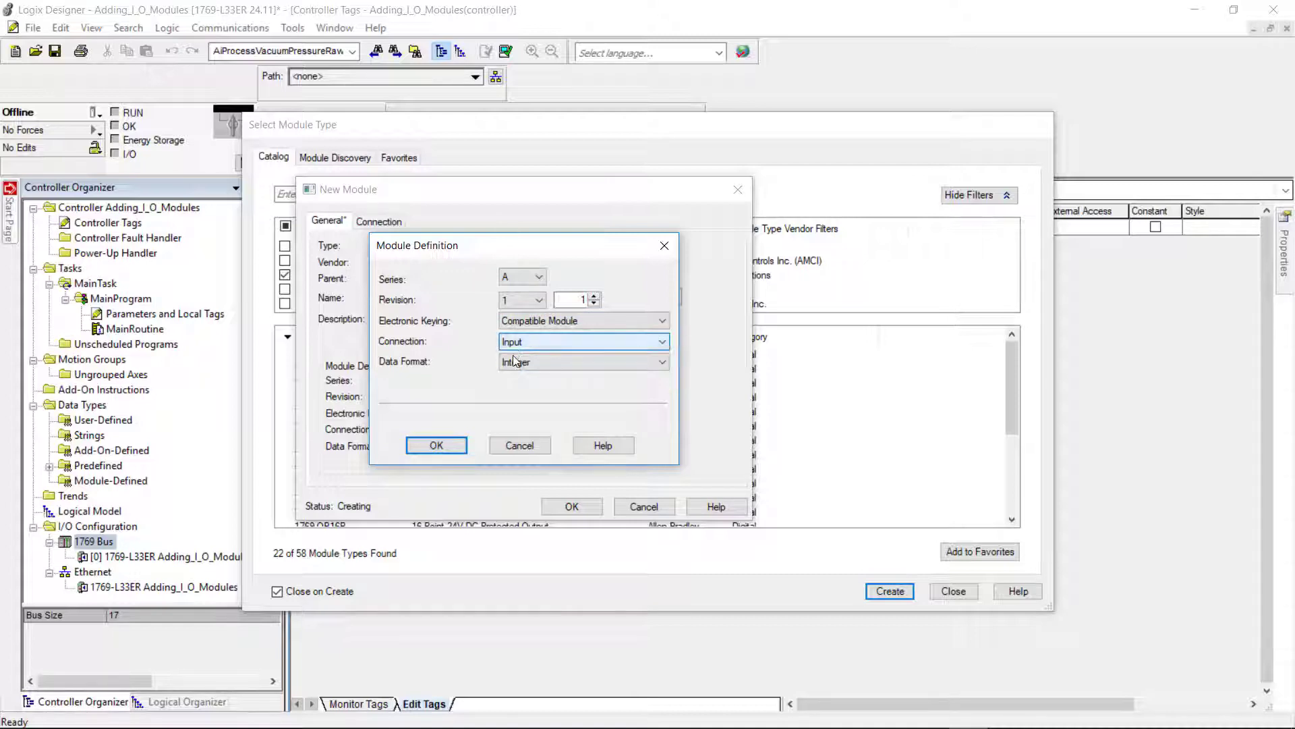
click(582, 362)
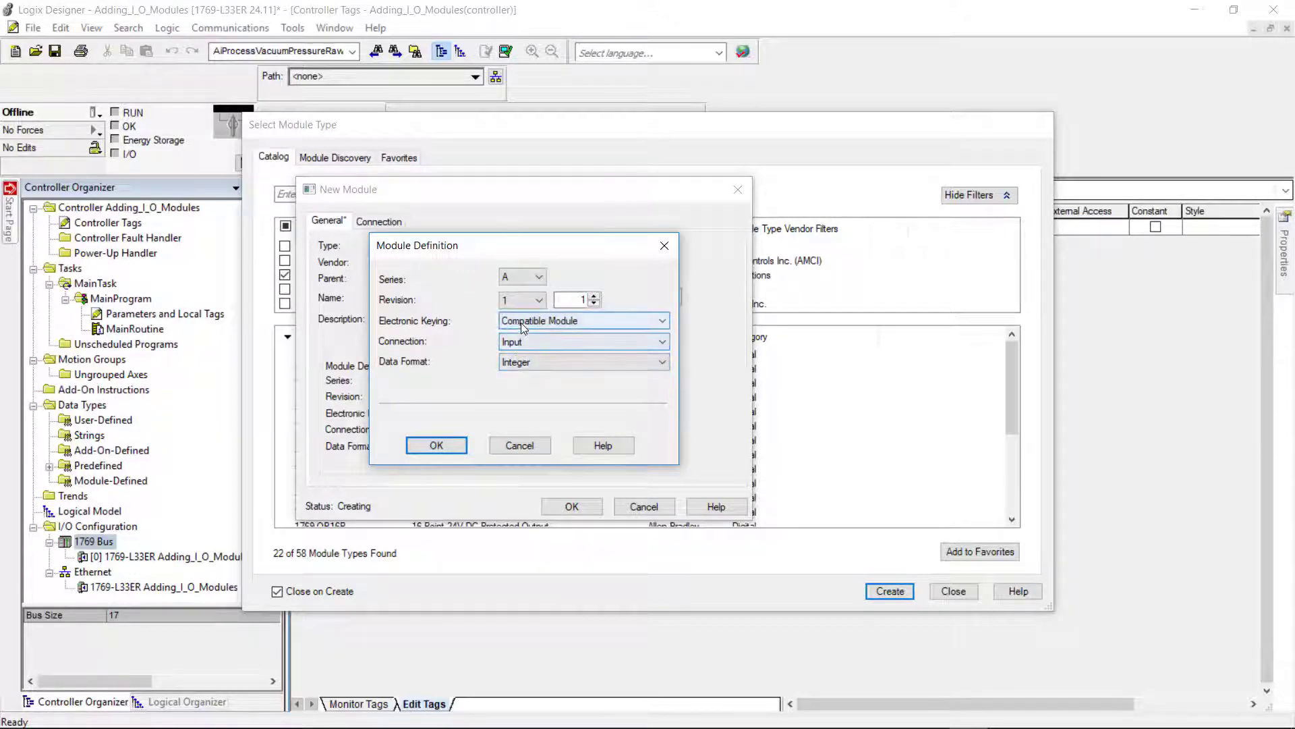
click(661, 321)
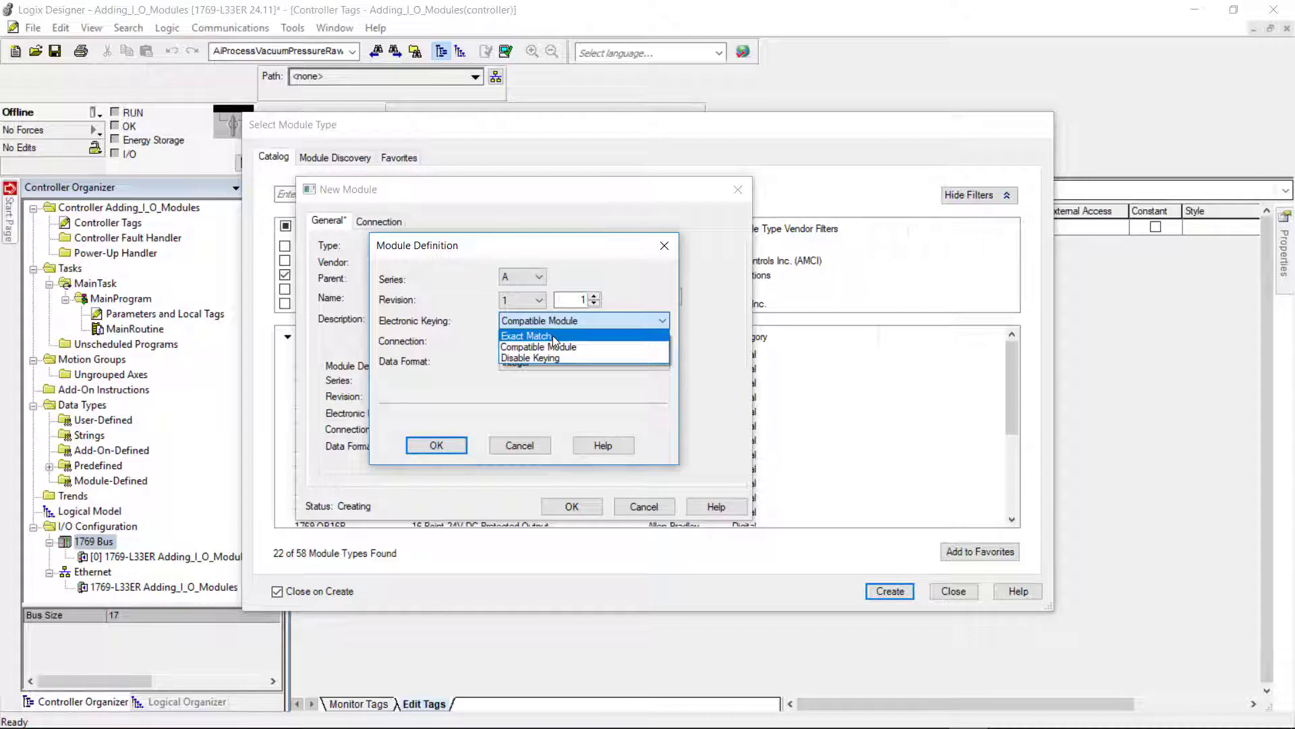
mouse_move(553, 346)
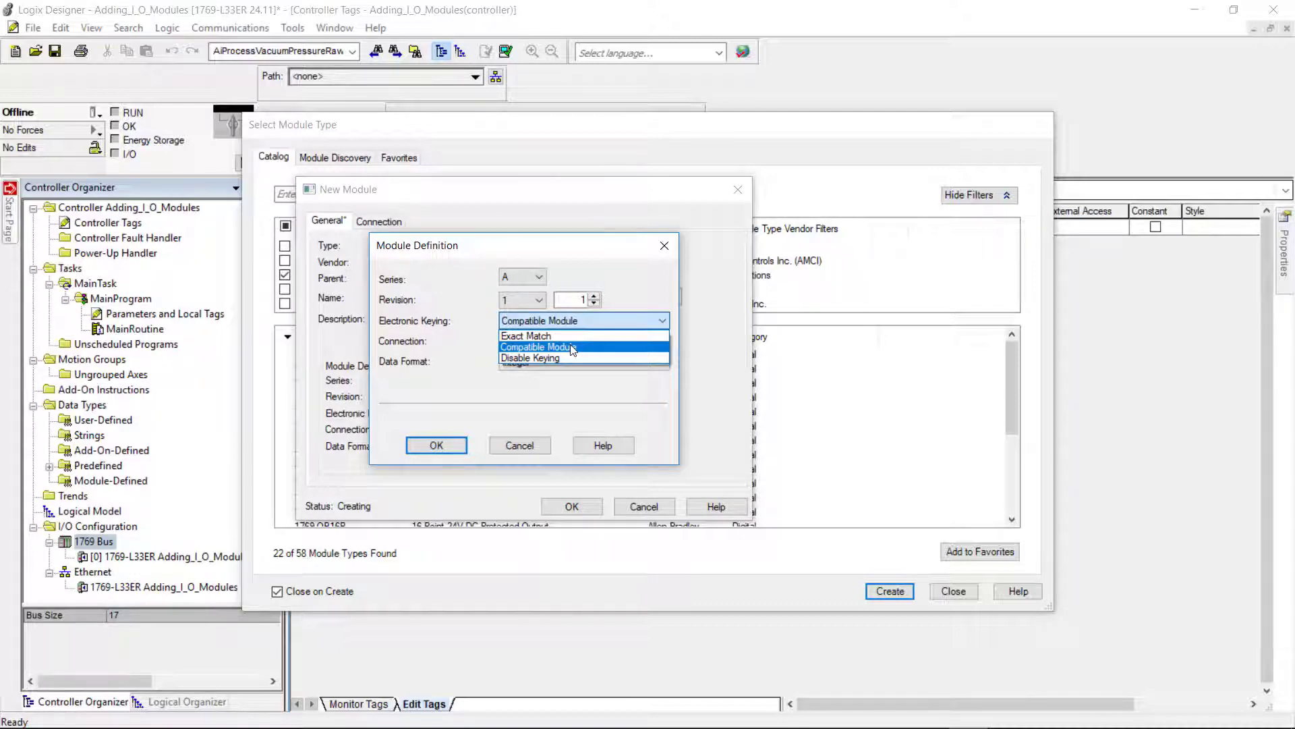
mouse_move(588, 350)
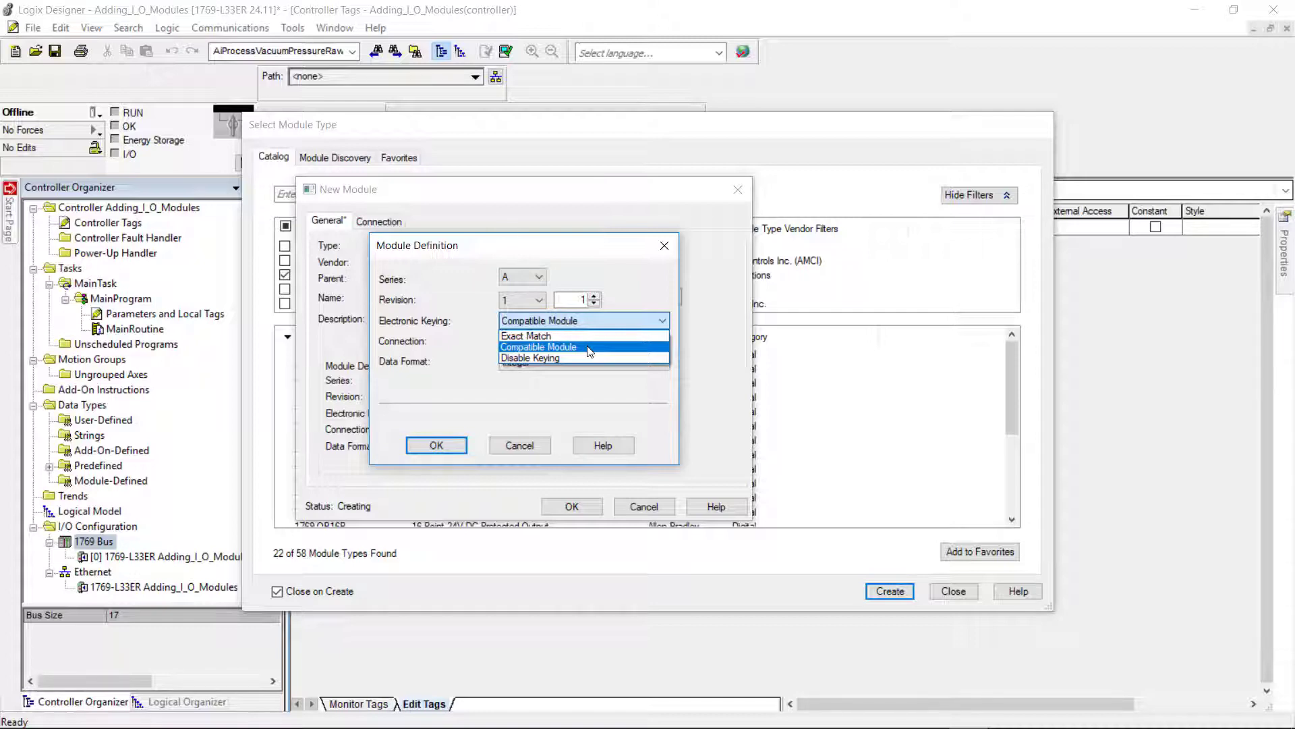
mouse_move(530, 358)
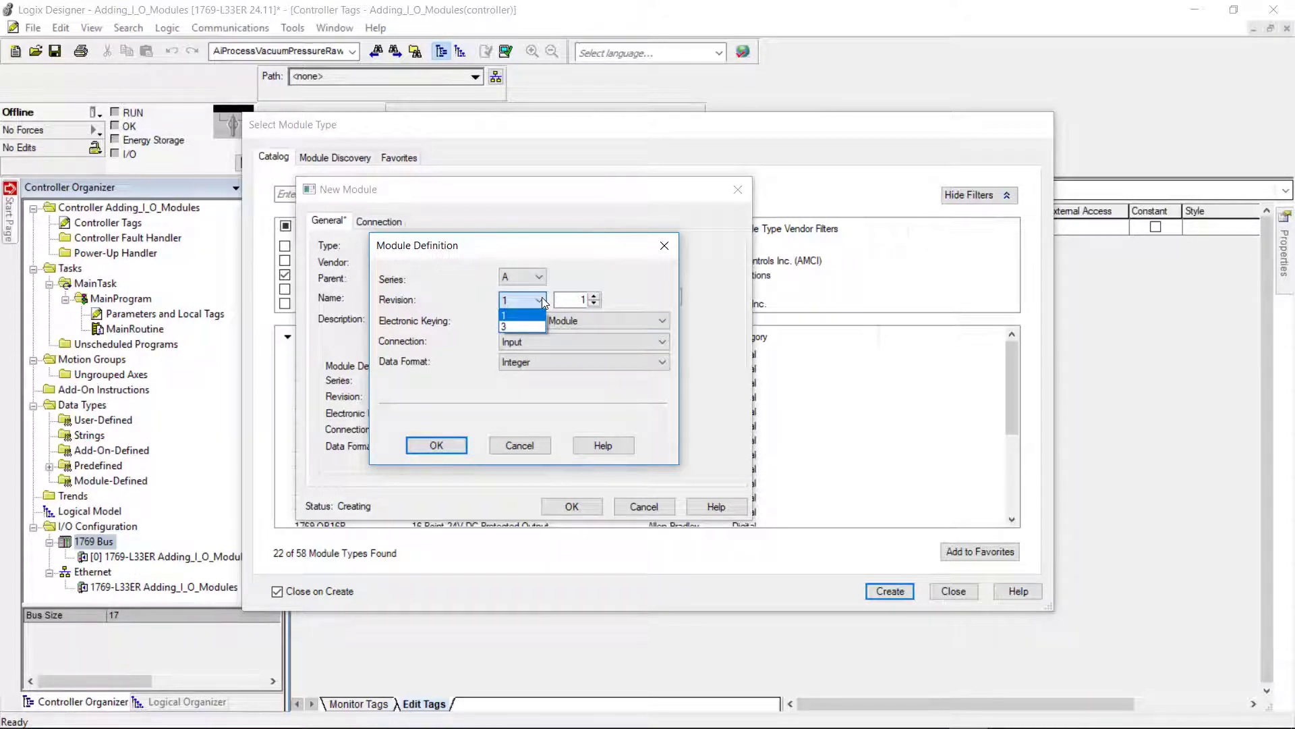
click(522, 299)
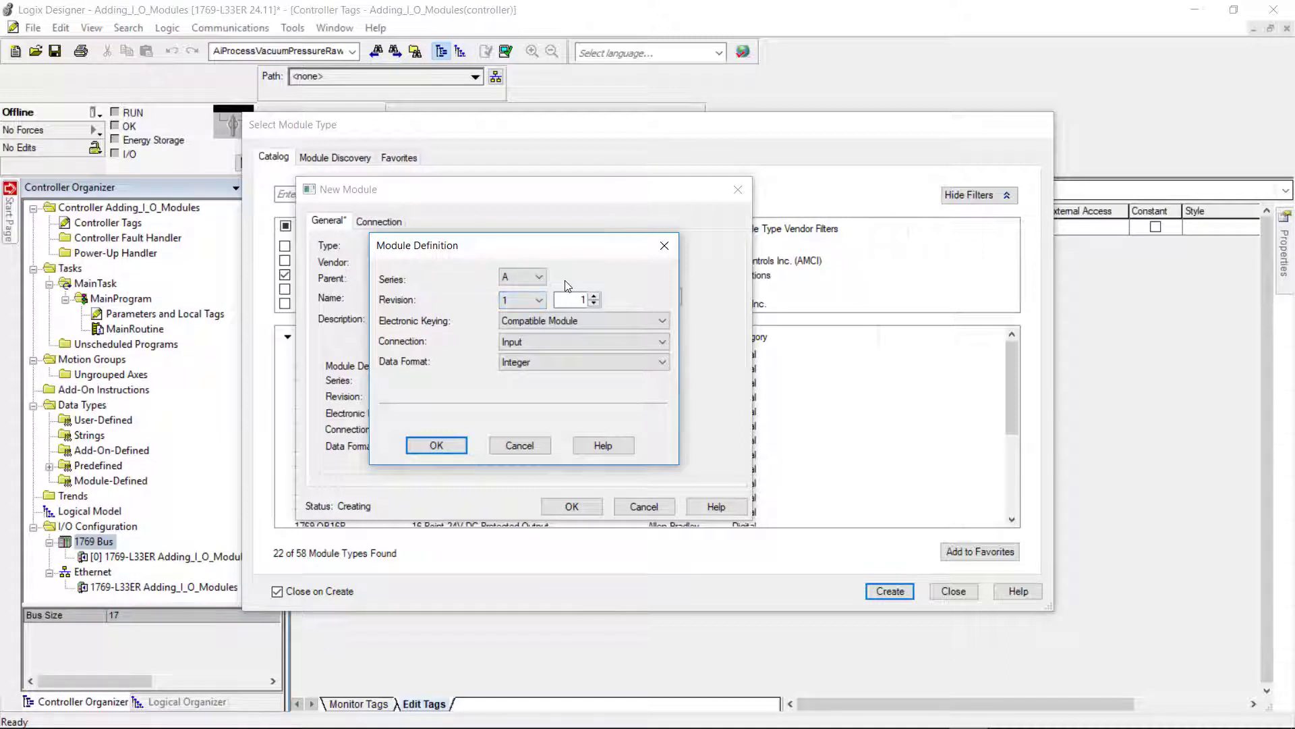
click(537, 275)
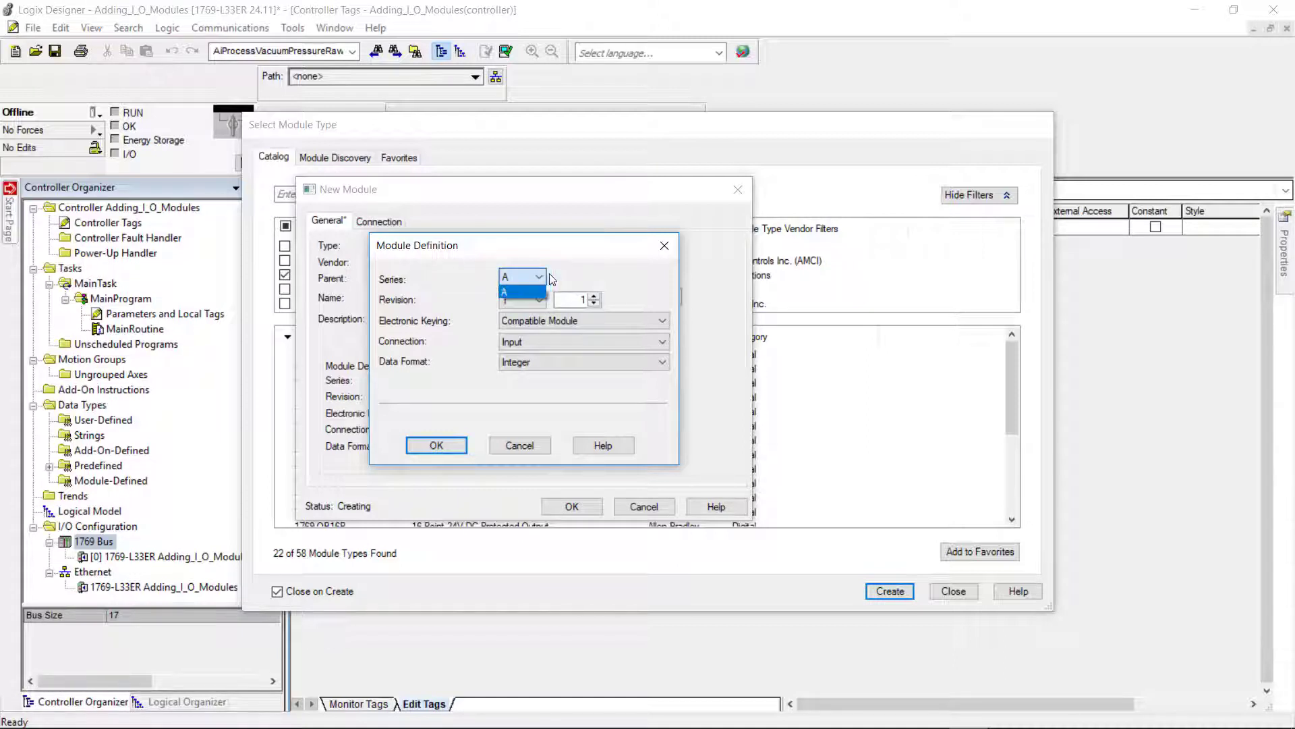
click(505, 276)
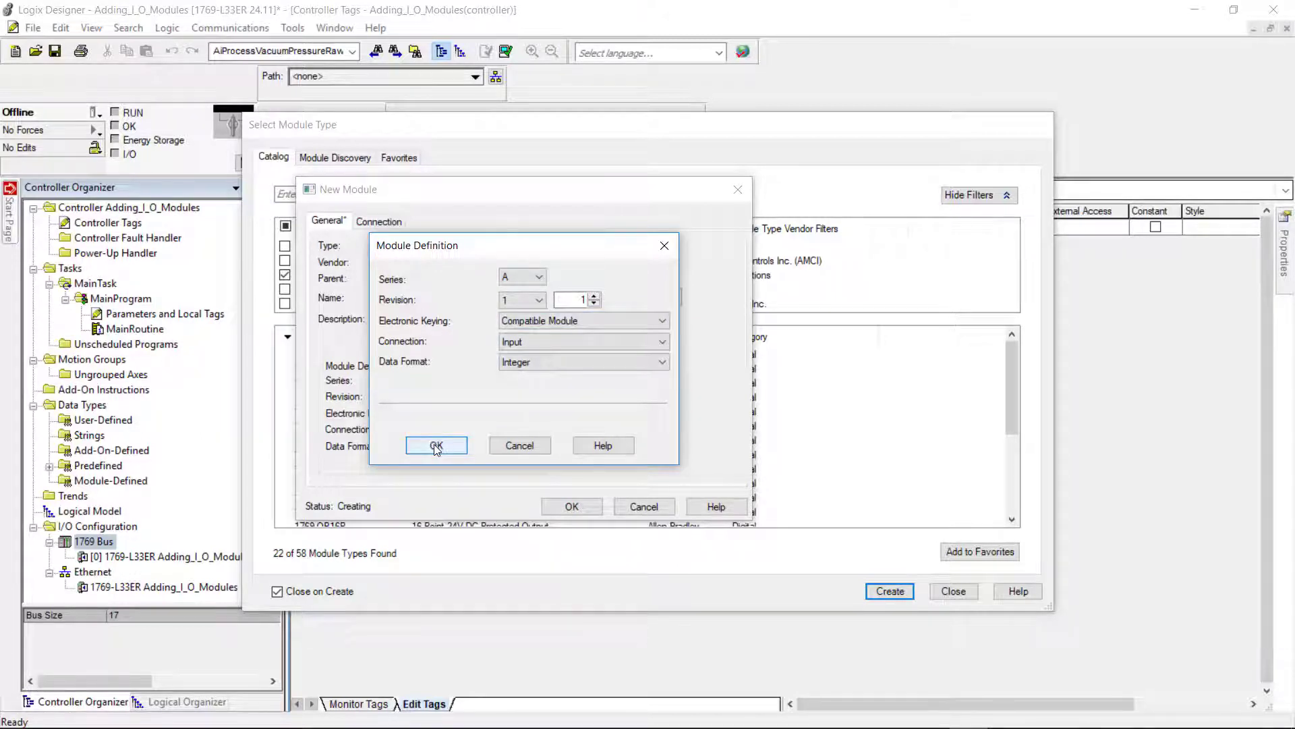
Confirm the Module Definition and New Module dialogs to create Input_1 in slot 1.
click(436, 446)
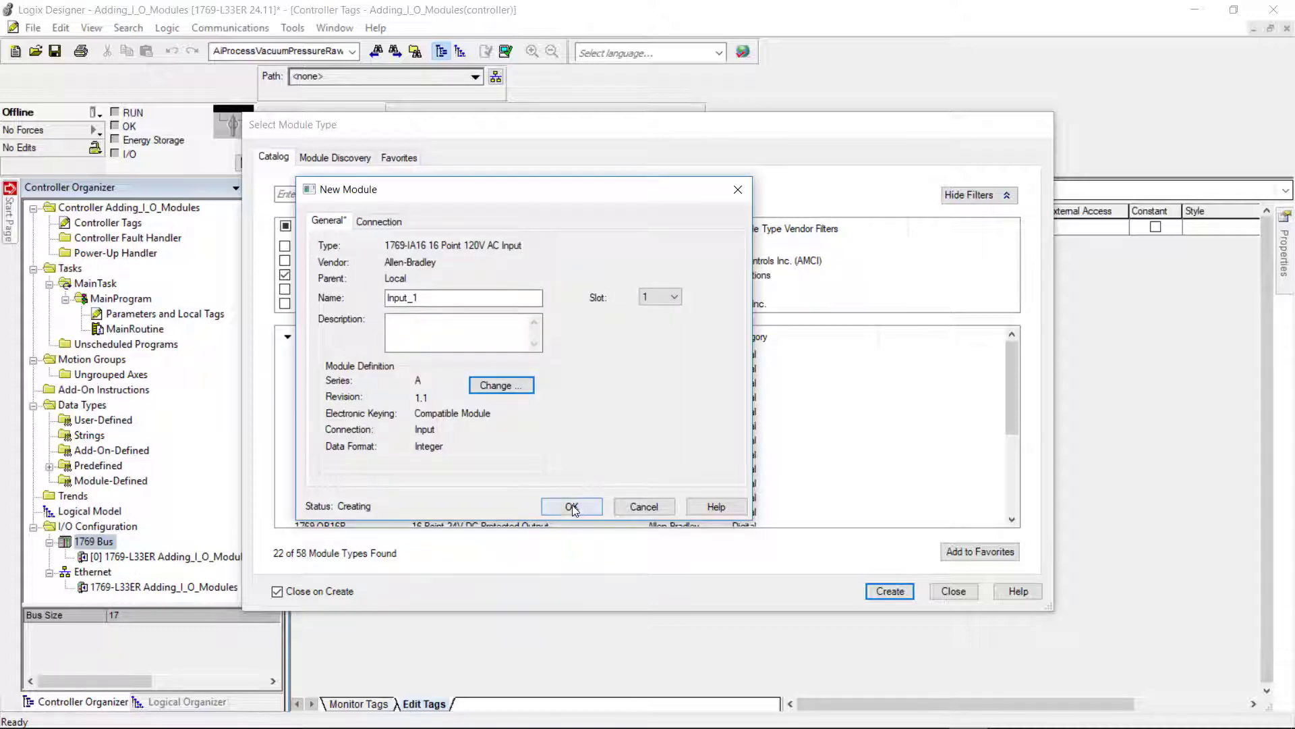
click(571, 507)
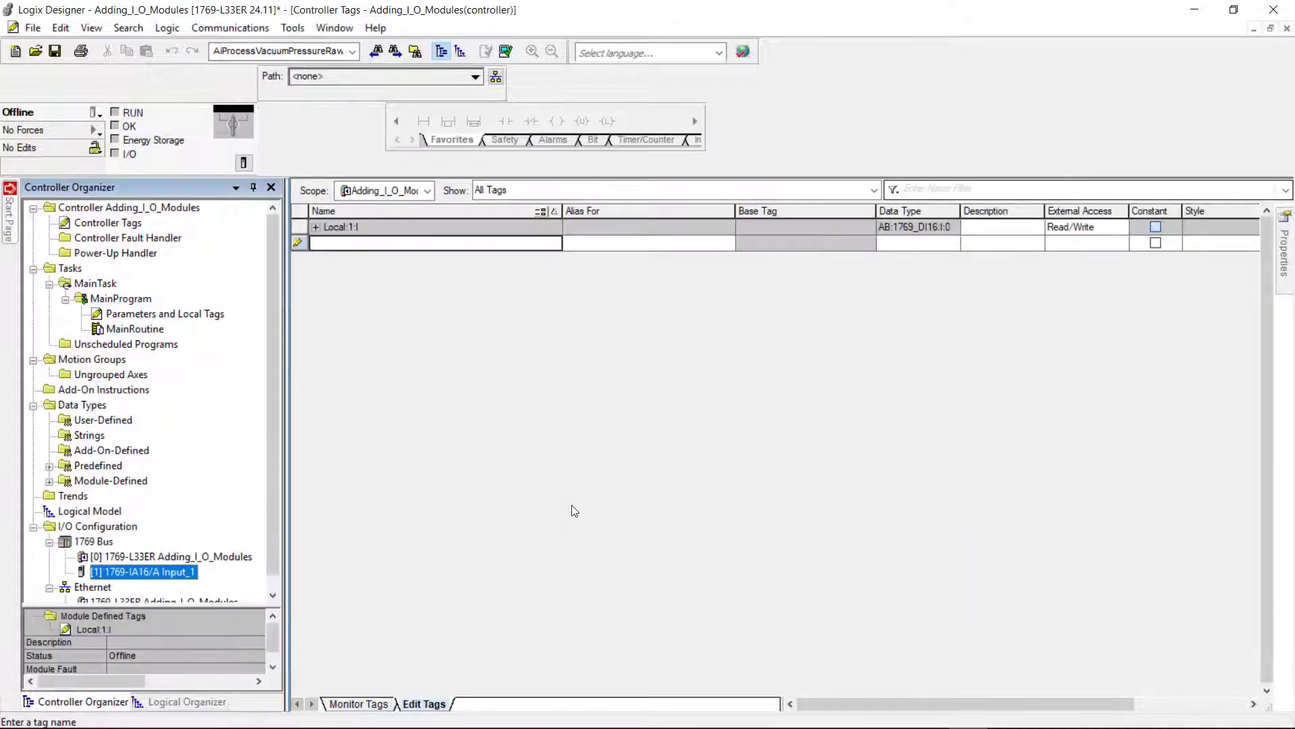
mouse_move(163, 577)
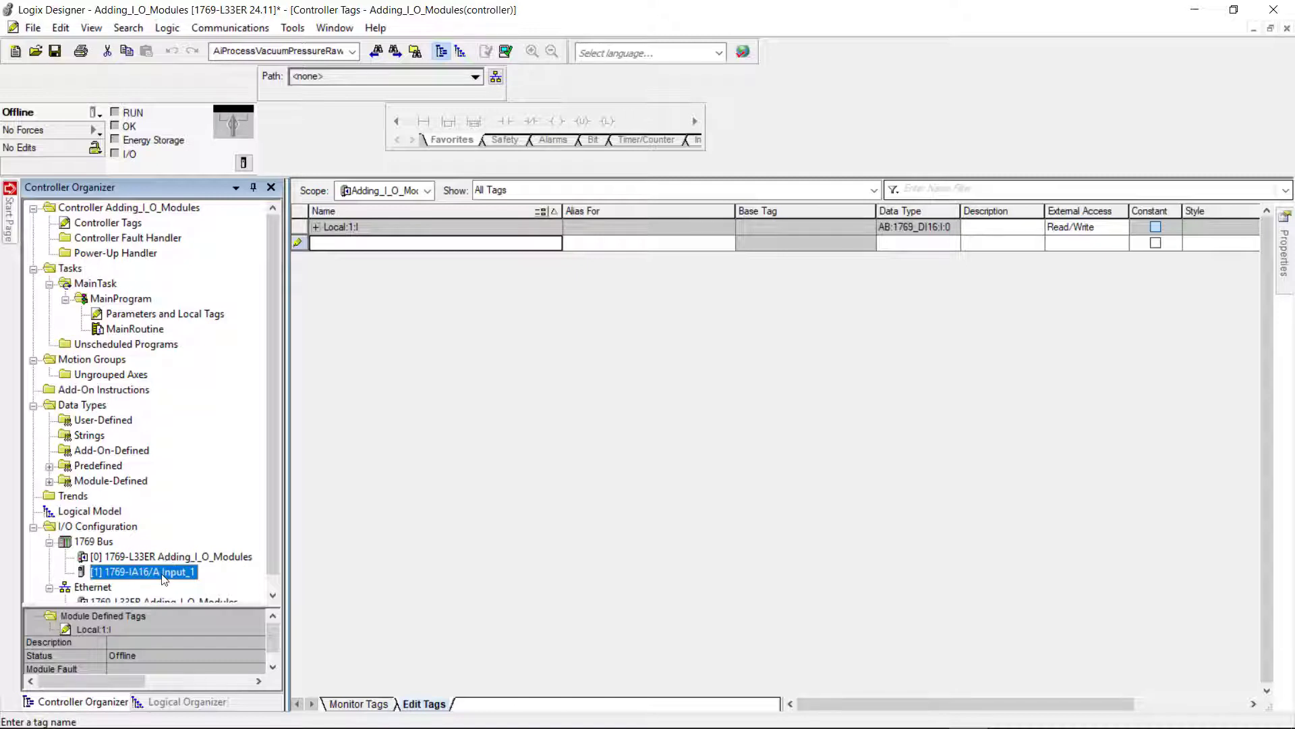
mouse_move(168, 579)
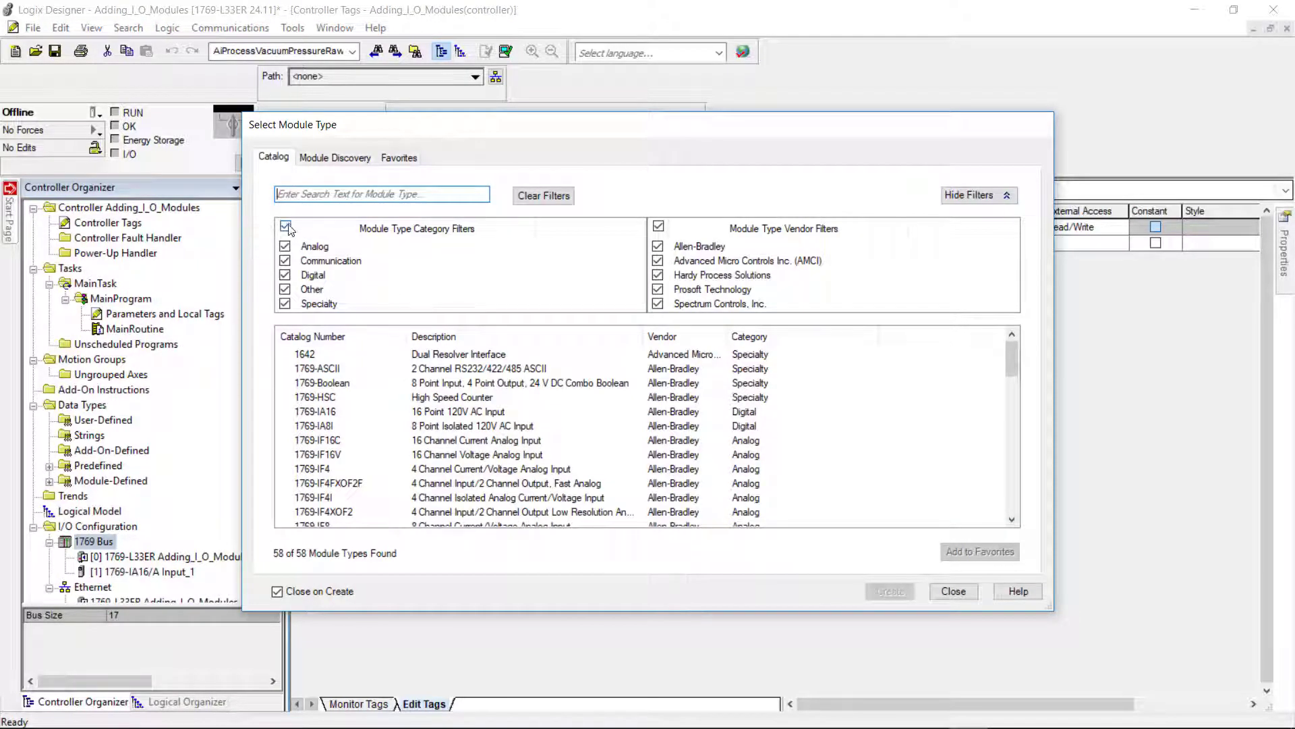
Filter to Digital and Allen-Bradley, pick 1769-OA16, and set its slot to 2.
click(284, 227)
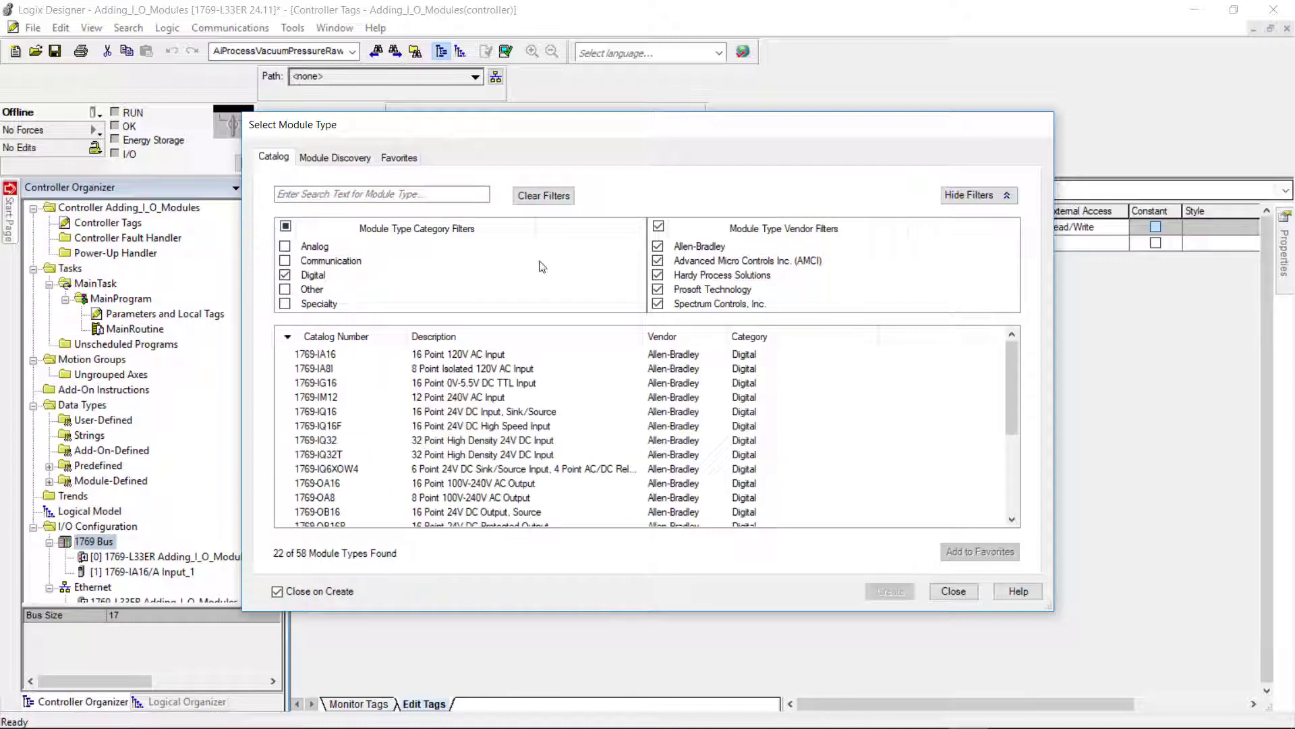
click(658, 227)
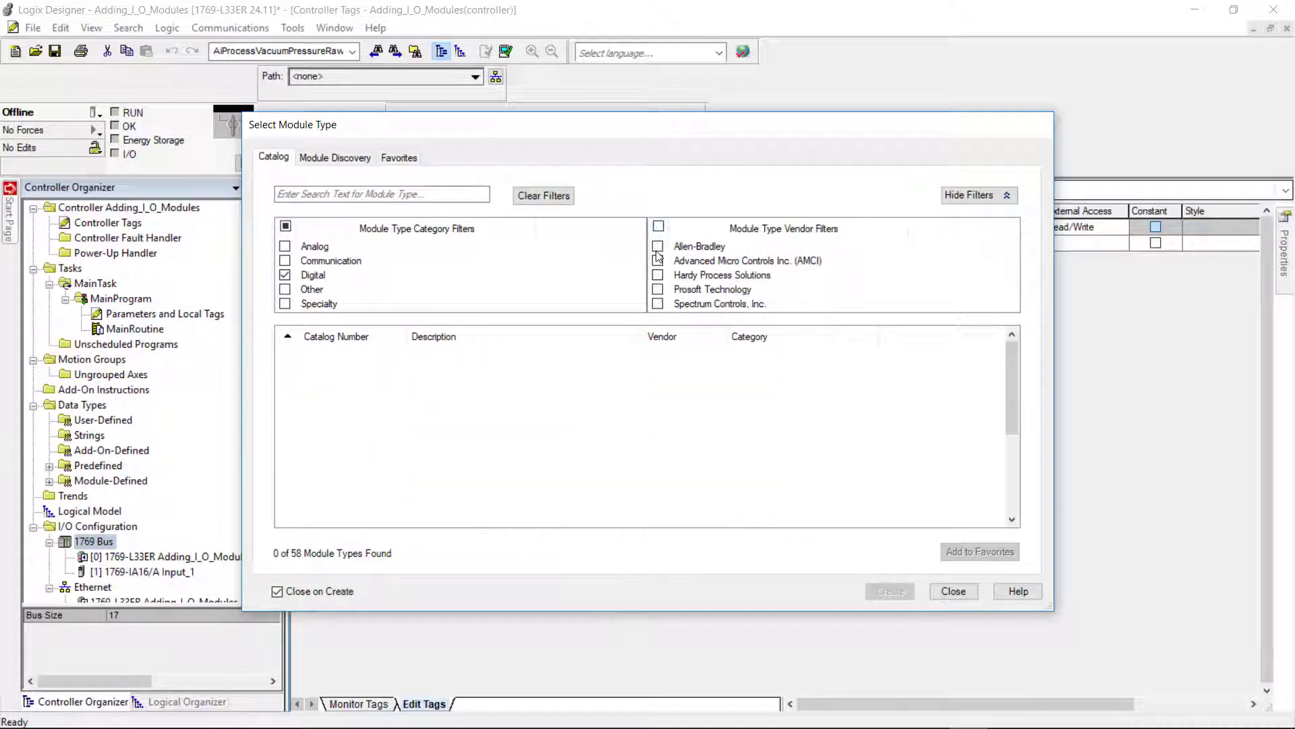
click(659, 247)
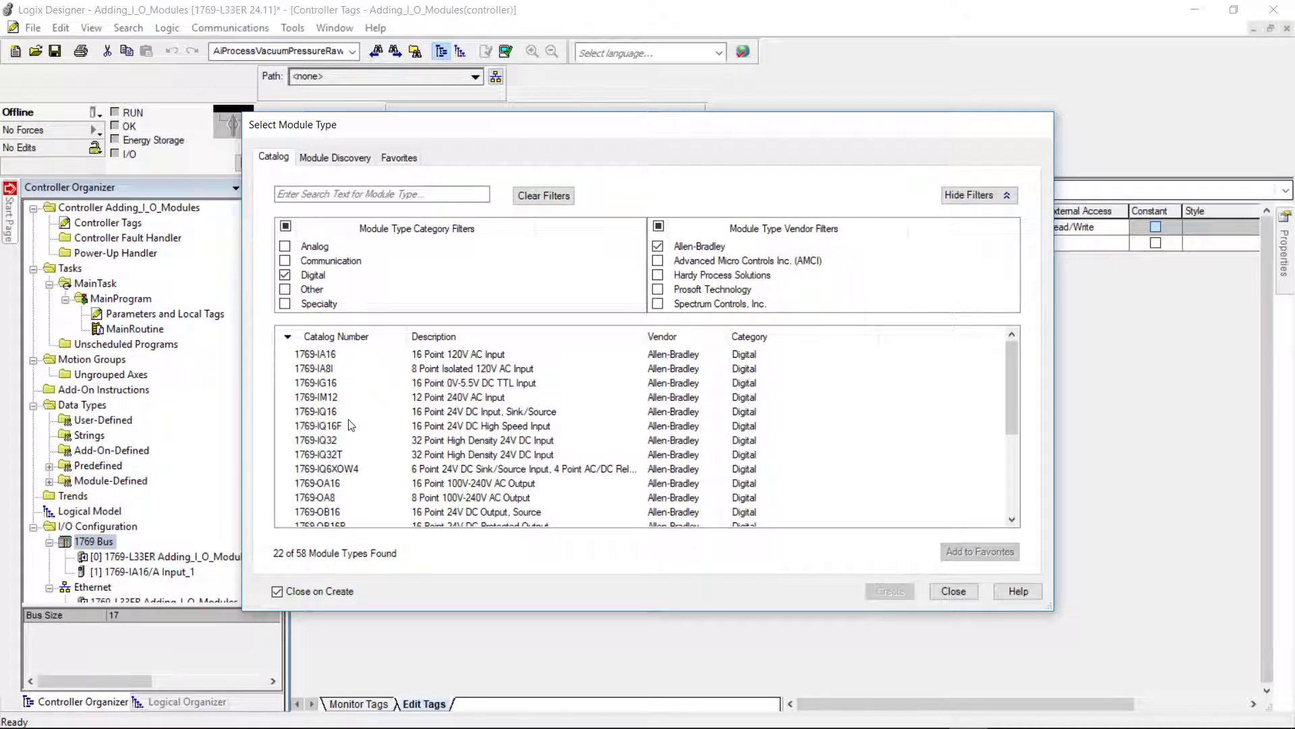
mouse_move(312, 488)
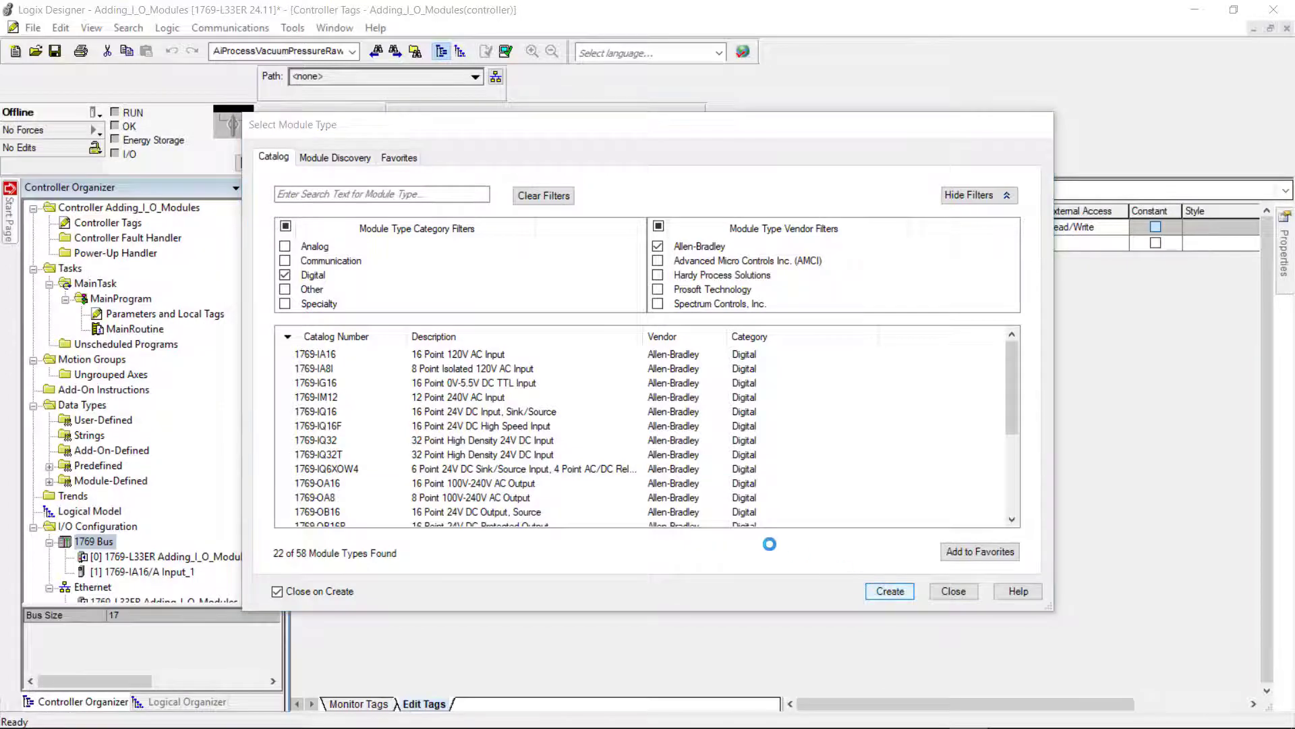
double_click(314, 483)
text(Output_1)
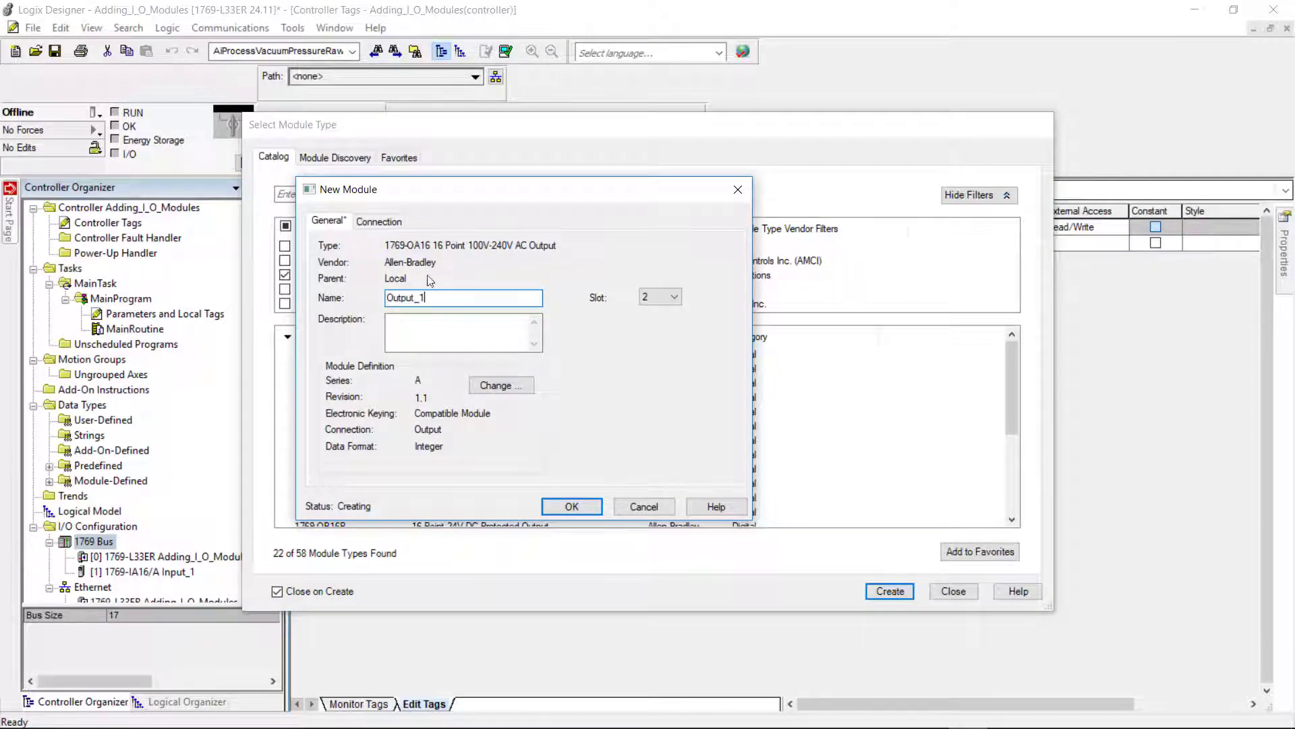
mouse_move(397, 247)
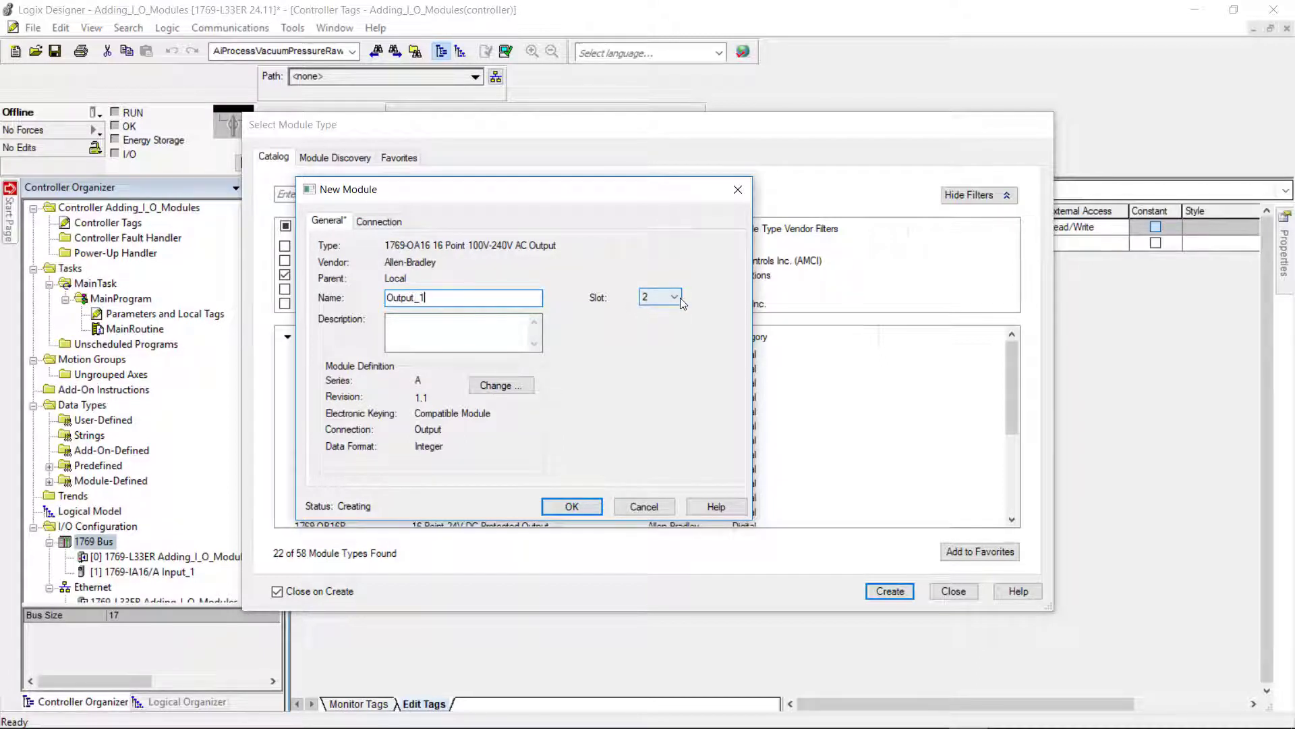
click(675, 297)
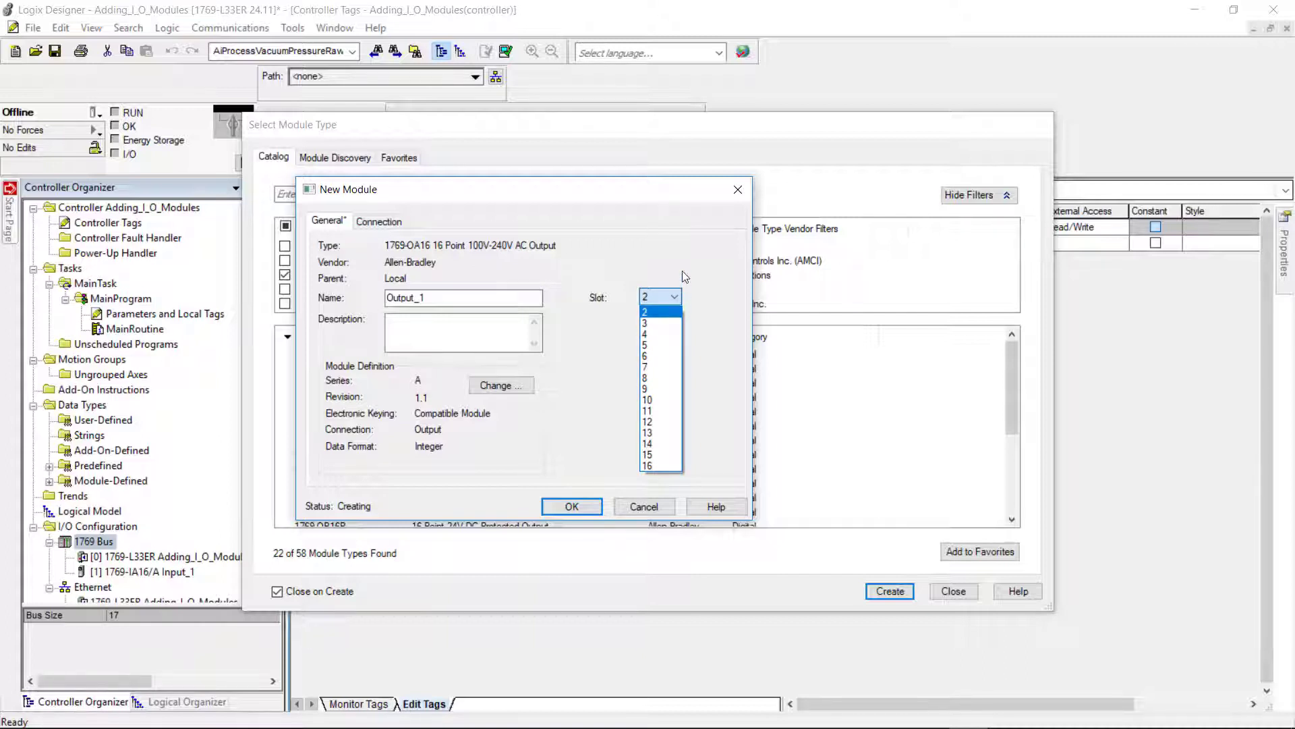
click(651, 311)
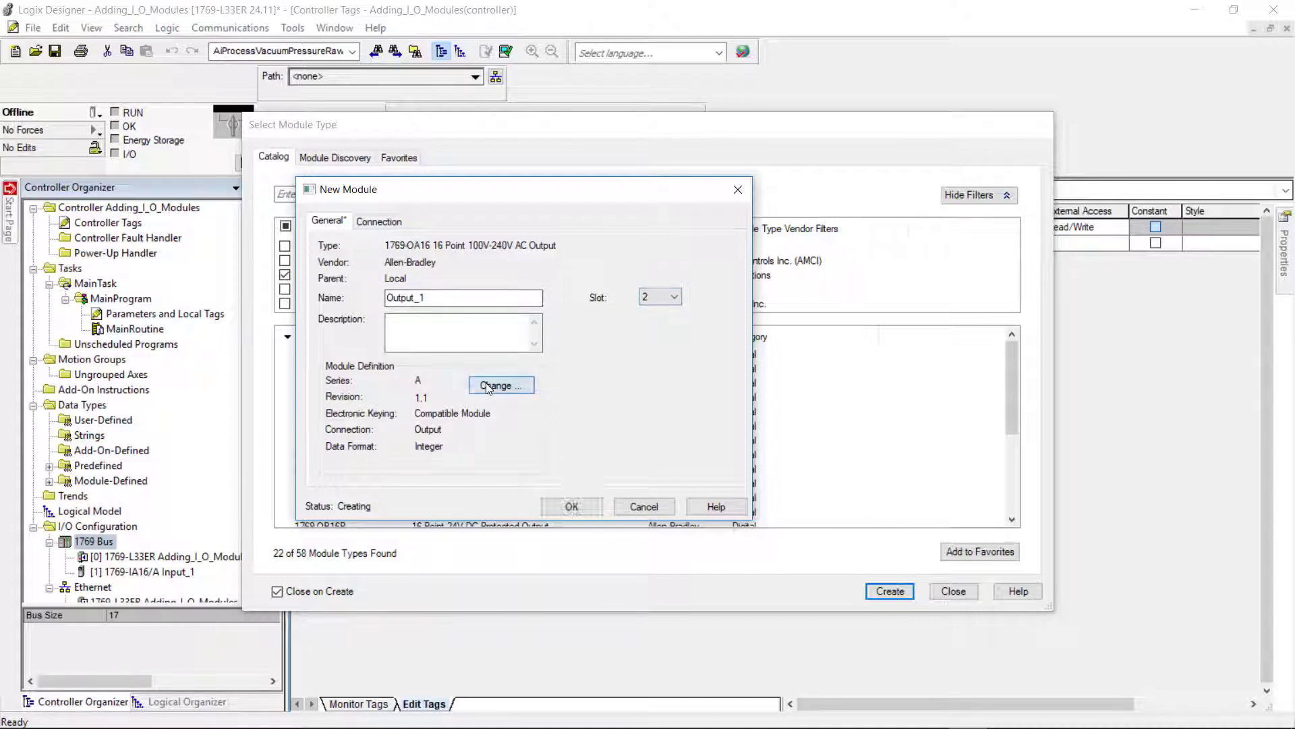
Keep revision 1 in Output_1's module definition and confirm both dialogs to create it.
click(500, 385)
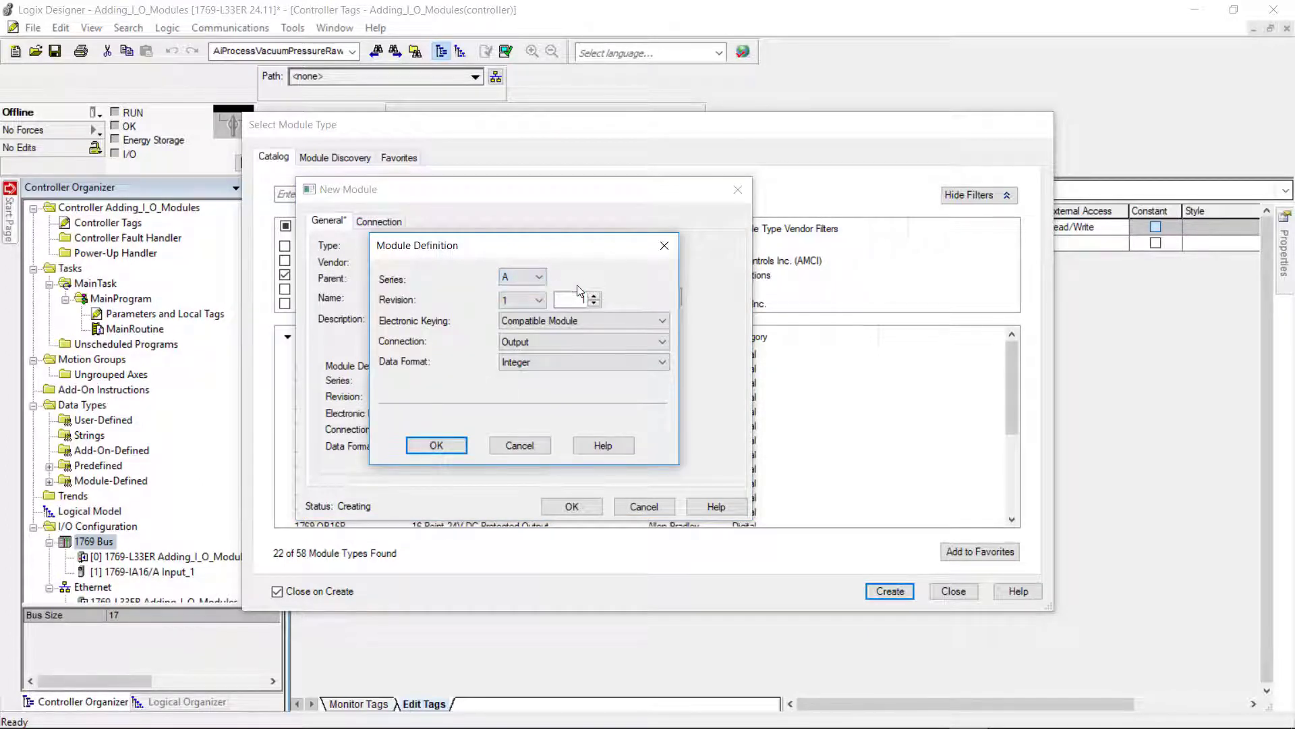
click(538, 299)
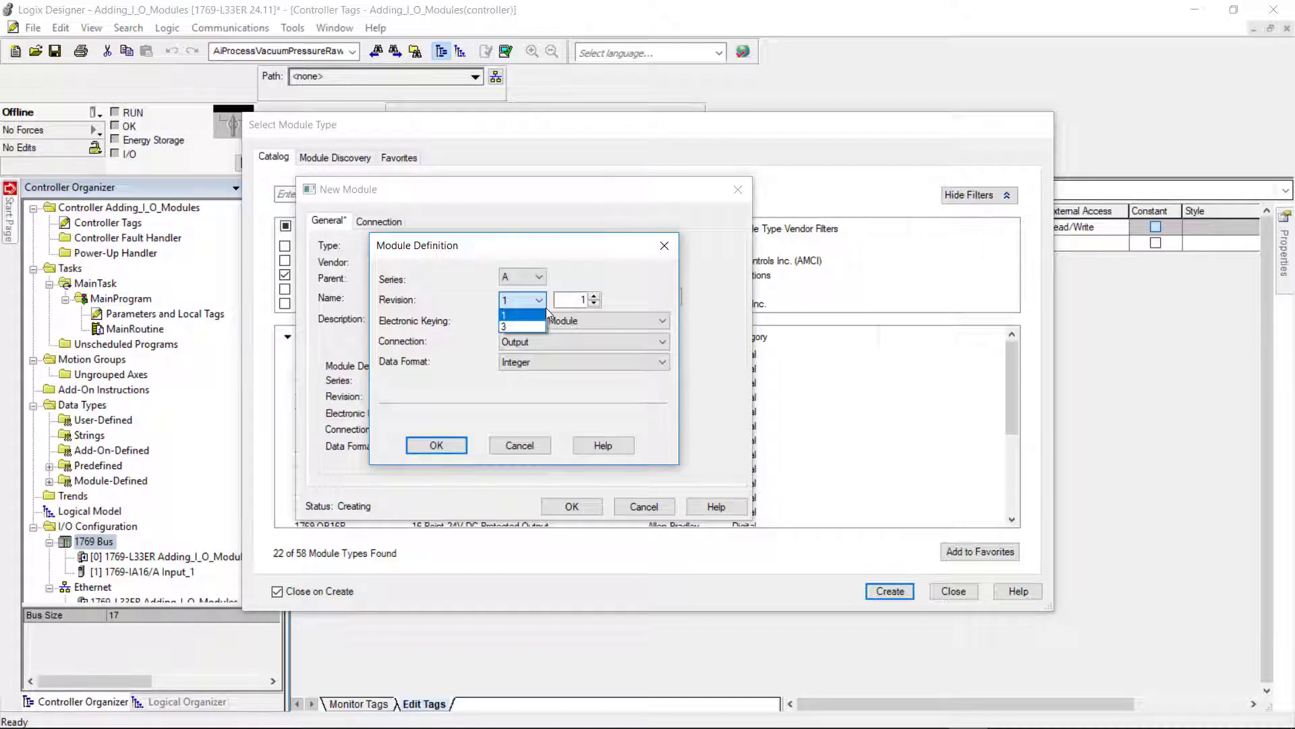
click(504, 313)
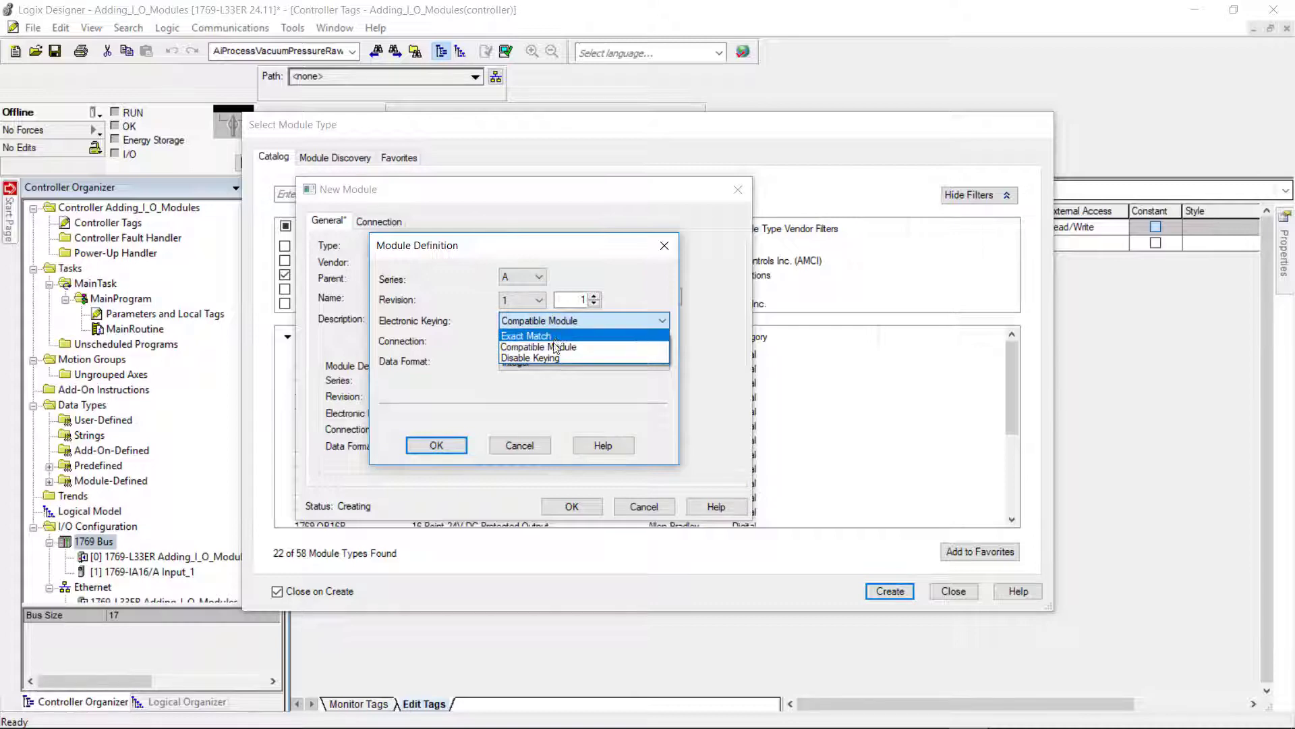
mouse_move(529, 357)
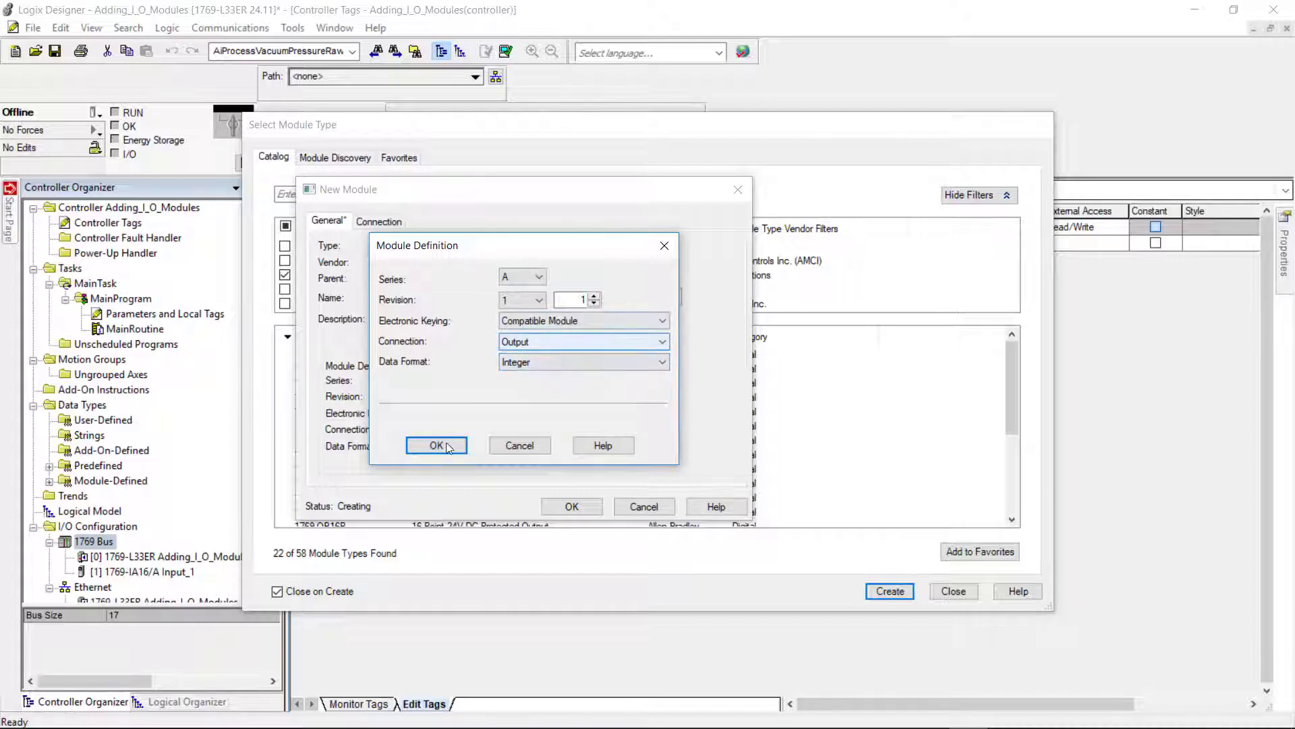
click(437, 445)
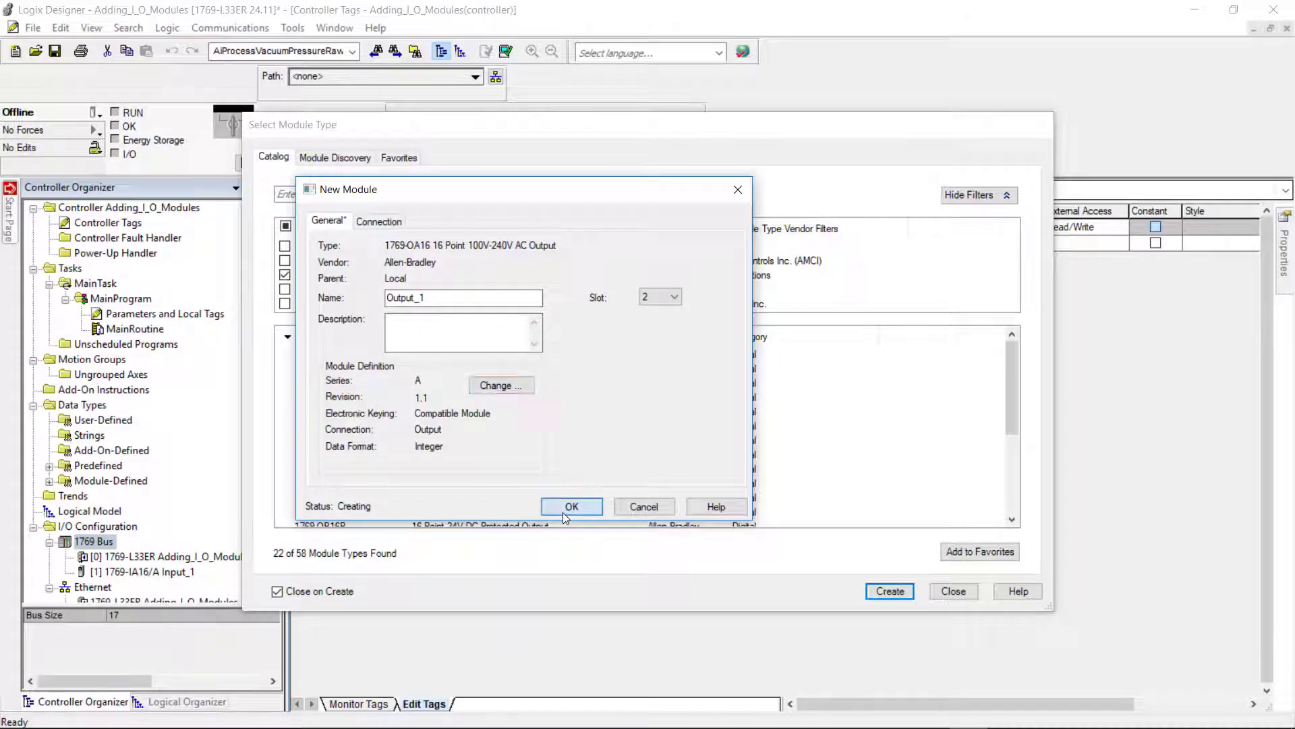
click(571, 506)
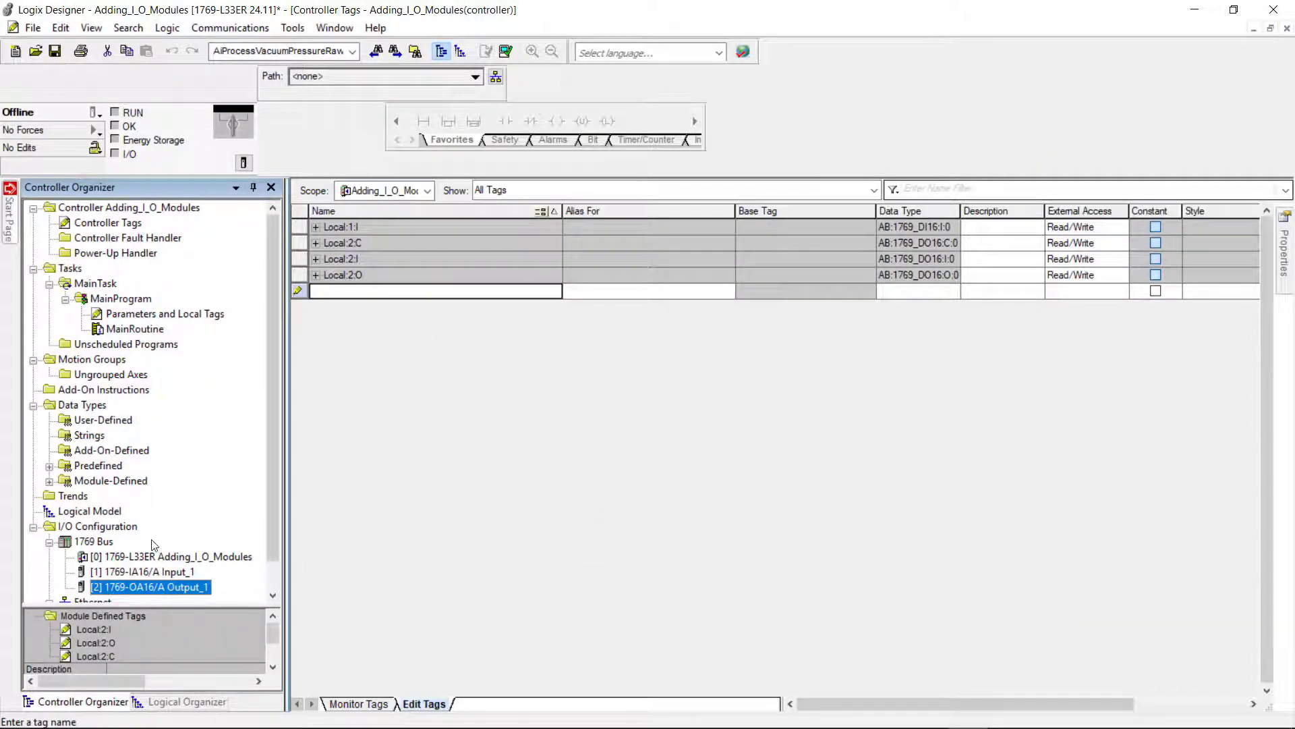
Open Controller Tags and expand Local:2:O.Data and Local:1:I.Data to list their bits.
click(96, 526)
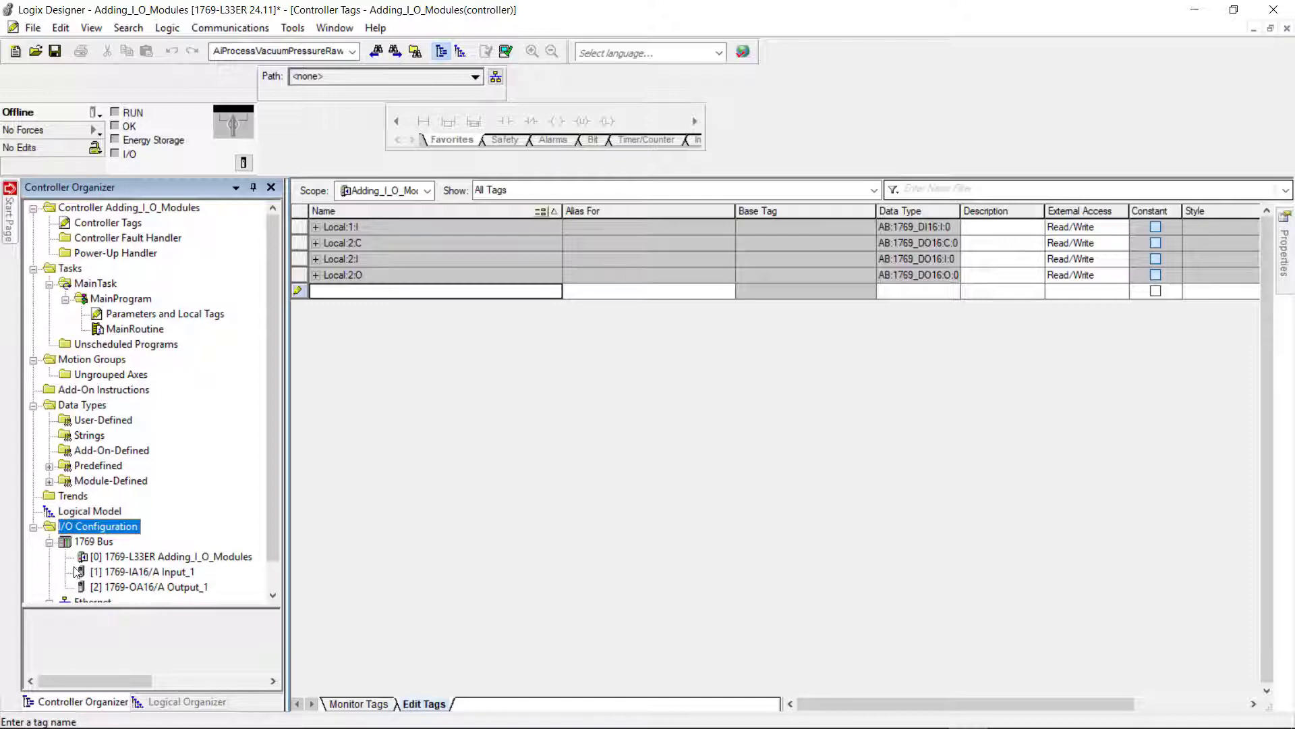
mouse_move(171, 568)
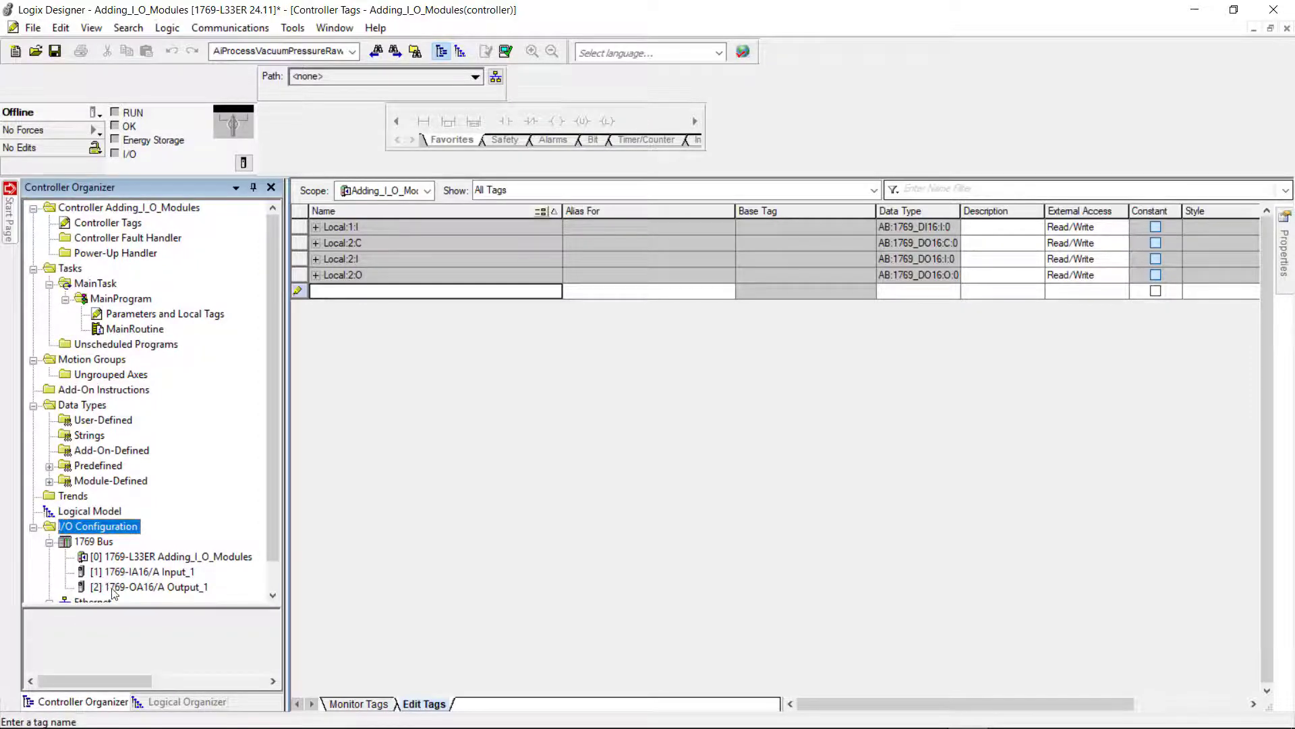
click(151, 587)
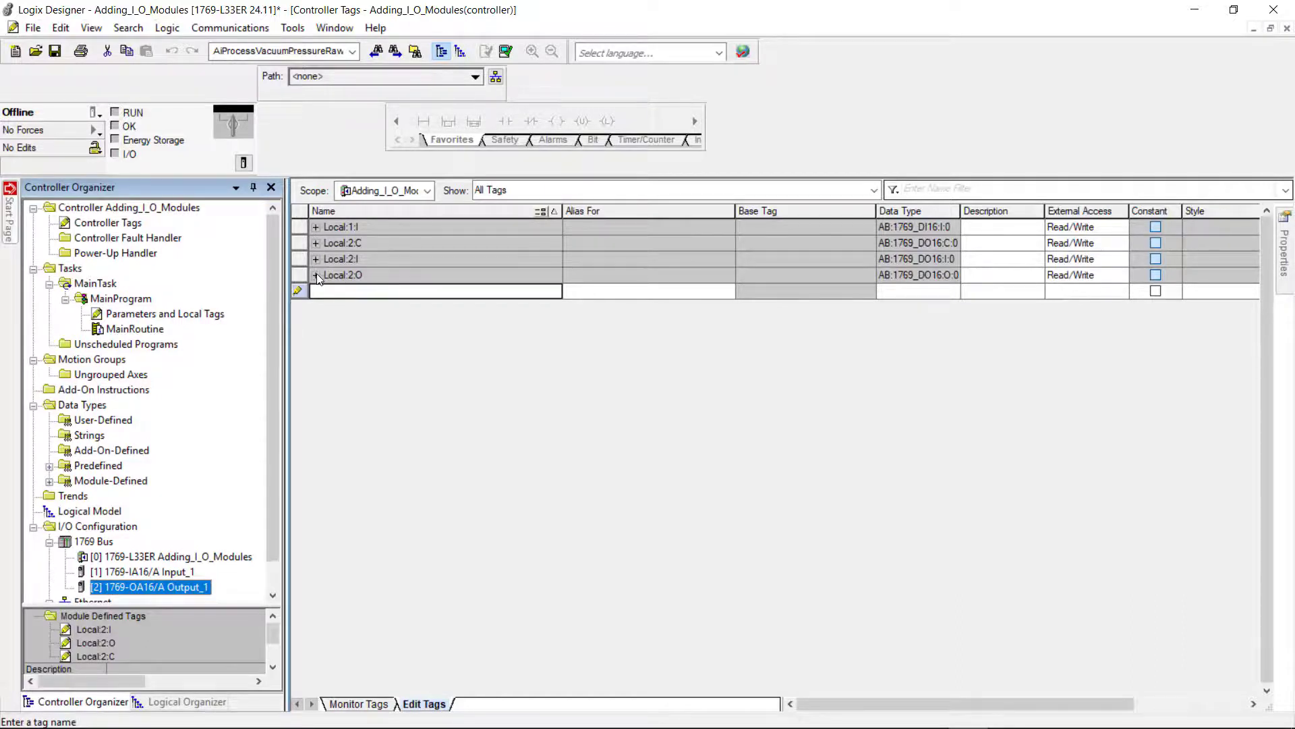
click(315, 275)
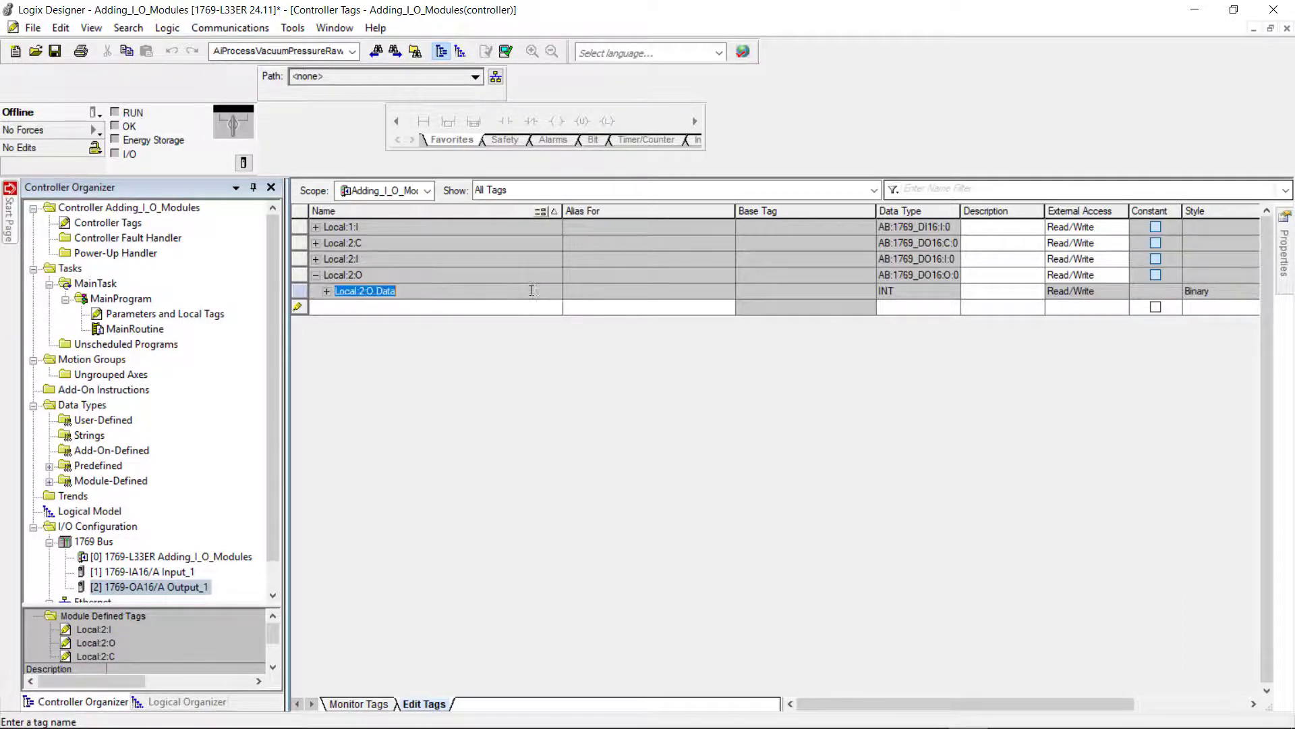
click(327, 290)
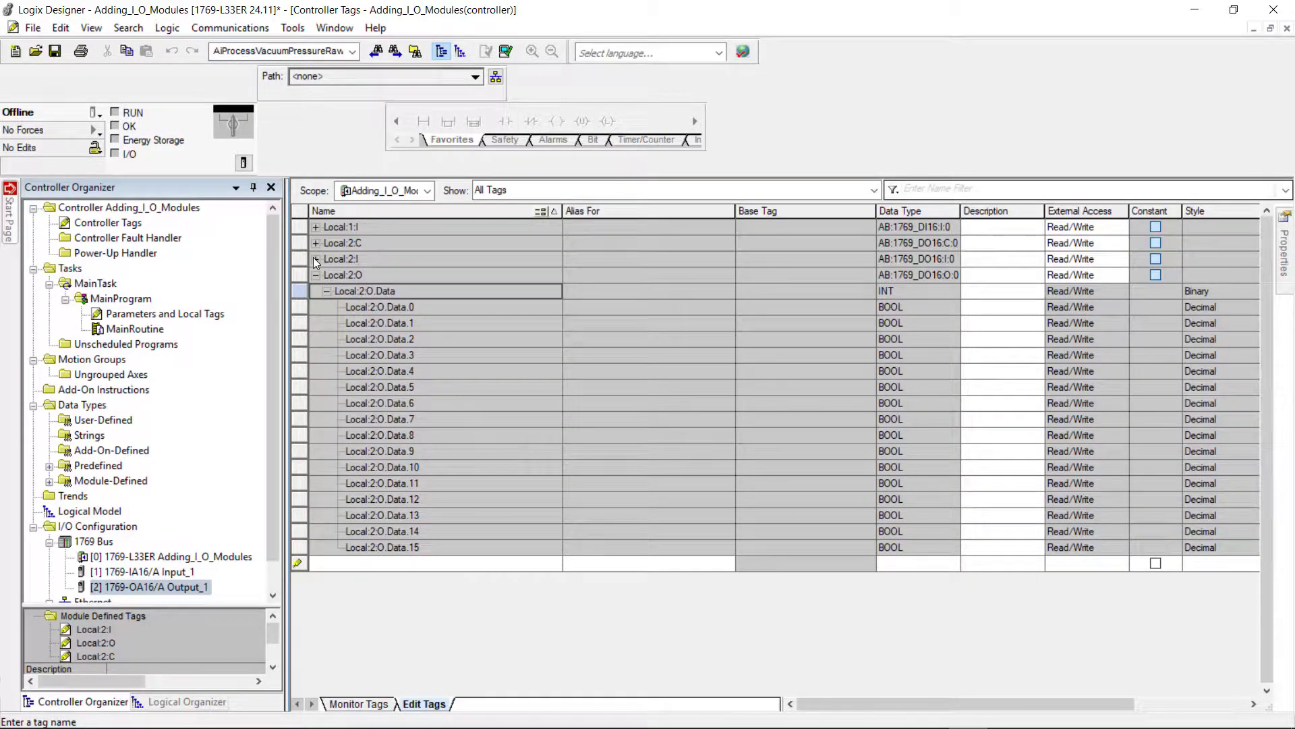
click(316, 227)
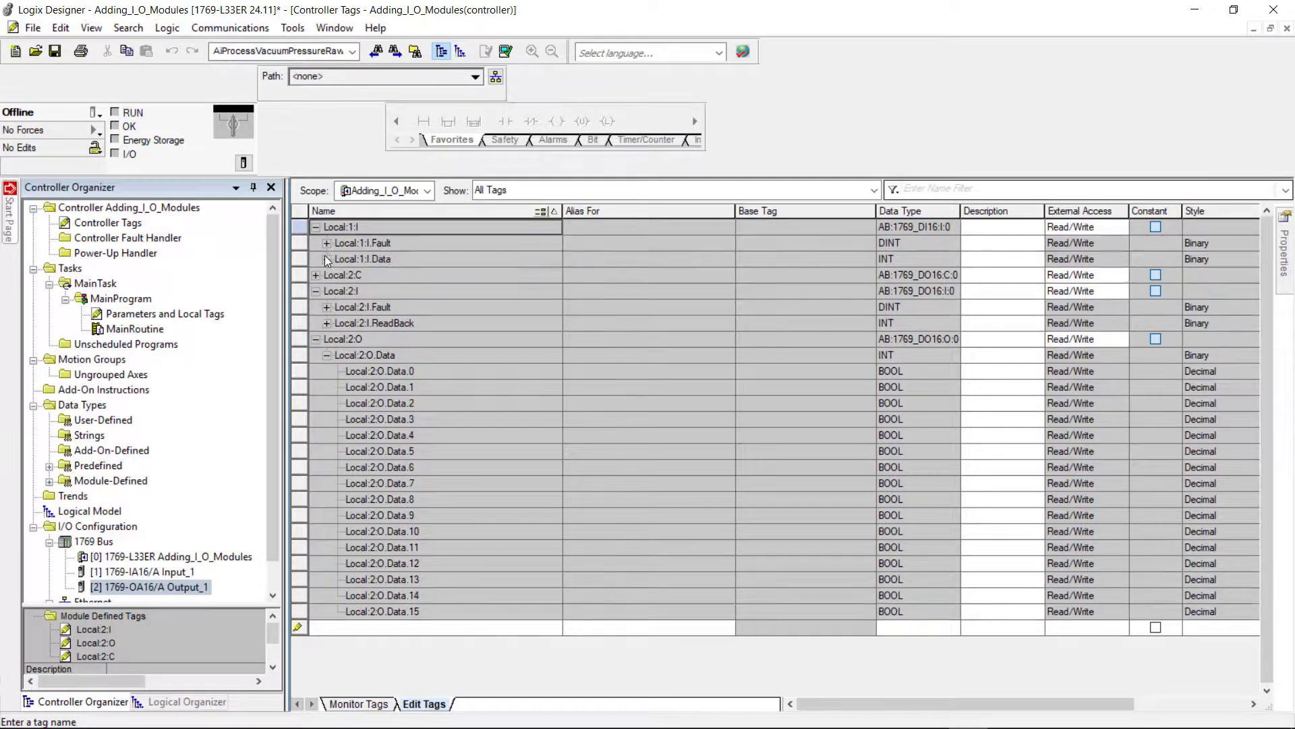
click(327, 258)
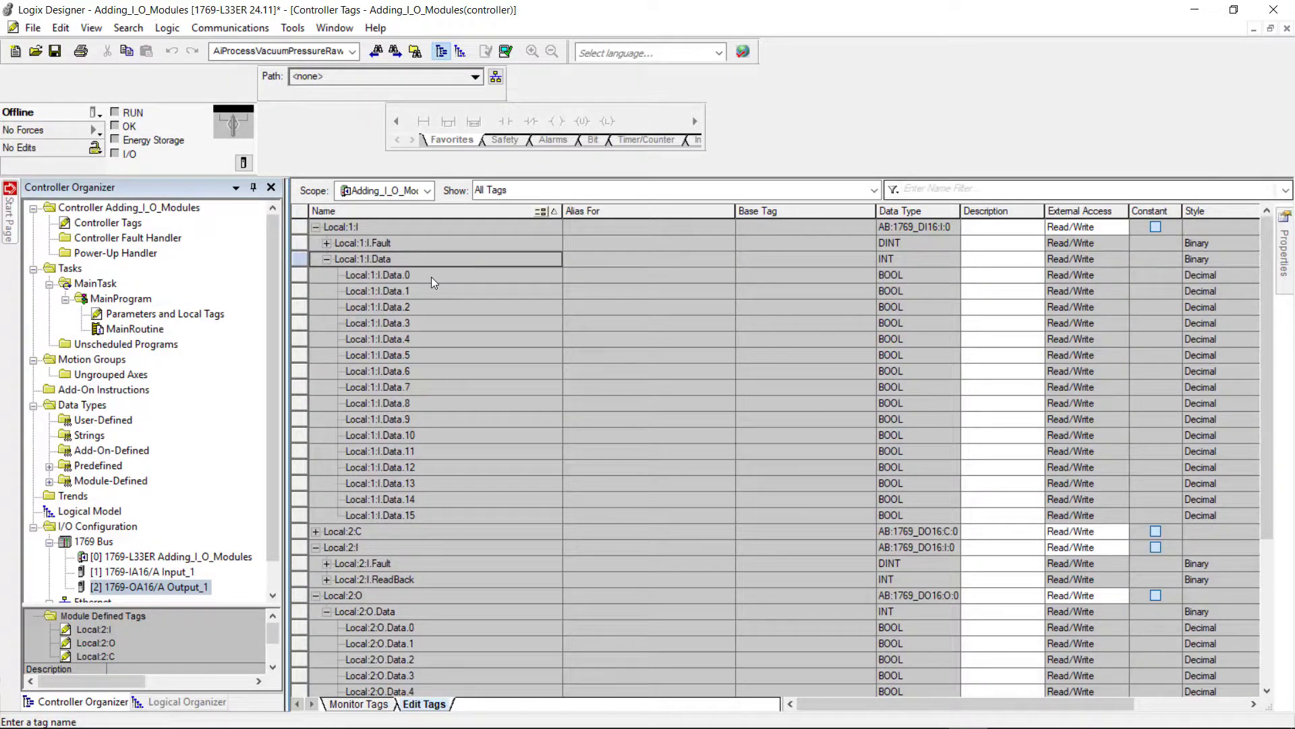